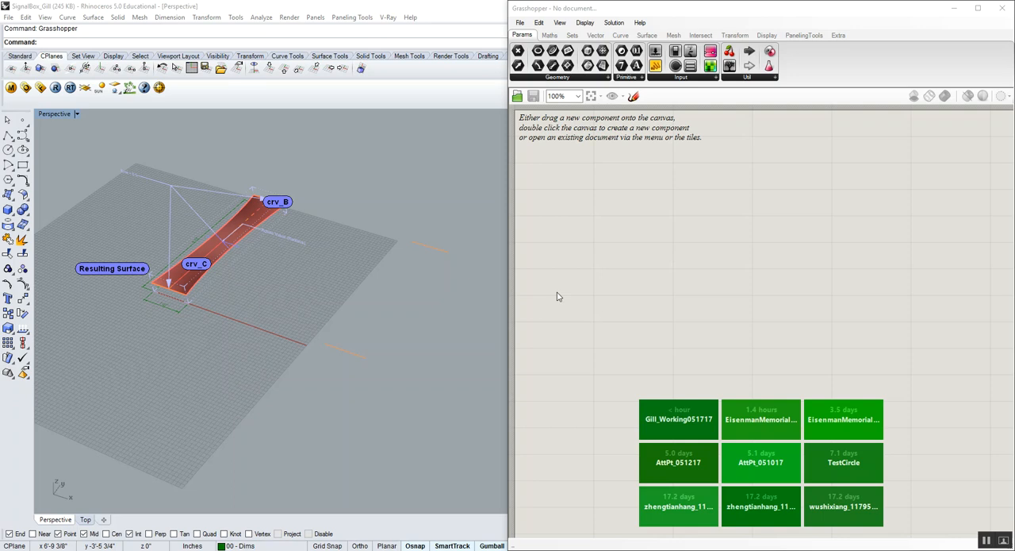
pyautogui.moveTo(434, 300)
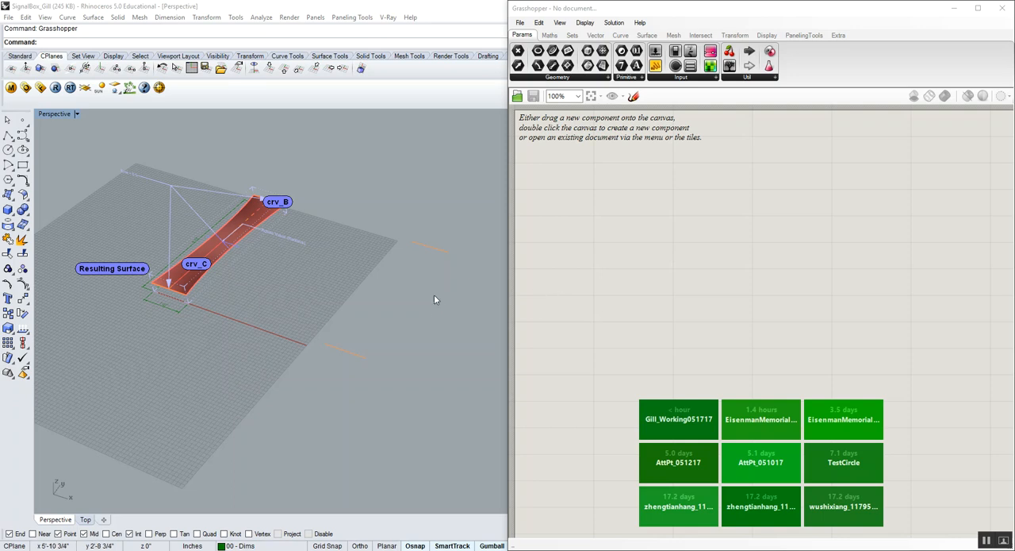
pyautogui.moveTo(389, 396)
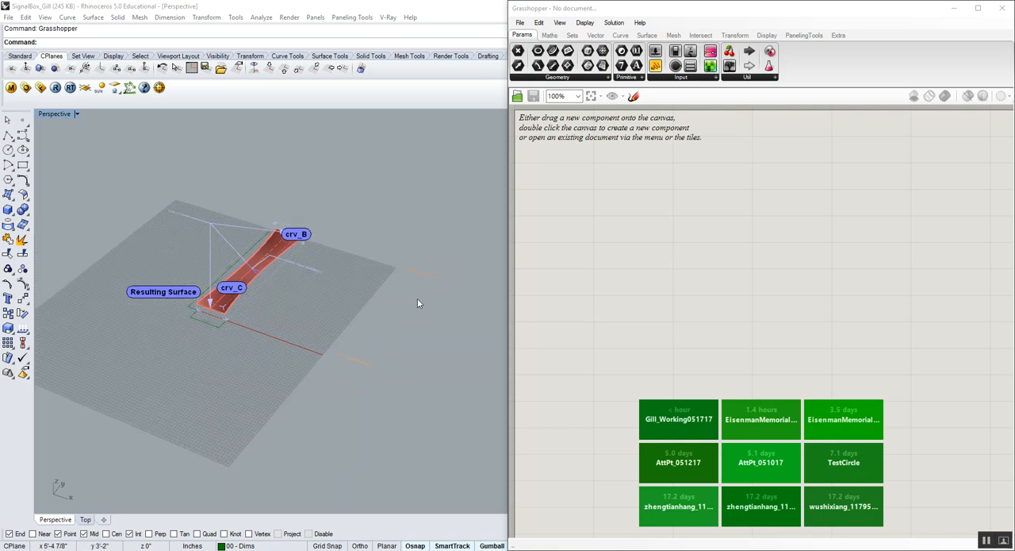
# - Open the Assignment01_AttPts folder in Canvas Files to list SignalBox_Gill.3dm and the Eisenman files
pyautogui.moveTo(419, 303); pyautogui.dragTo(464, 336)
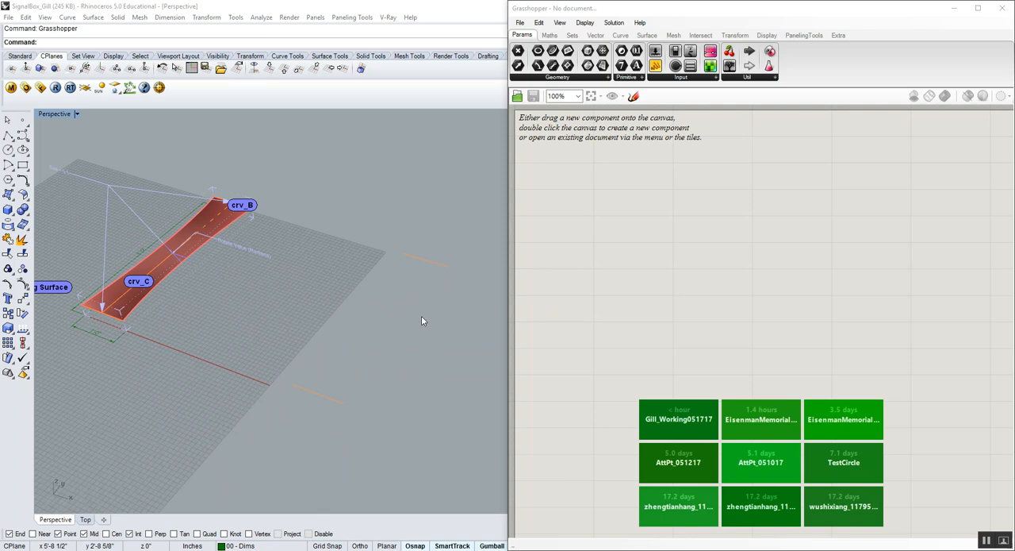
pyautogui.moveTo(414, 321)
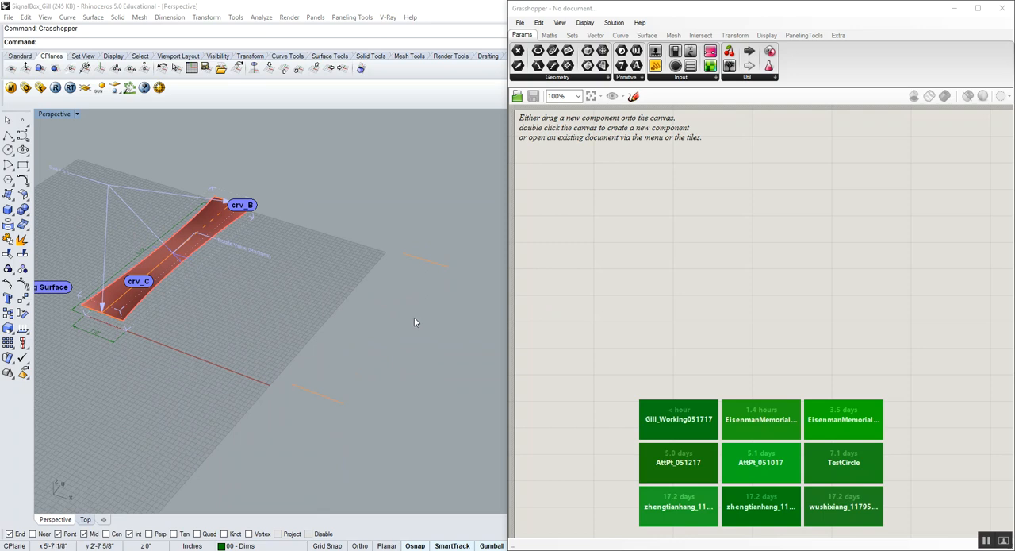
pyautogui.moveTo(247, 222)
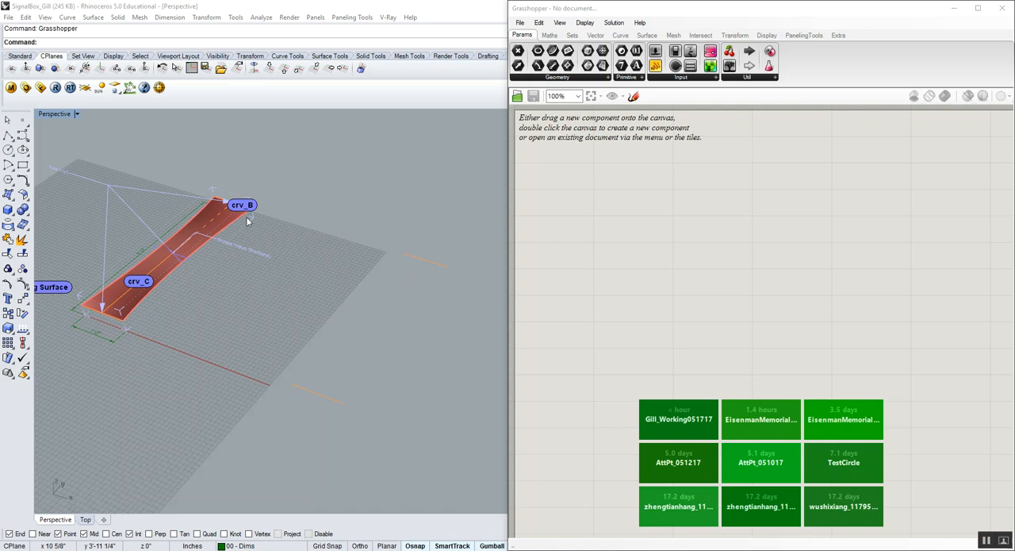
pyautogui.moveTo(221, 200)
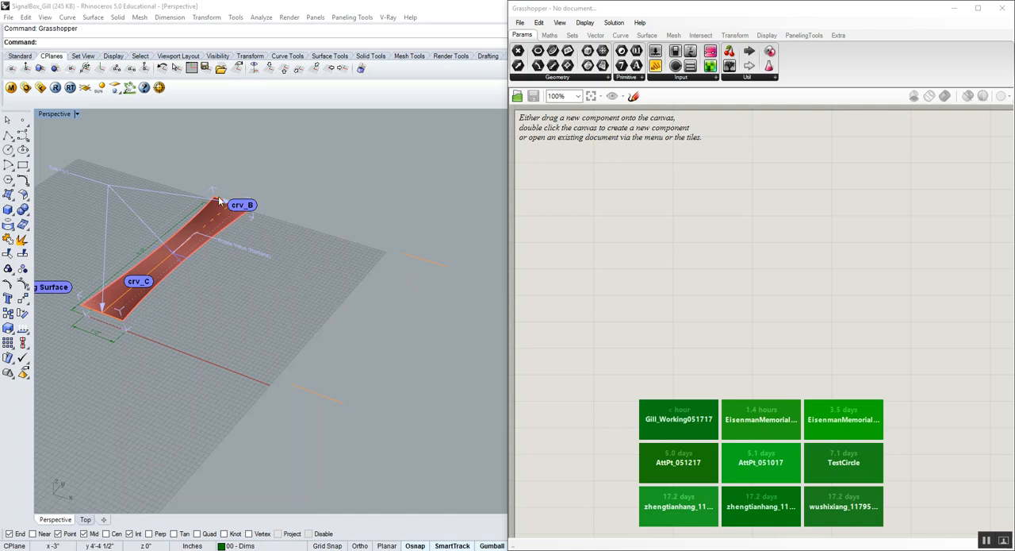
pyautogui.moveTo(242, 203)
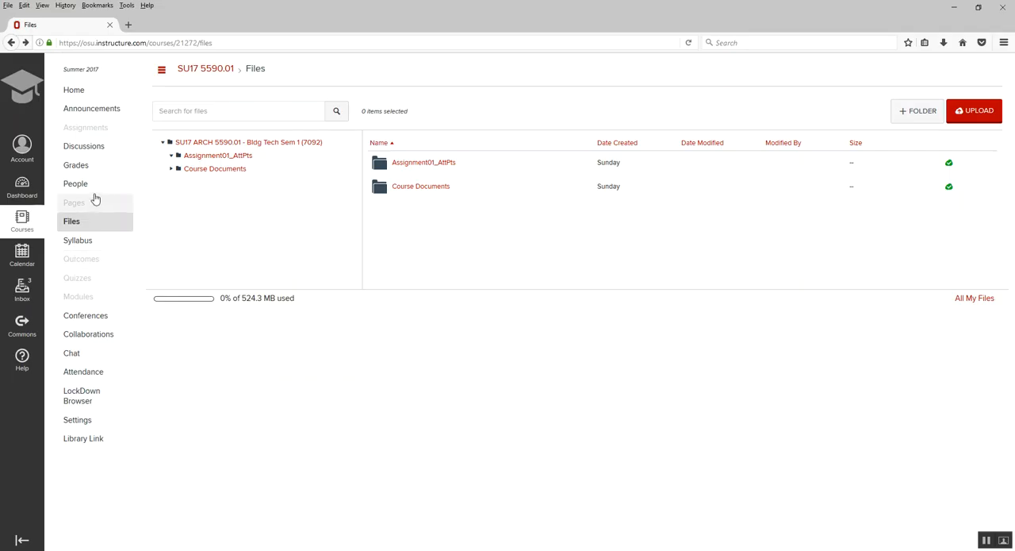
pyautogui.moveTo(71, 220)
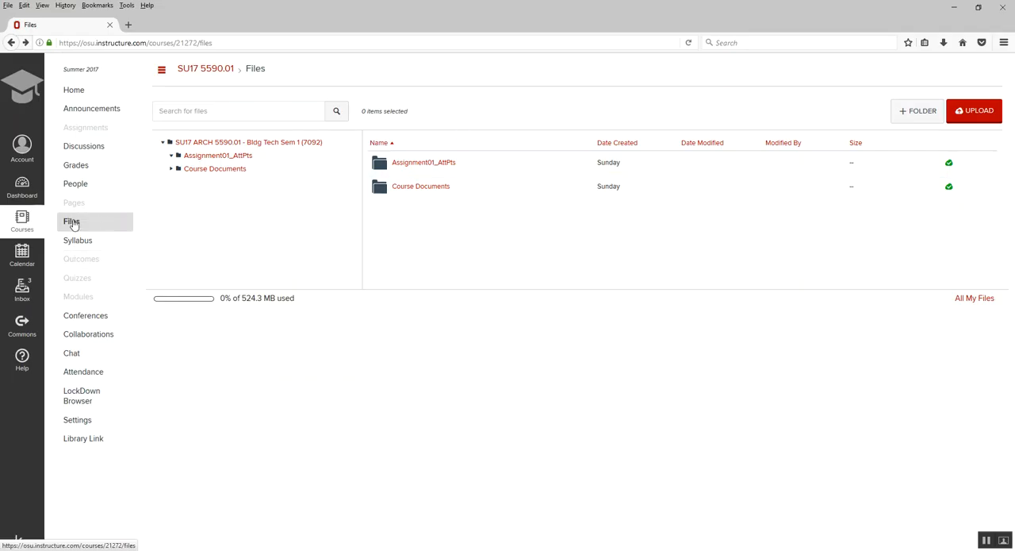
pyautogui.moveTo(413, 162)
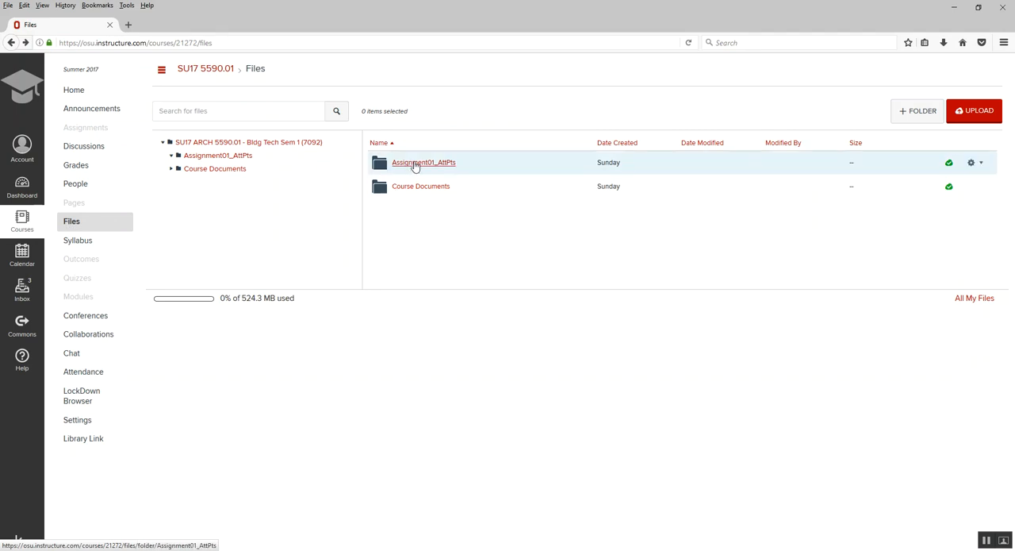
pyautogui.click(423, 162)
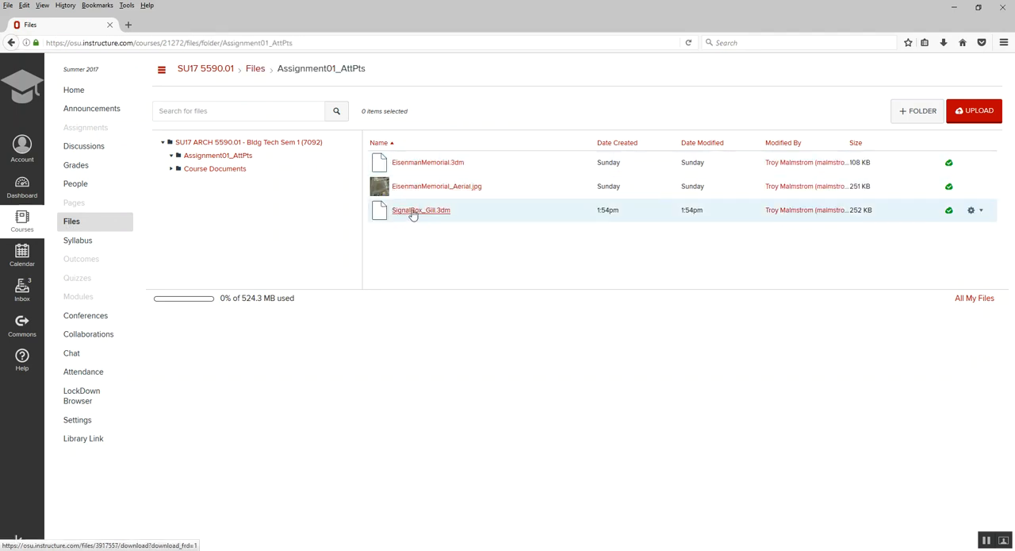
pyautogui.moveTo(433, 224)
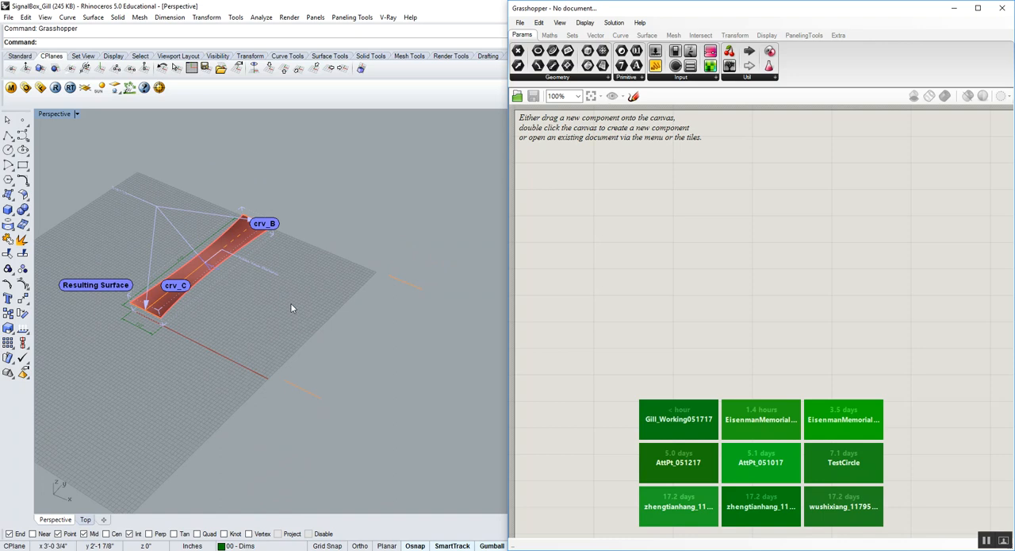
pyautogui.moveTo(238, 297)
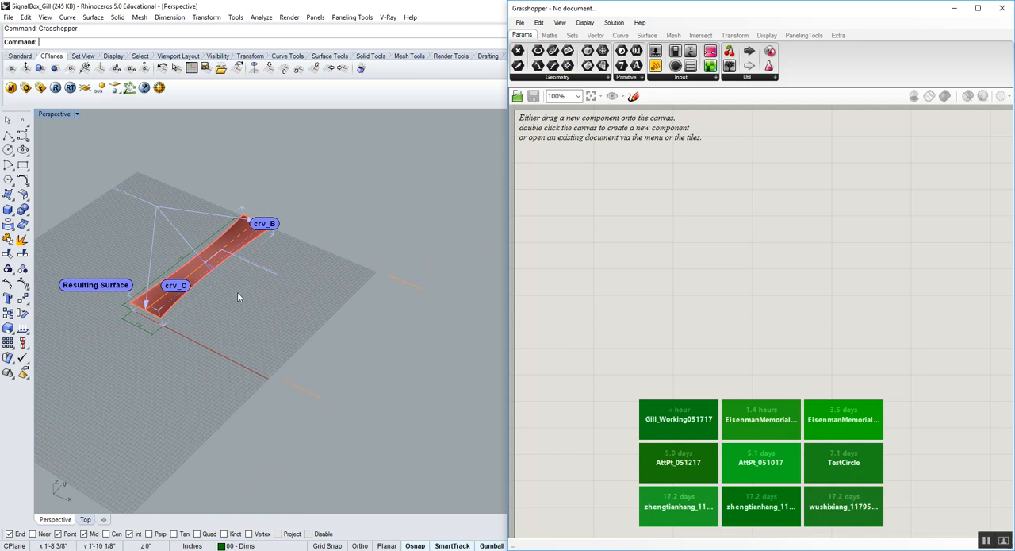
pyautogui.moveTo(250, 272)
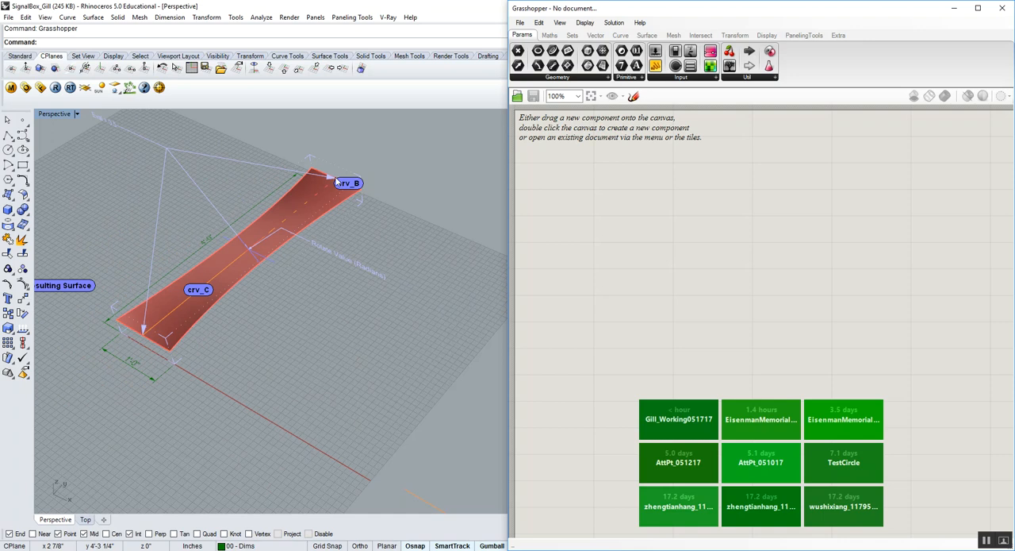
pyautogui.moveTo(343, 184)
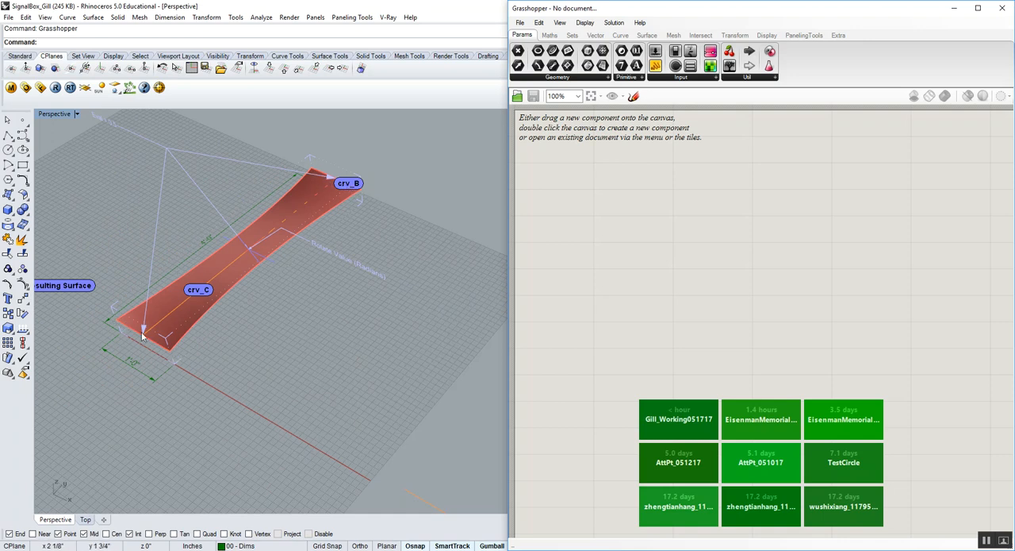
pyautogui.moveTo(174, 302)
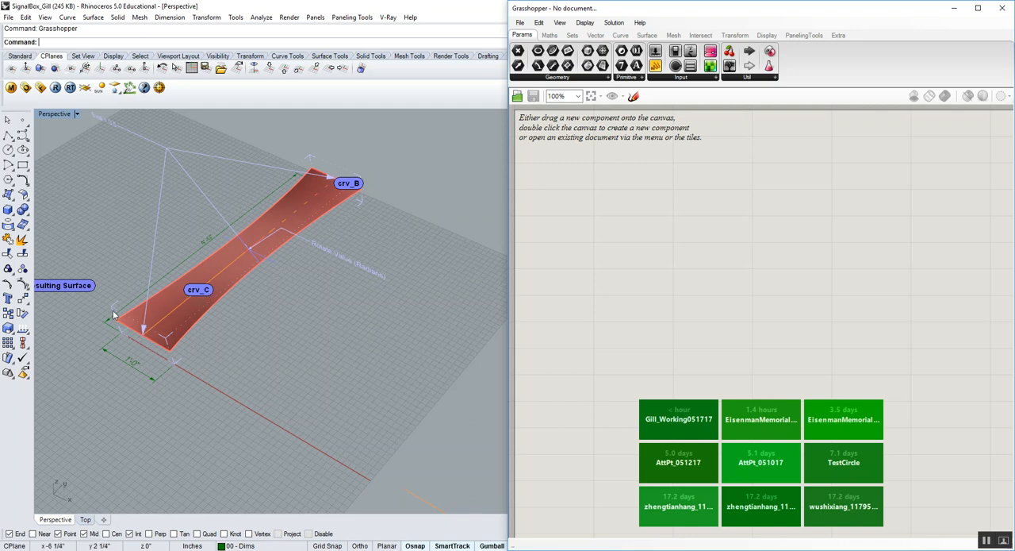
pyautogui.moveTo(246, 265)
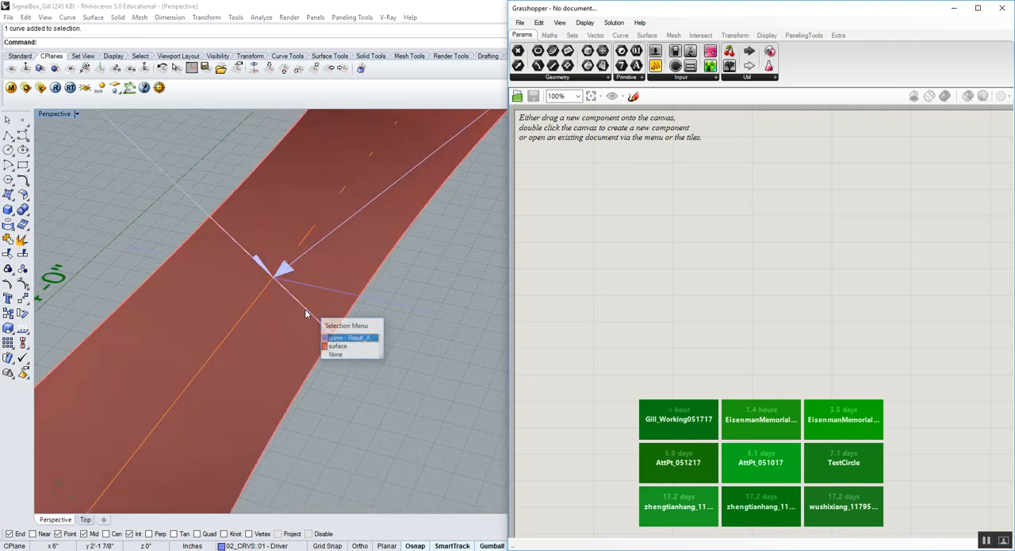
pyautogui.click(351, 337)
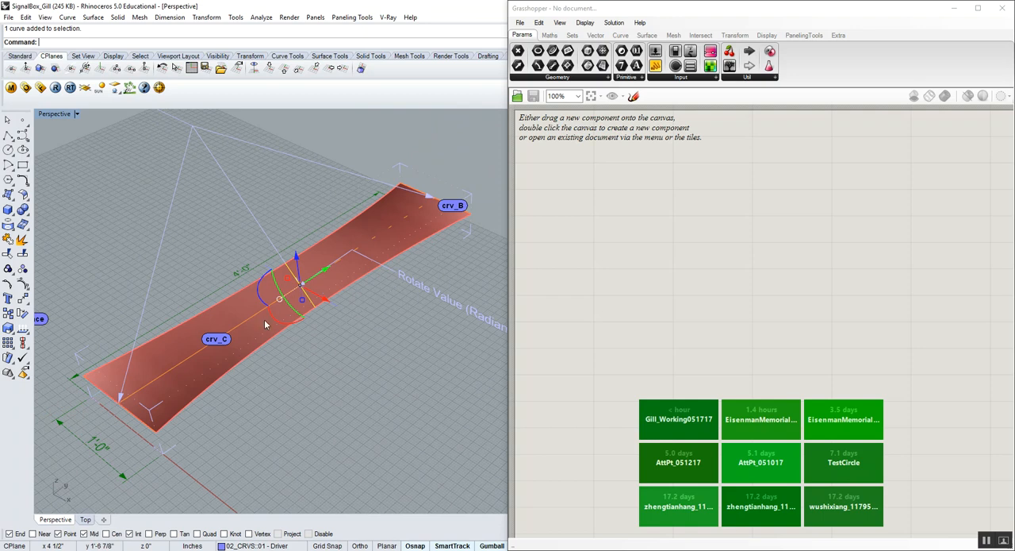
pyautogui.scroll(3)
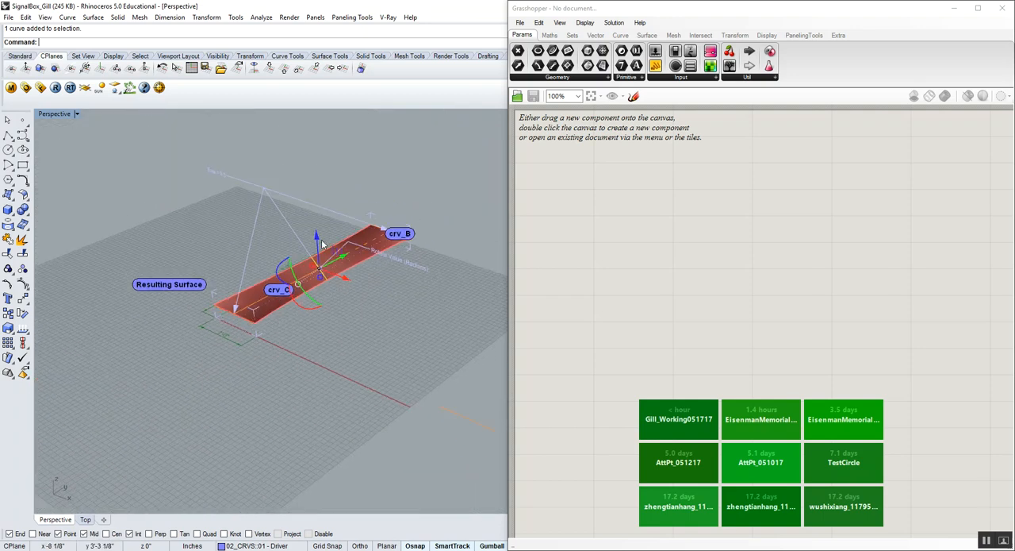
pyautogui.moveTo(321, 241); pyautogui.dragTo(325, 355)
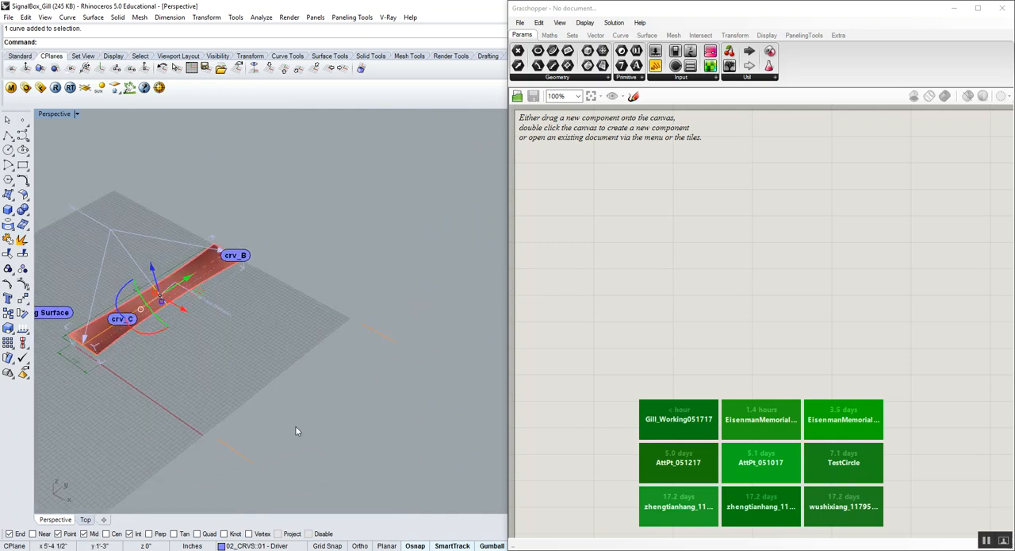
pyautogui.moveTo(411, 328)
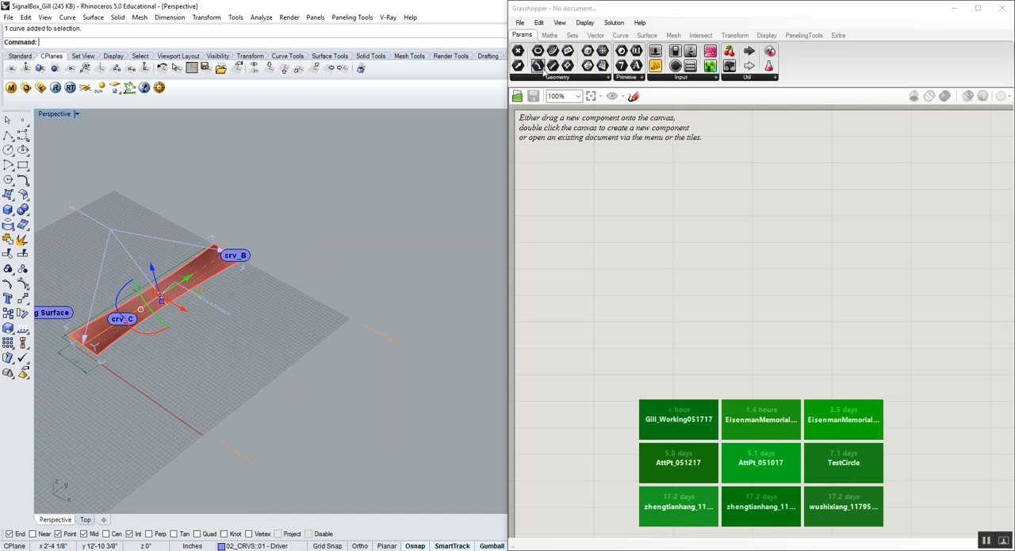
# - Add a second curve parameter, assign a Rhino curve to CrvA, and start setting CrvB
pyautogui.click(557, 77)
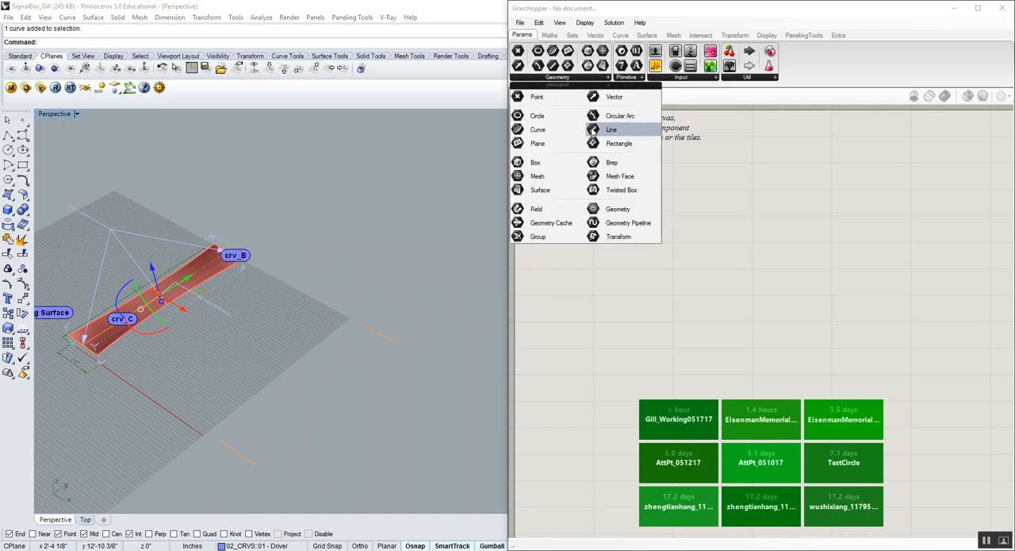
pyautogui.click(611, 130)
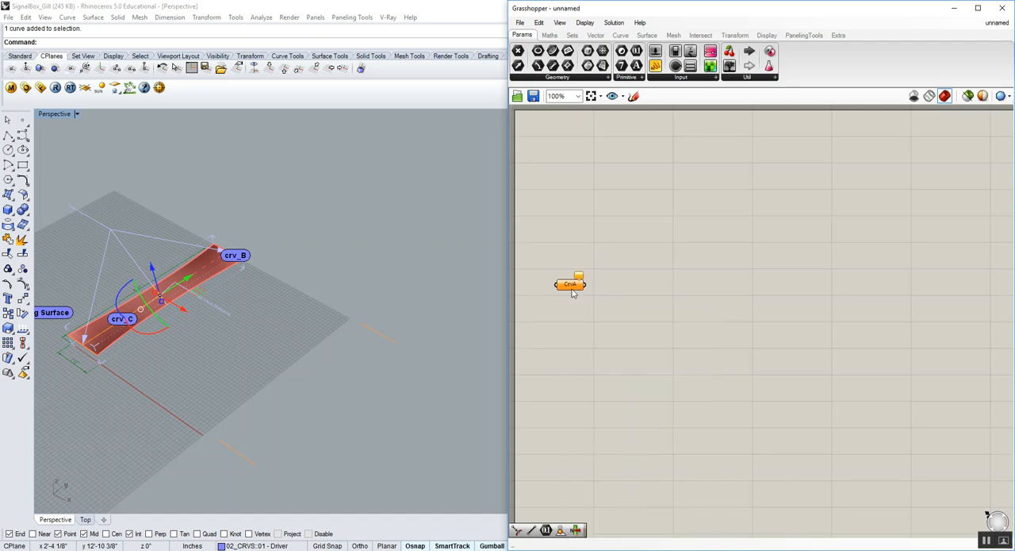
pyautogui.rightClick(571, 284)
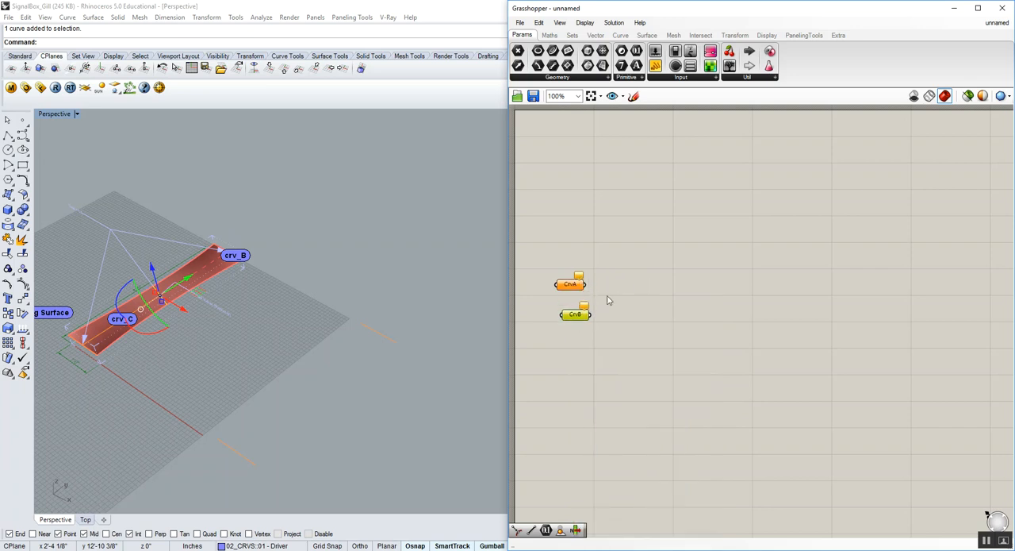
pyautogui.rightClick(569, 283)
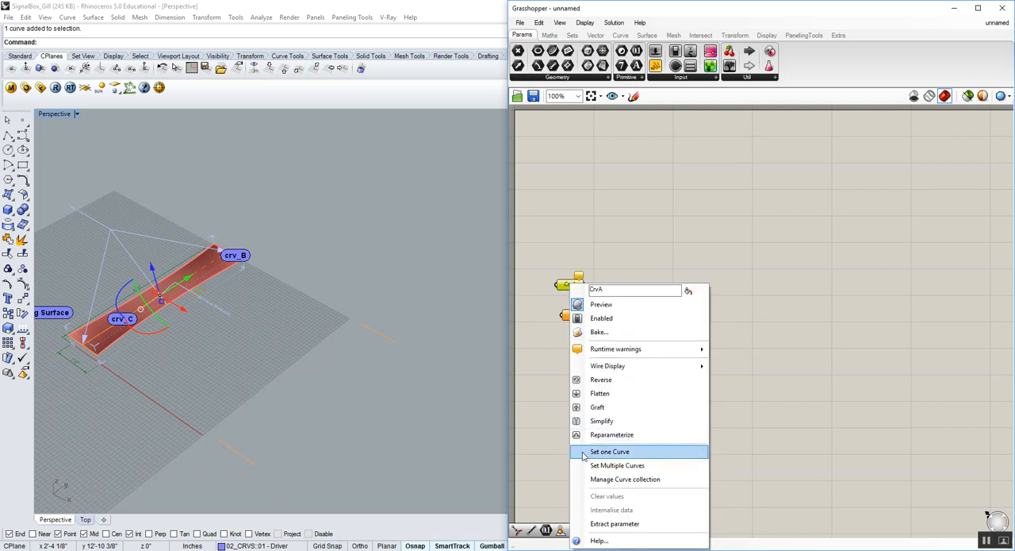
pyautogui.click(610, 451)
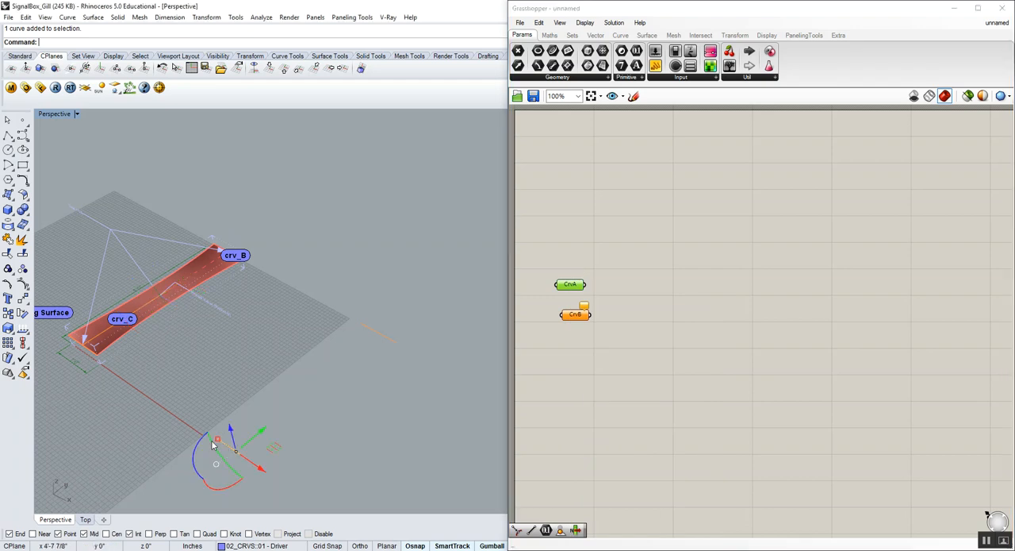
pyautogui.moveTo(390, 445)
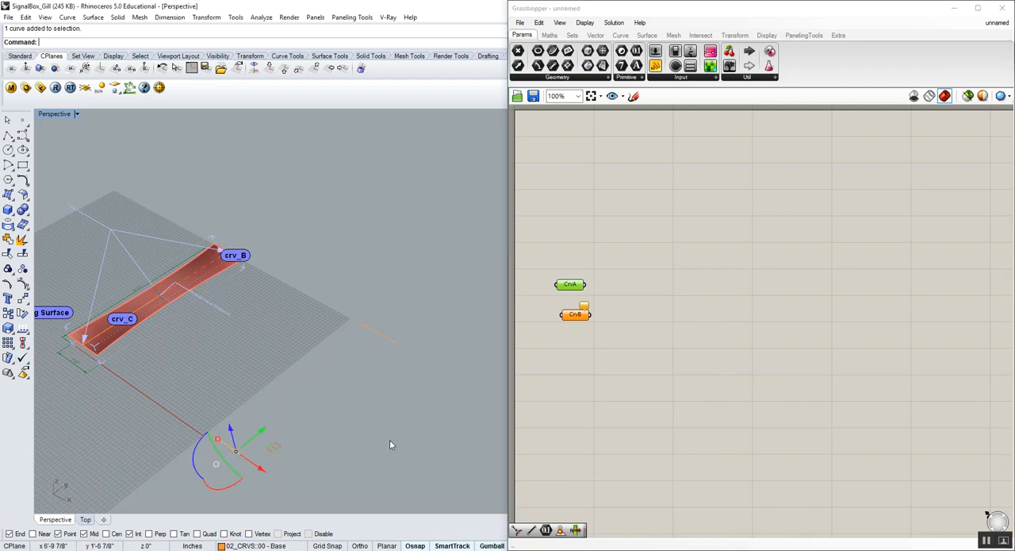
pyautogui.rightClick(575, 314)
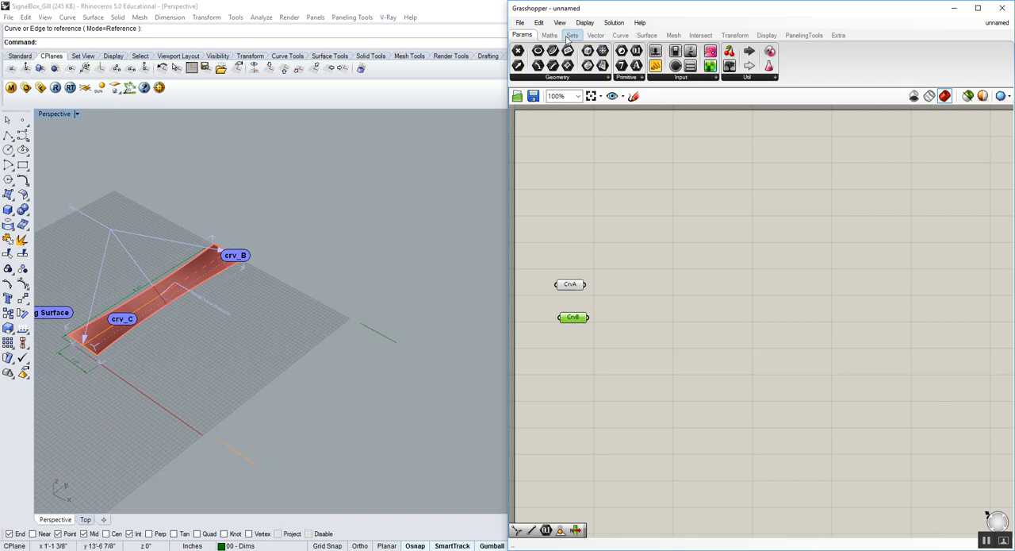
# - Place a Line component from Curve > Primitive and a Point On Curve from Analysis
pyautogui.click(621, 35)
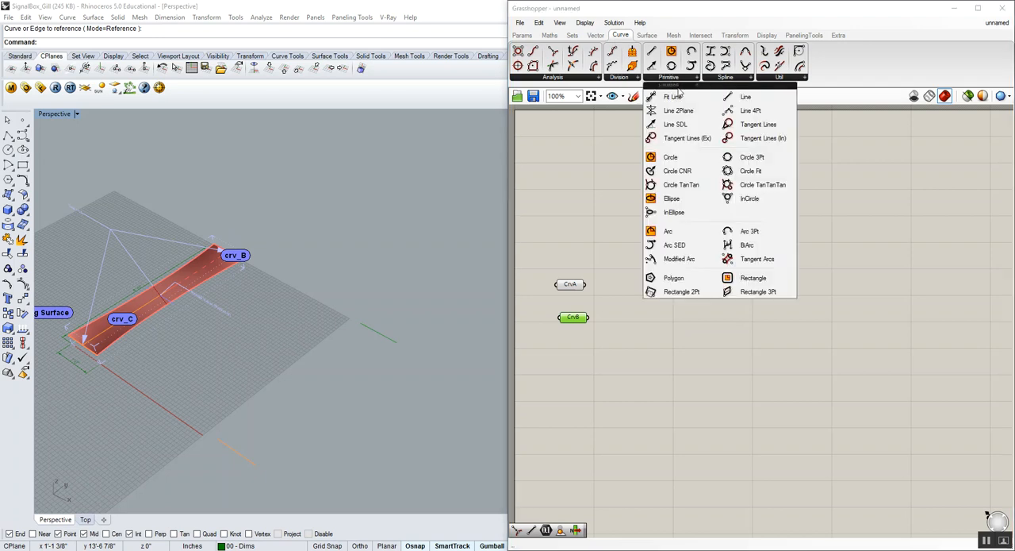
pyautogui.click(753, 277)
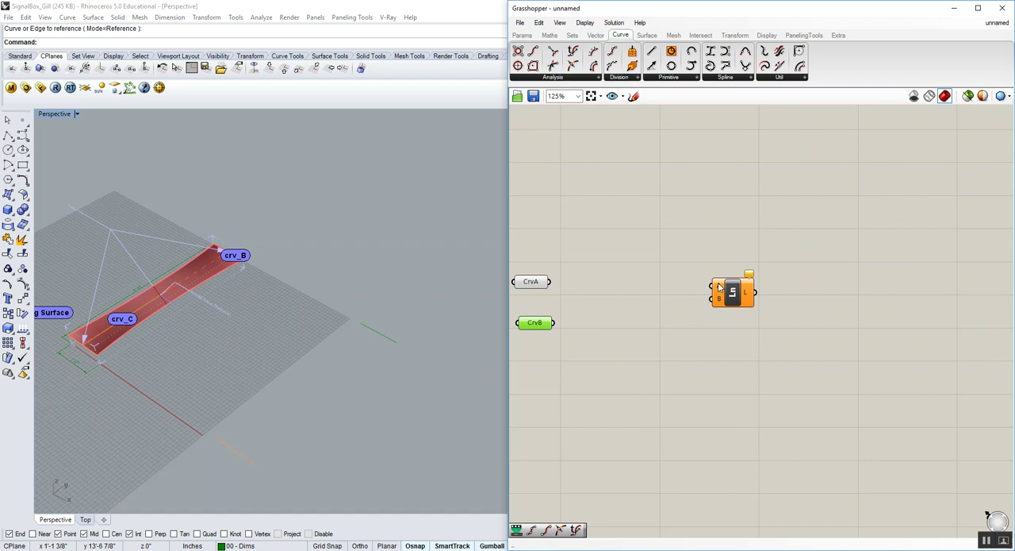
pyautogui.moveTo(745, 293)
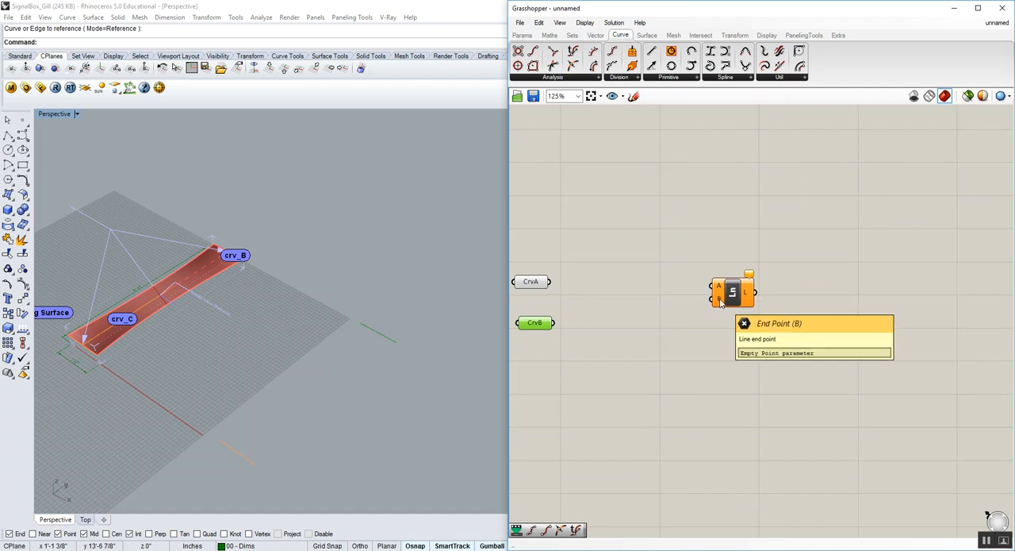
pyautogui.click(530, 283)
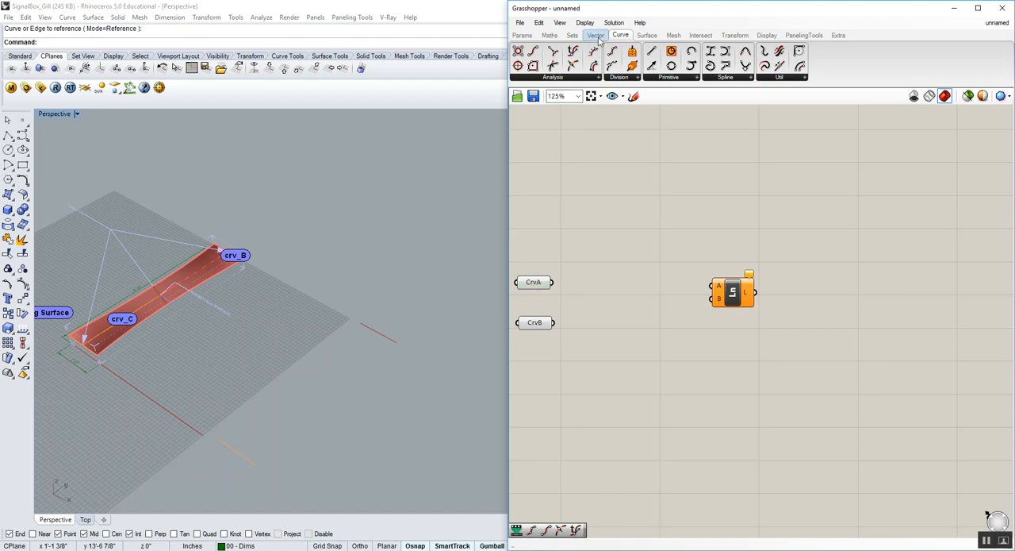
pyautogui.click(552, 77)
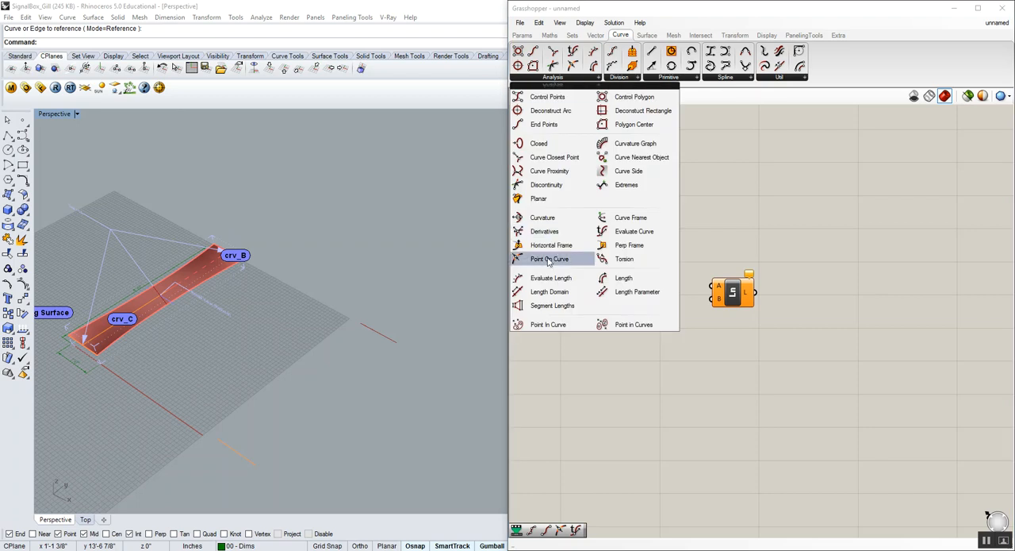
pyautogui.click(549, 259)
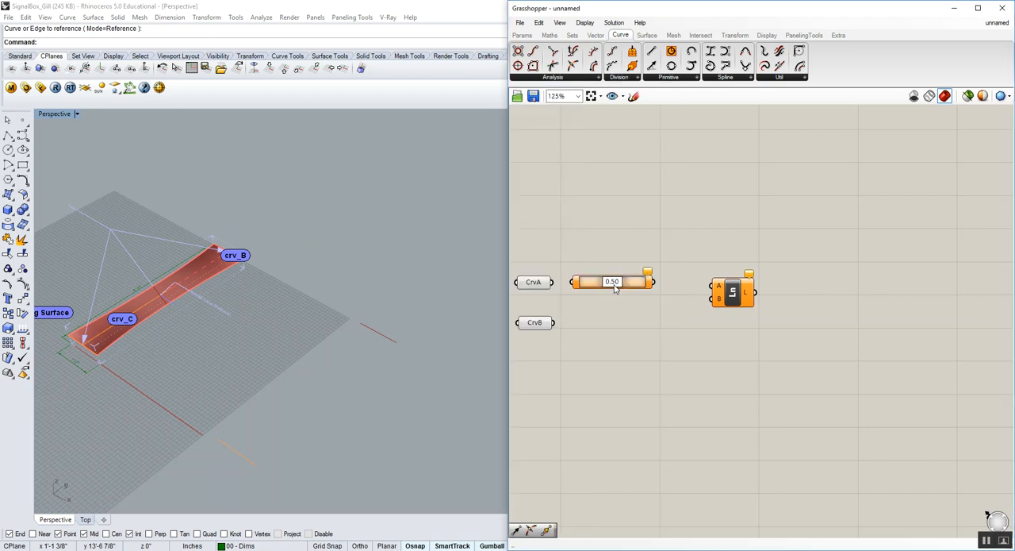
# - Place a Point On Curve beside CrvA and set its parameter to the midpoint, 0.50
pyautogui.moveTo(612, 281); pyautogui.dragTo(635, 284)
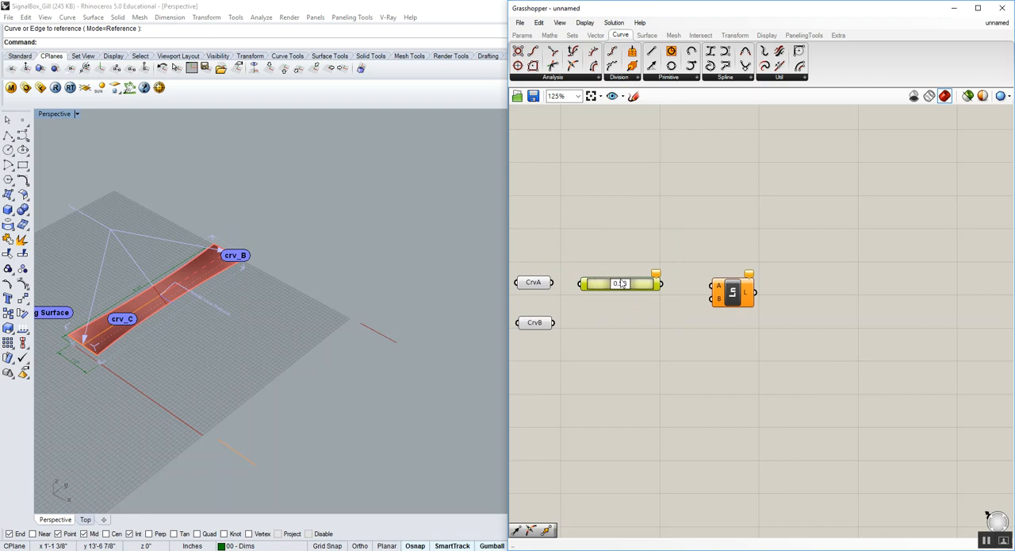
pyautogui.moveTo(627, 283); pyautogui.dragTo(621, 283)
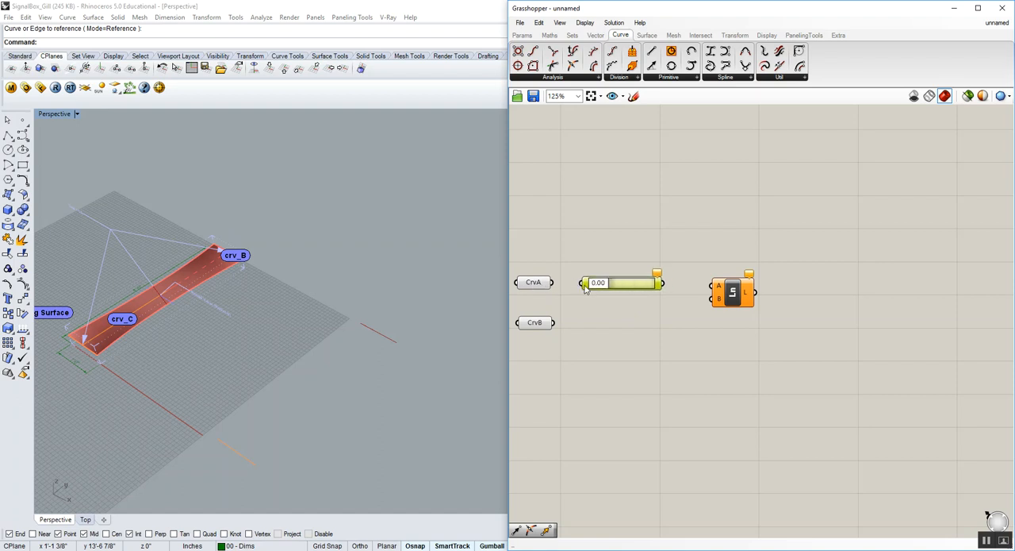
pyautogui.moveTo(585, 283); pyautogui.dragTo(604, 282)
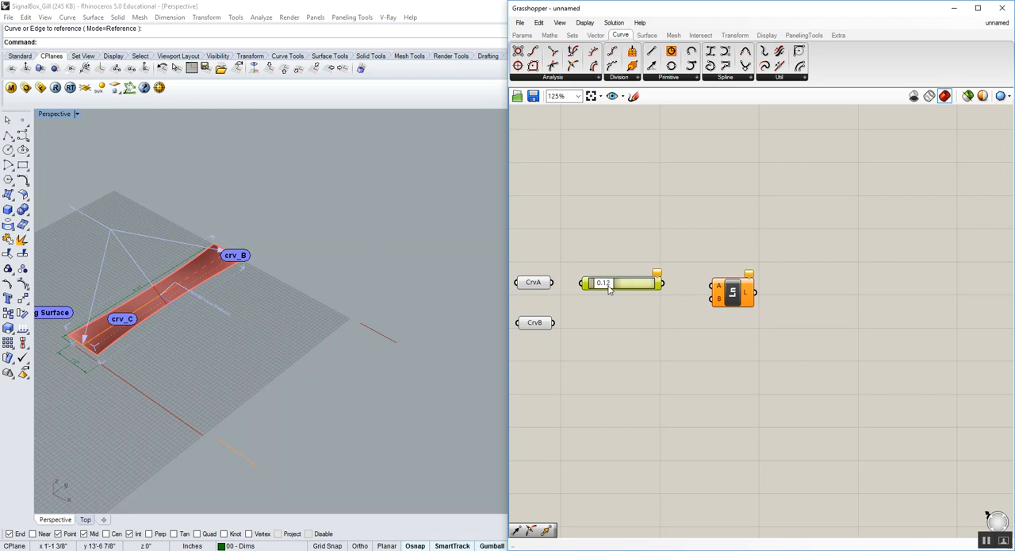
pyautogui.moveTo(591, 283); pyautogui.dragTo(629, 283)
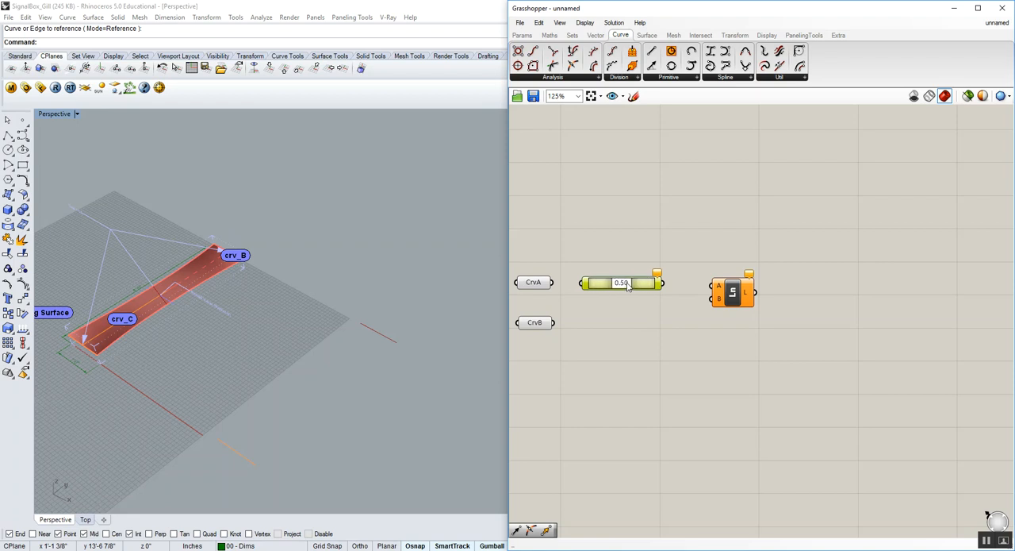
pyautogui.moveTo(627, 283); pyautogui.dragTo(616, 282)
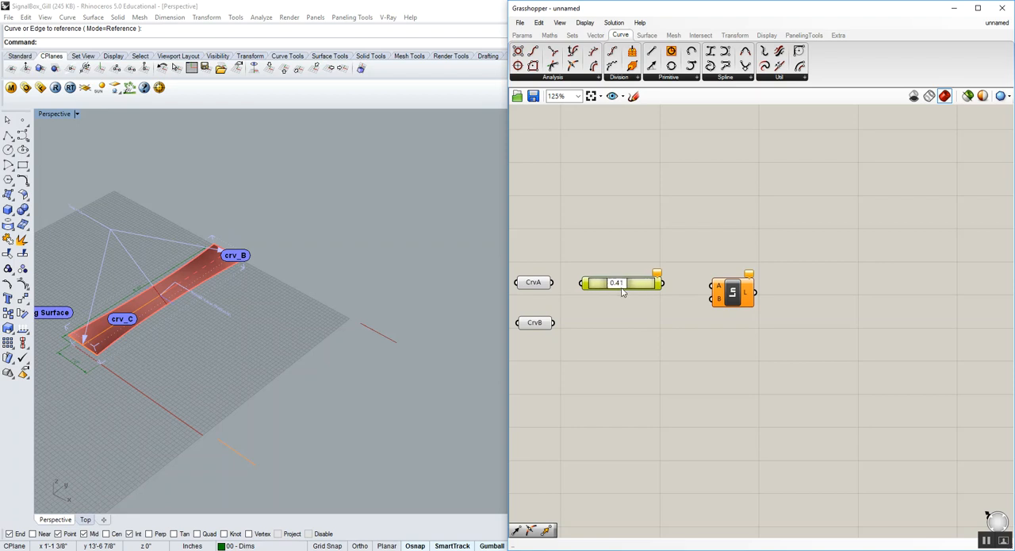
pyautogui.moveTo(617, 282); pyautogui.dragTo(627, 282)
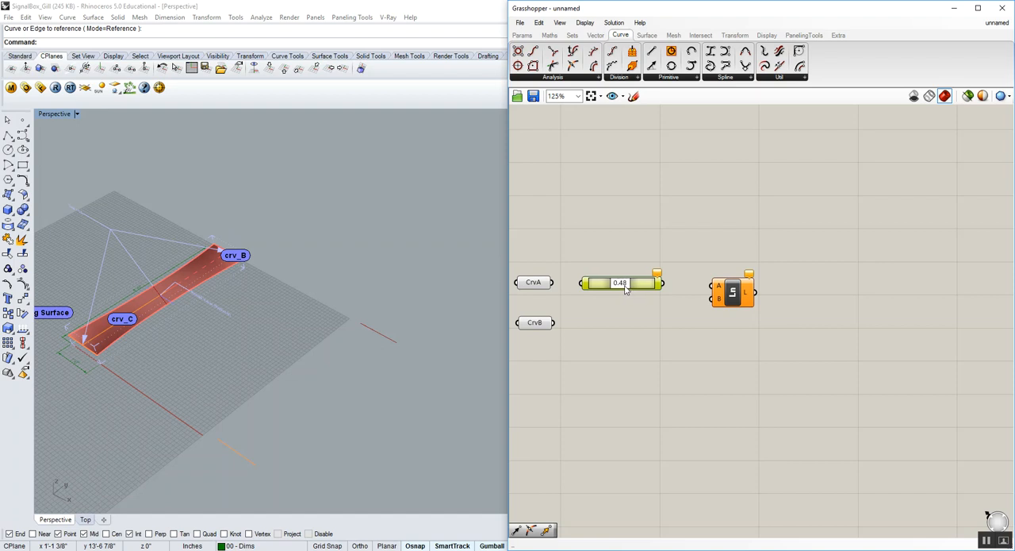
pyautogui.moveTo(619, 282); pyautogui.dragTo(623, 283)
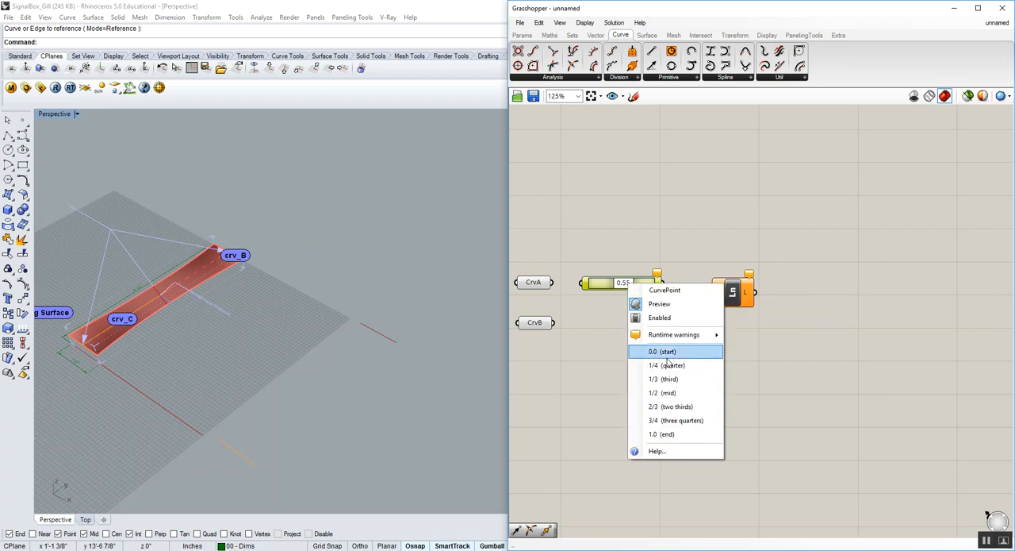
pyautogui.click(662, 392)
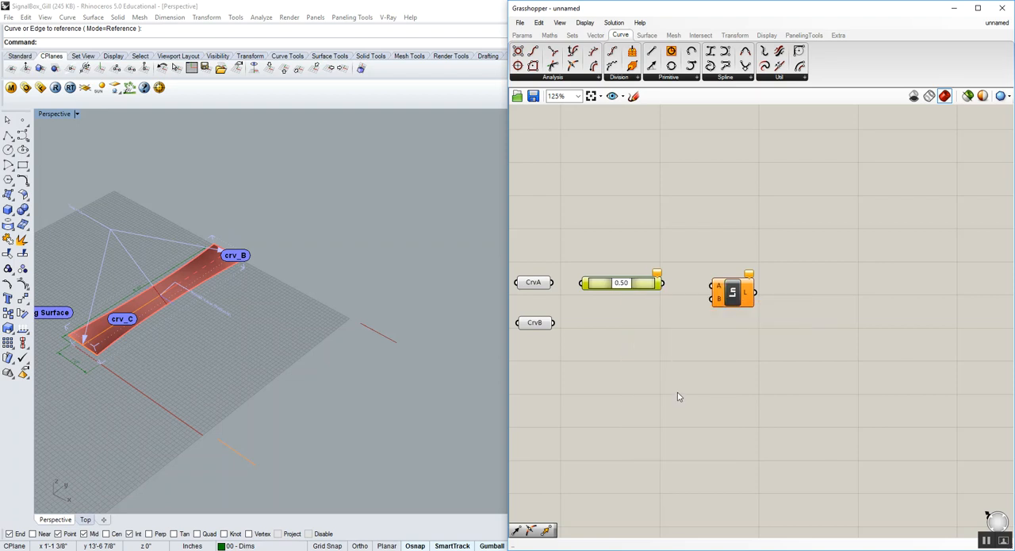
pyautogui.moveTo(559, 288)
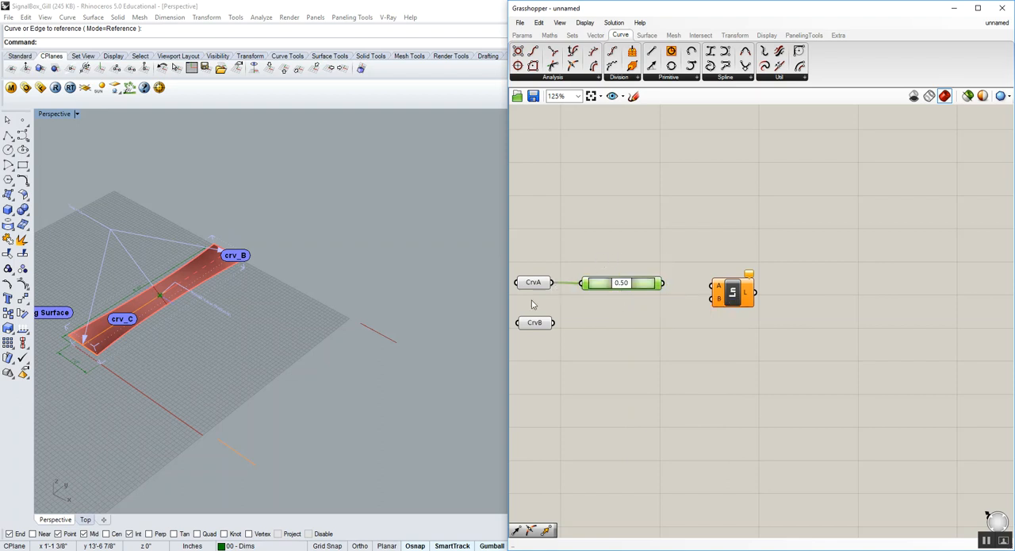
pyautogui.moveTo(956, 112)
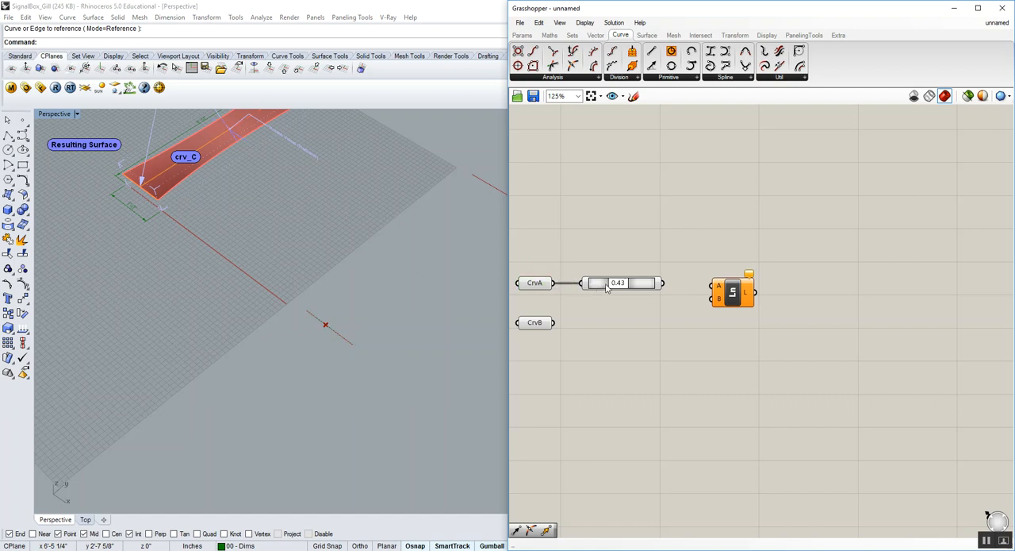
# - Set the second point-on-curve to a preset 0.50 and feed both midpoints into Line
pyautogui.moveTo(607, 282); pyautogui.dragTo(626, 283)
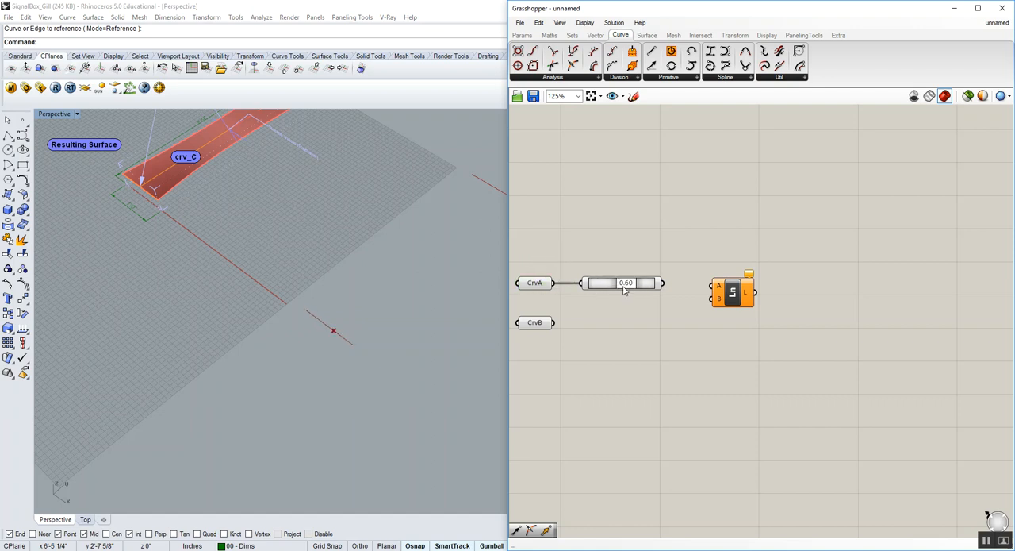
pyautogui.moveTo(626, 283); pyautogui.dragTo(579, 282)
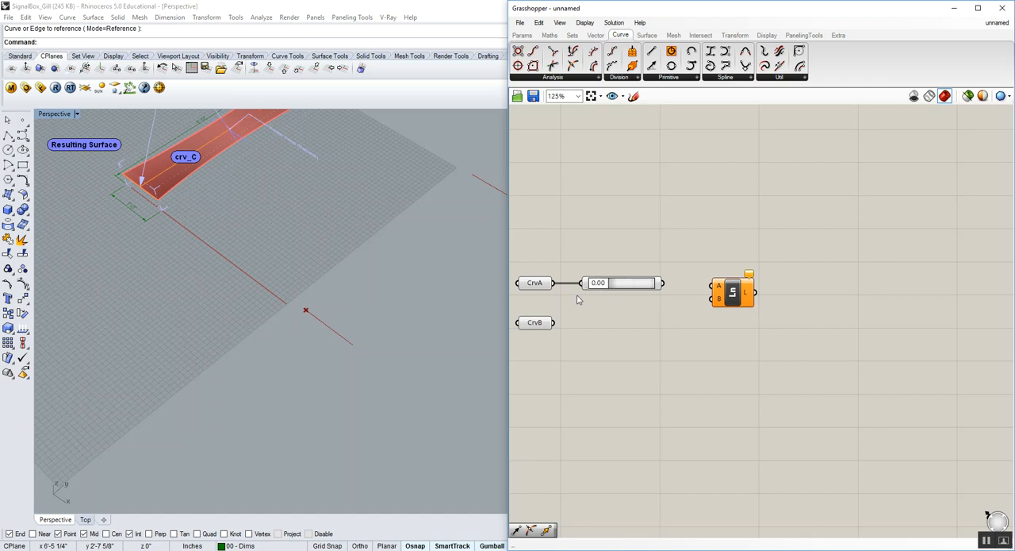
pyautogui.rightClick(622, 283)
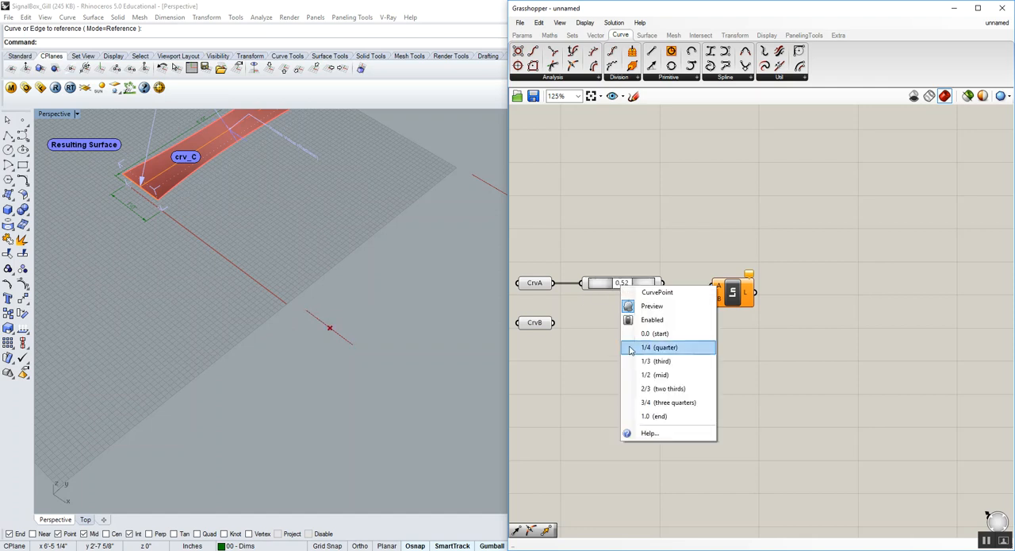
pyautogui.click(658, 374)
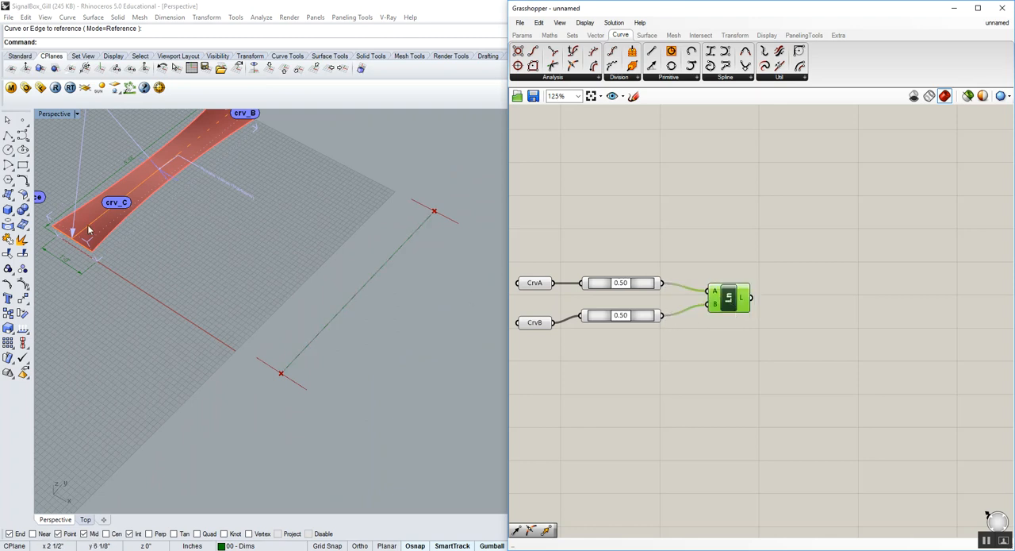
pyautogui.moveTo(169, 174)
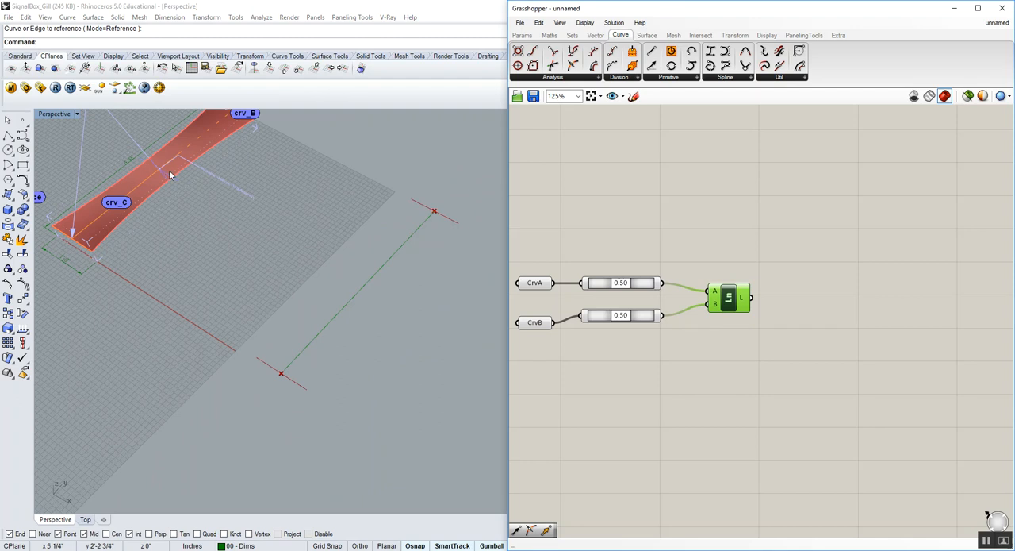
pyautogui.moveTo(324, 289)
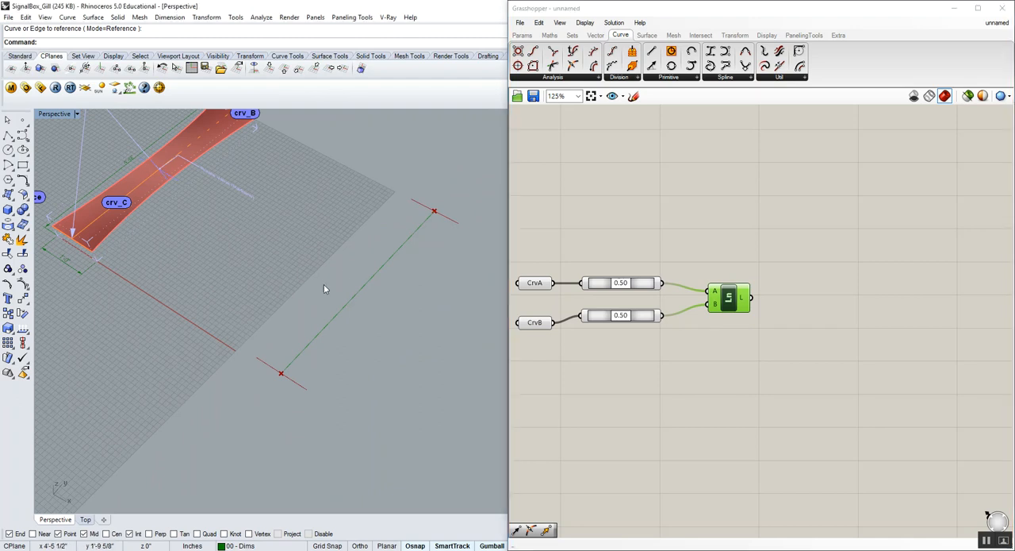
pyautogui.moveTo(59, 221)
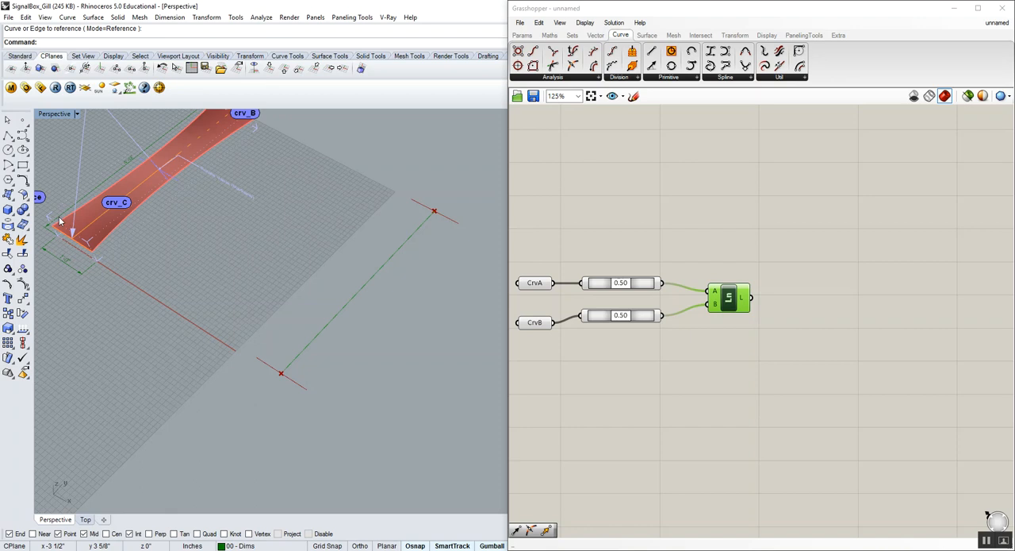
pyautogui.click(535, 283)
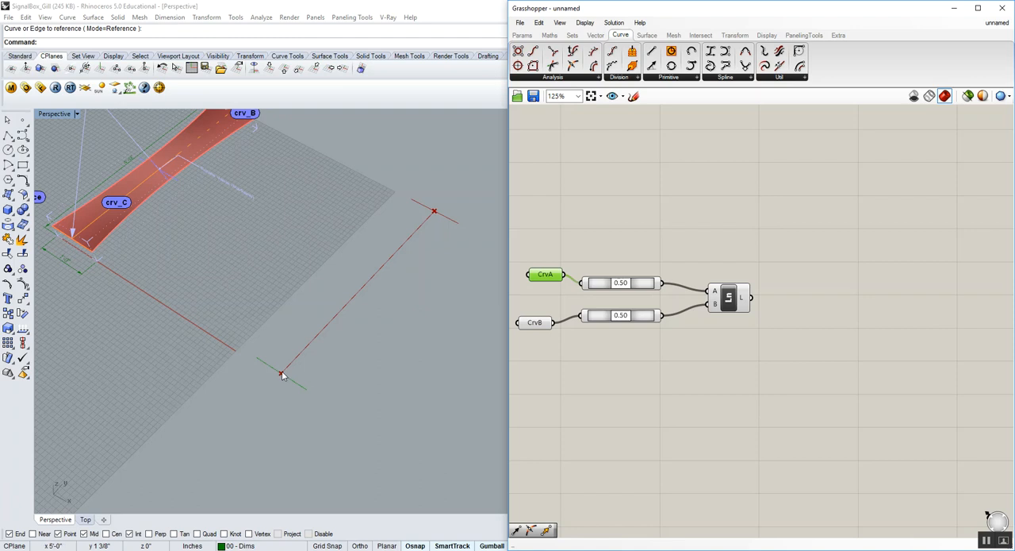
pyautogui.moveTo(368, 287)
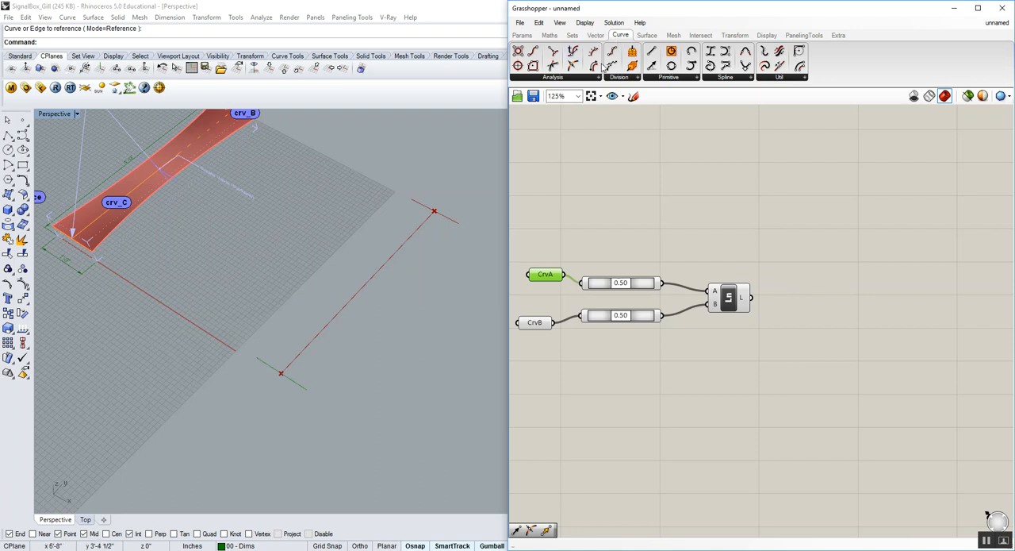
# - Add a Point On Curve at 0.50 on the Line output to mark its midpoint
pyautogui.click(553, 77)
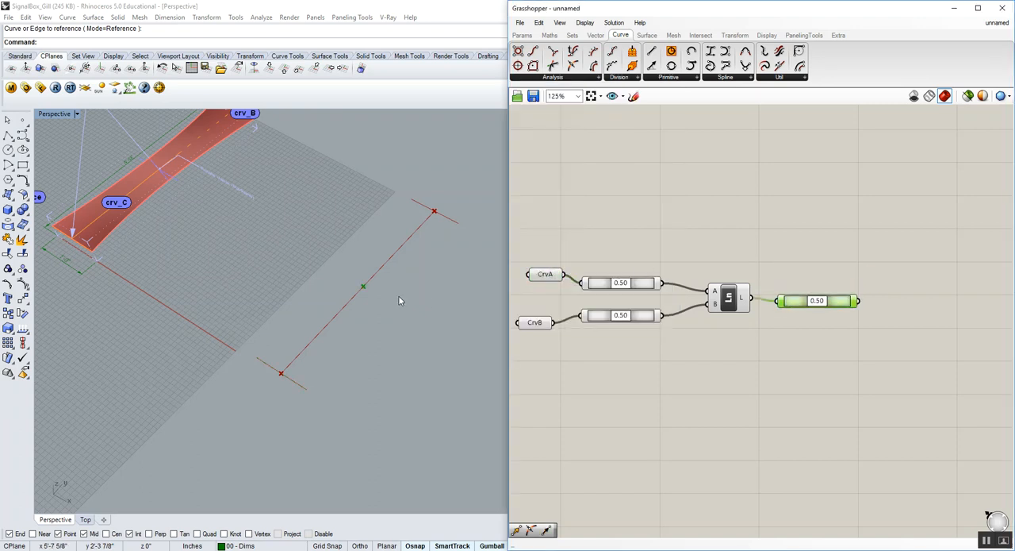
pyautogui.moveTo(317, 337)
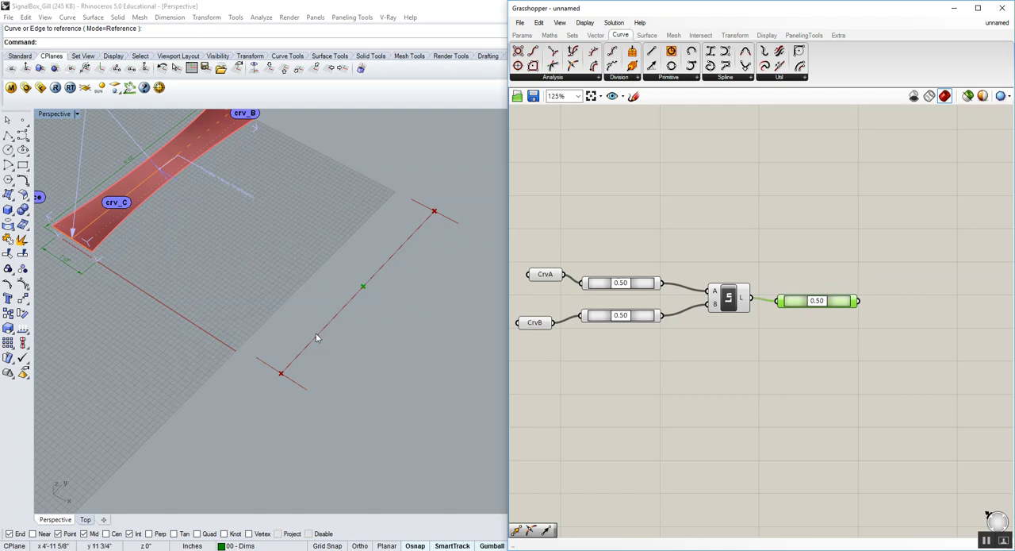
pyautogui.moveTo(289, 382)
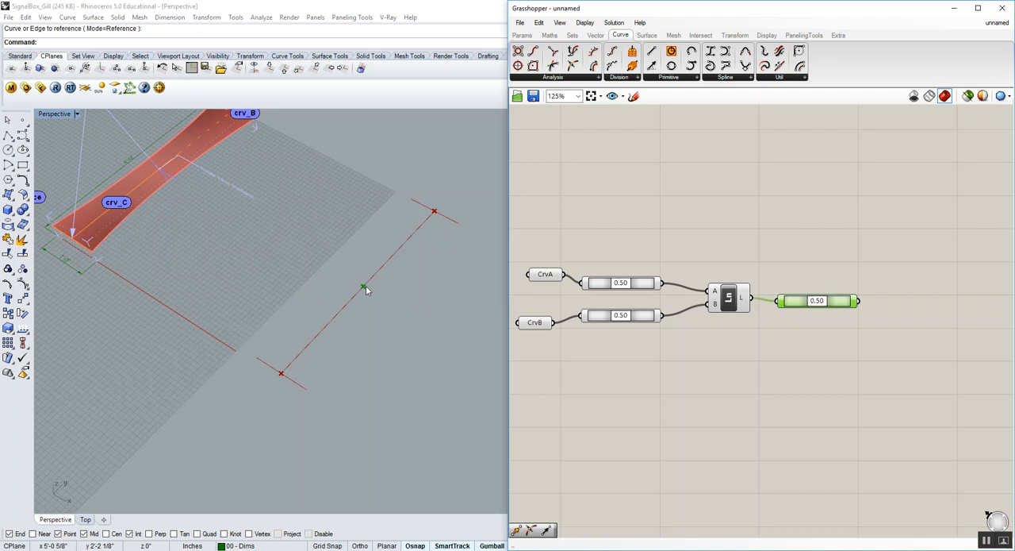
pyautogui.click(734, 35)
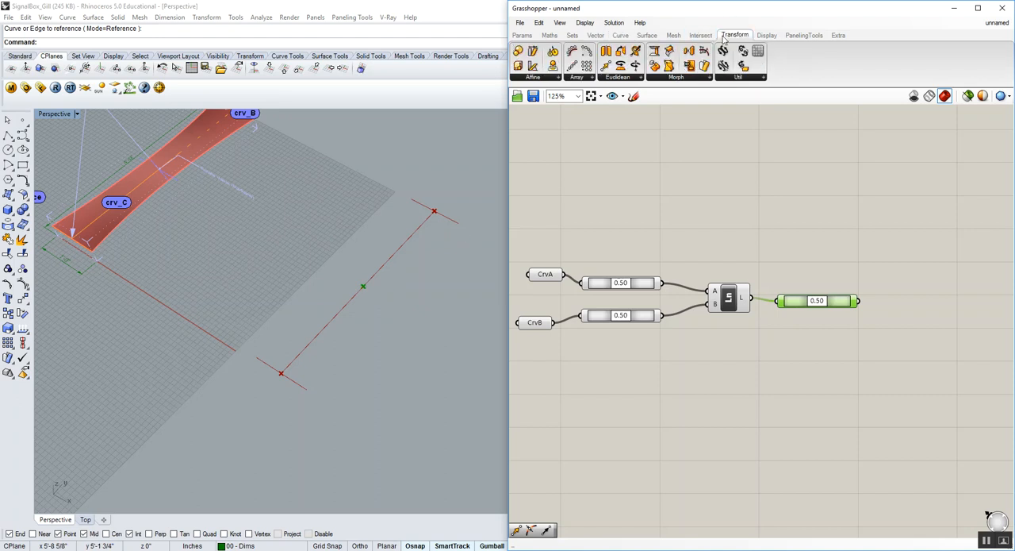
pyautogui.moveTo(819, 250)
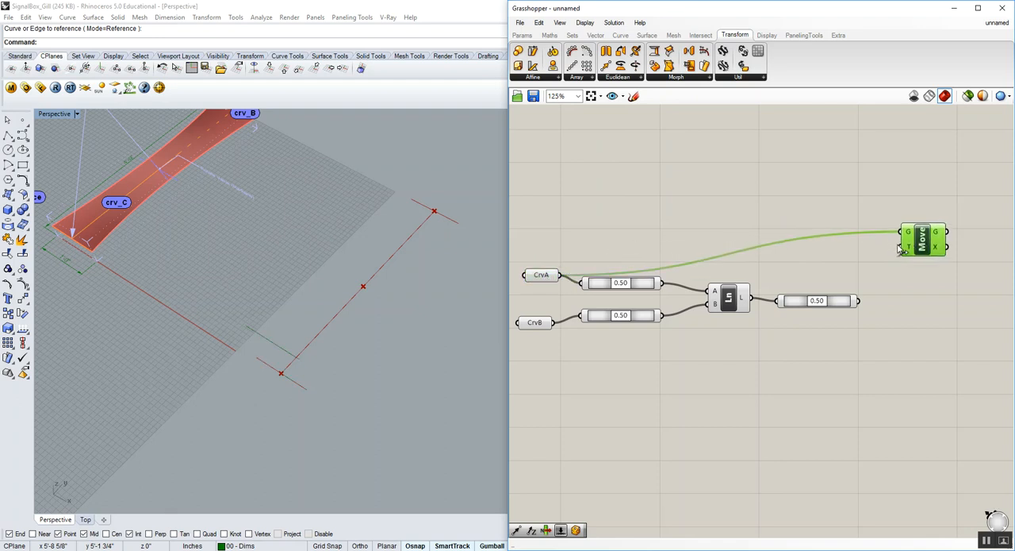
pyautogui.moveTo(910, 246)
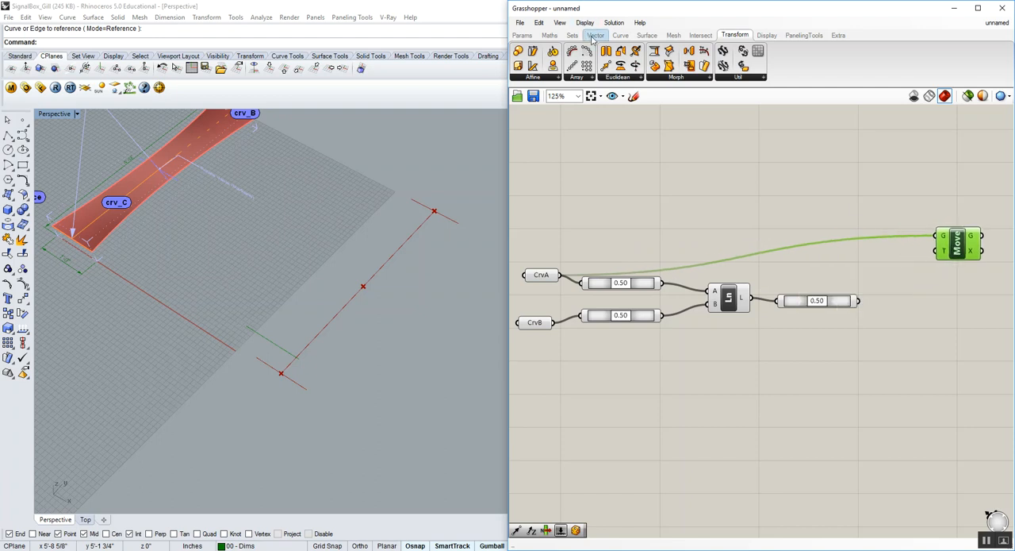
# - Place a Vector 2Pt from curve A's midpoint to the line midpoint to drive Move
pyautogui.click(596, 35)
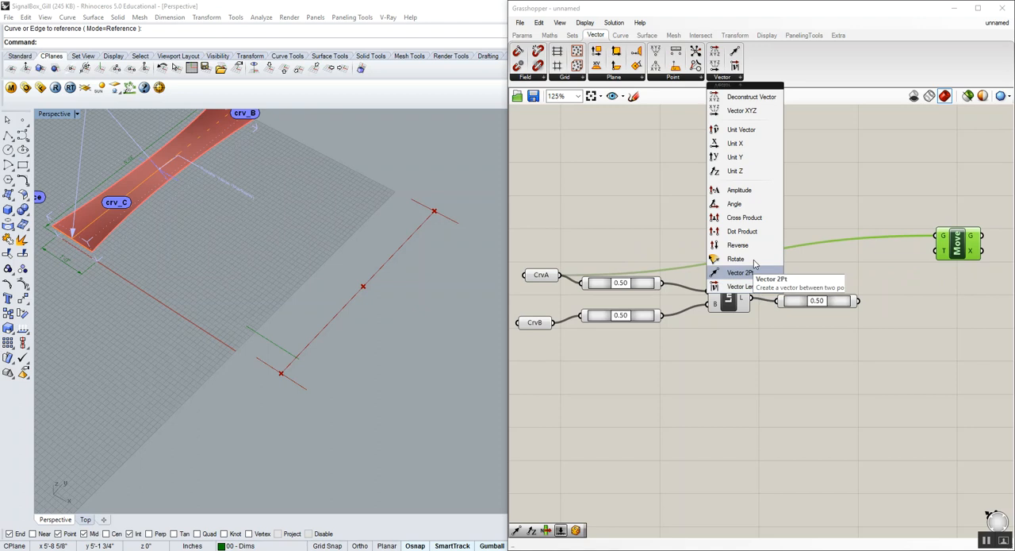
pyautogui.moveTo(742, 272)
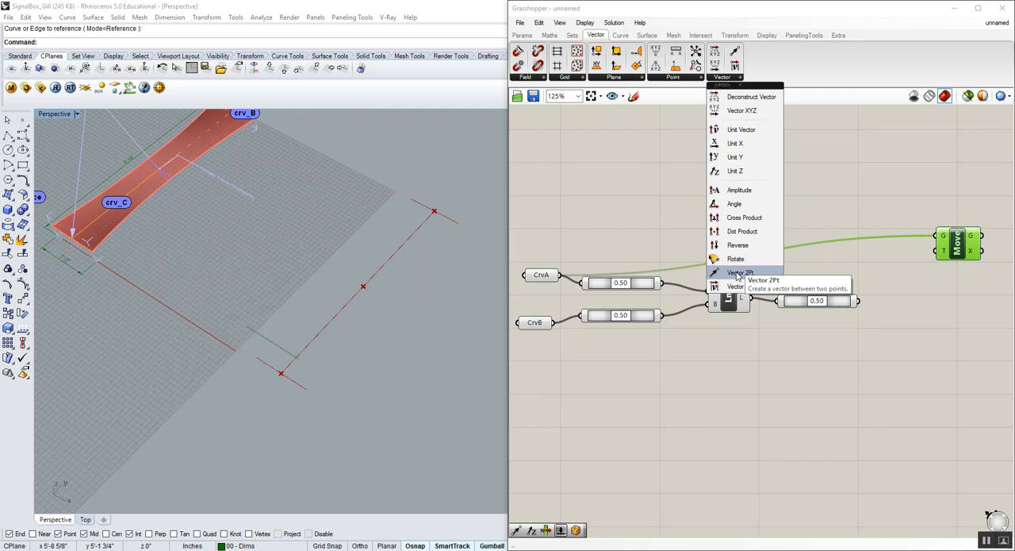
pyautogui.click(740, 272)
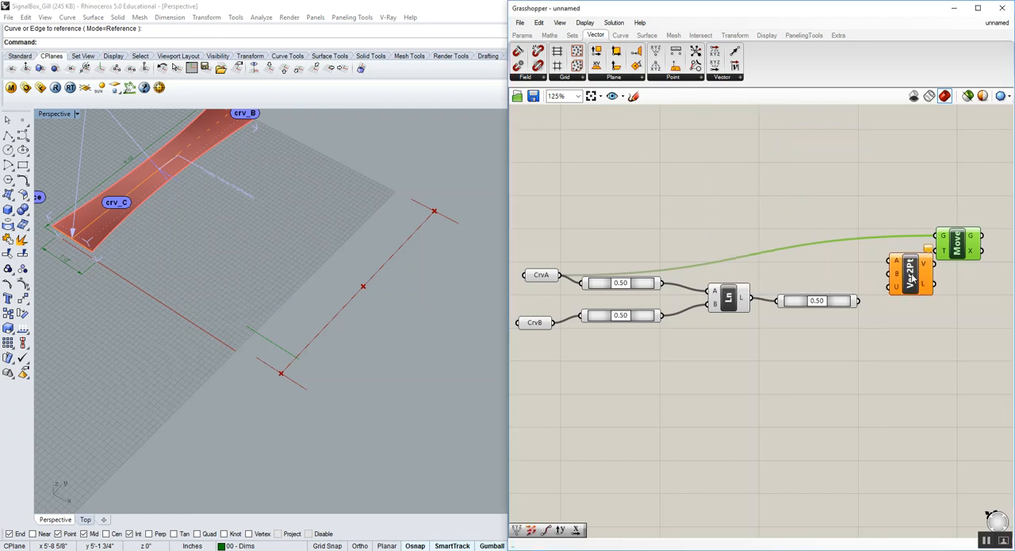
pyautogui.click(907, 273)
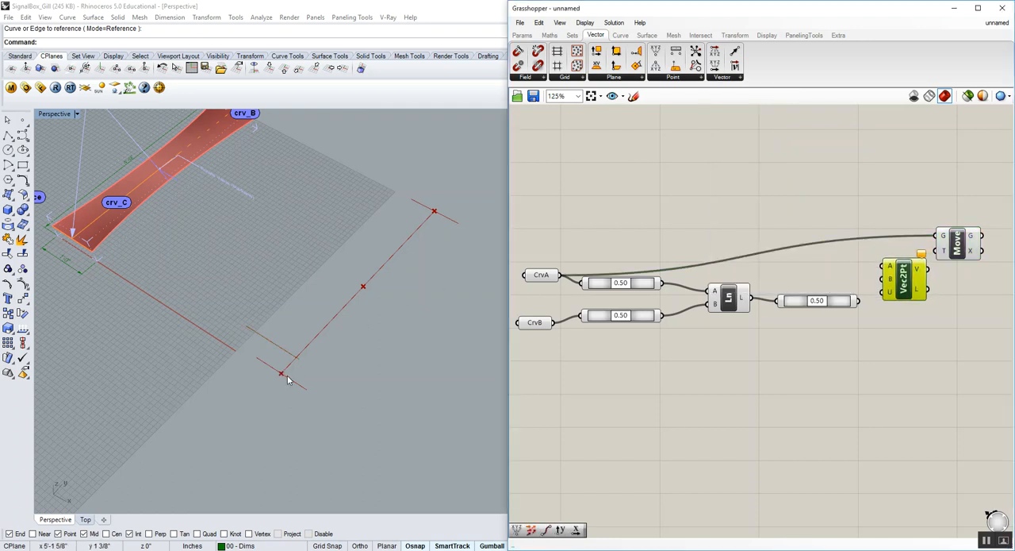
pyautogui.moveTo(285, 375)
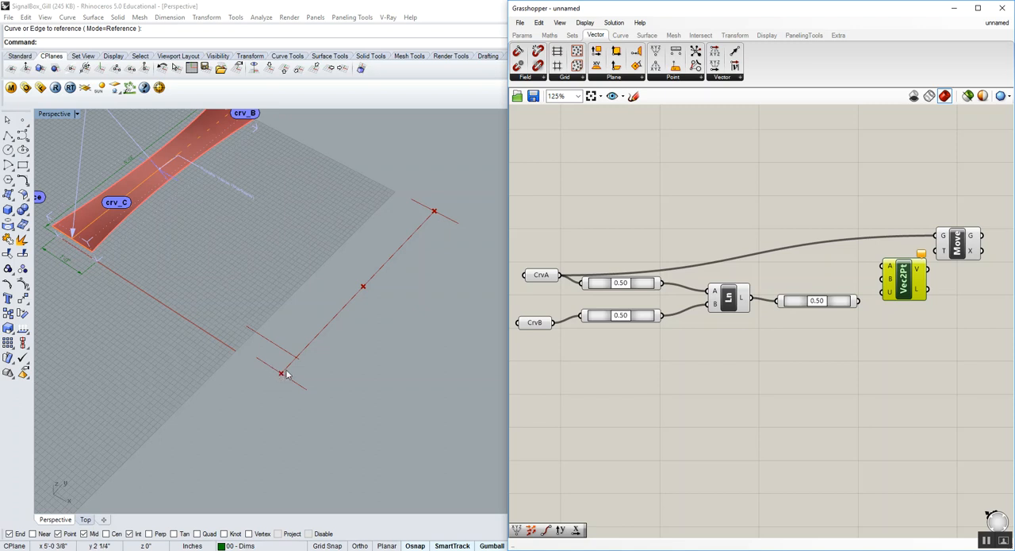
pyautogui.moveTo(373, 280)
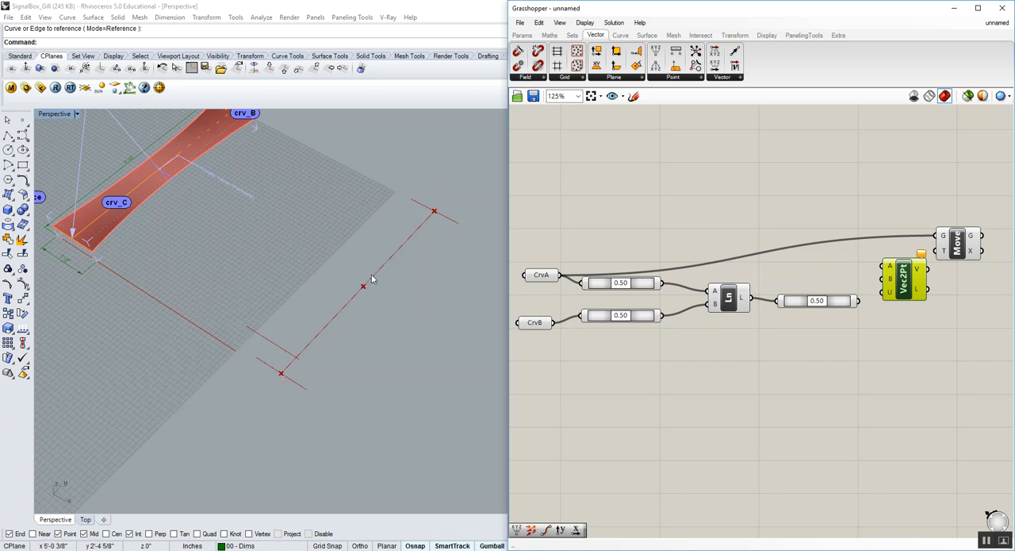
pyautogui.moveTo(301, 354)
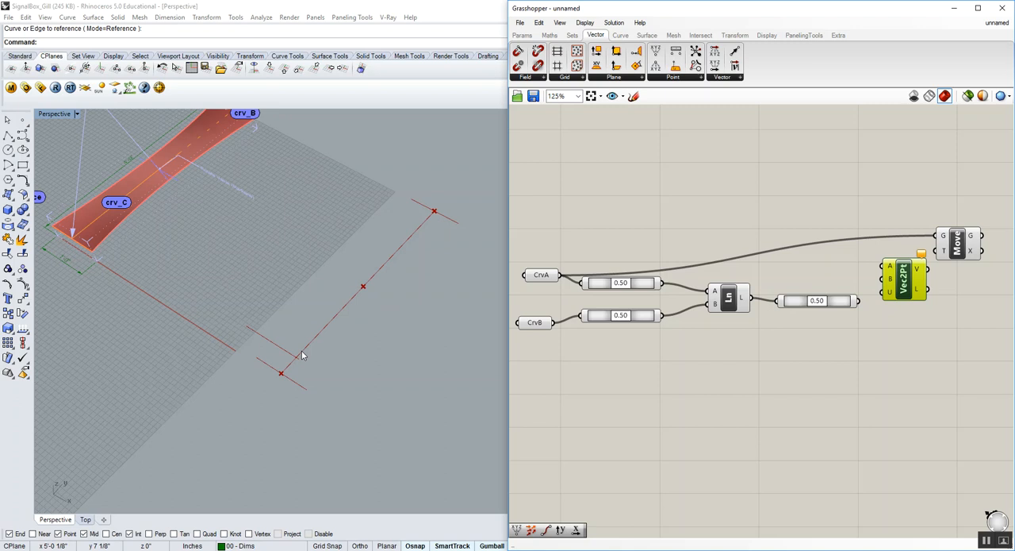
pyautogui.moveTo(651, 285)
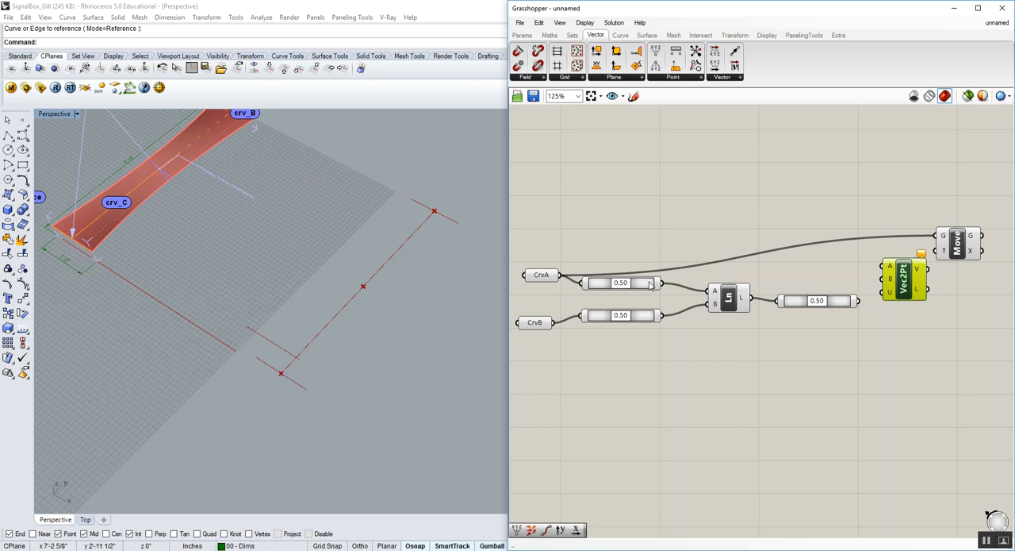
pyautogui.click(621, 286)
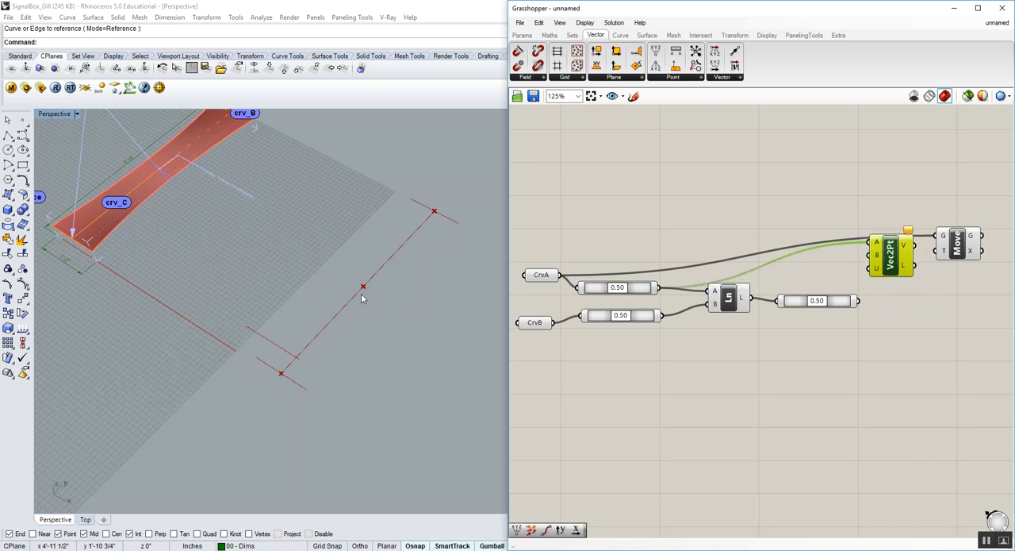
pyautogui.moveTo(814, 274)
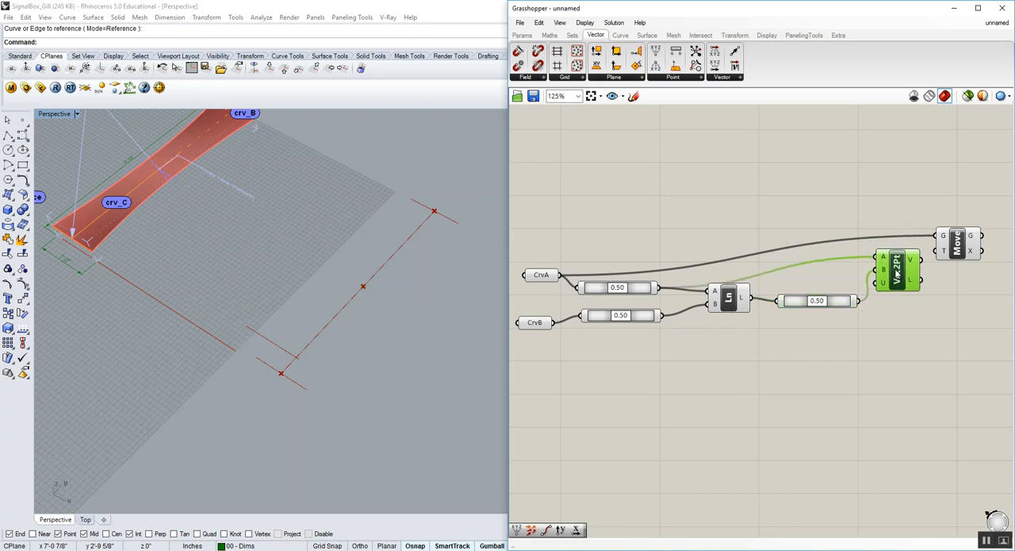
pyautogui.moveTo(334, 308)
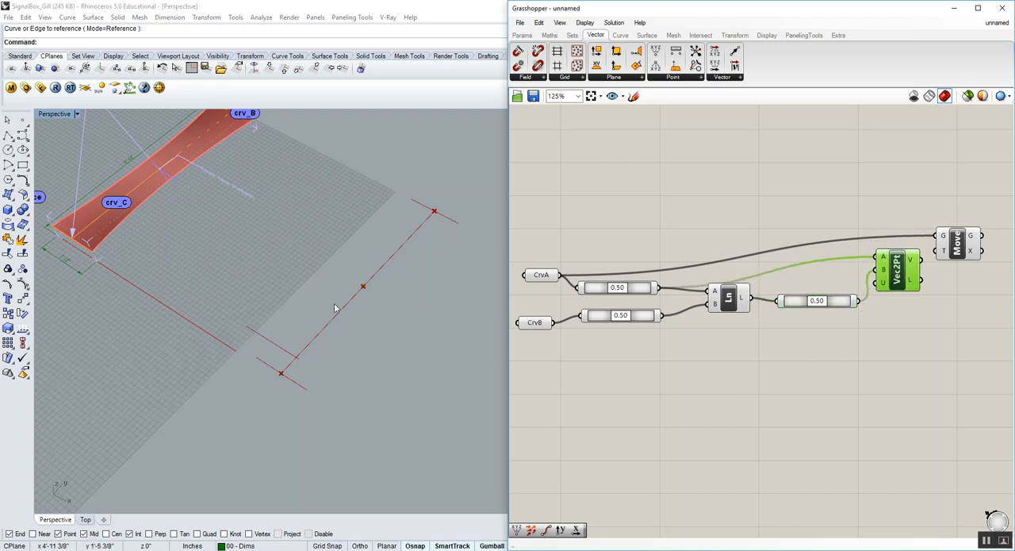
pyautogui.moveTo(297, 374)
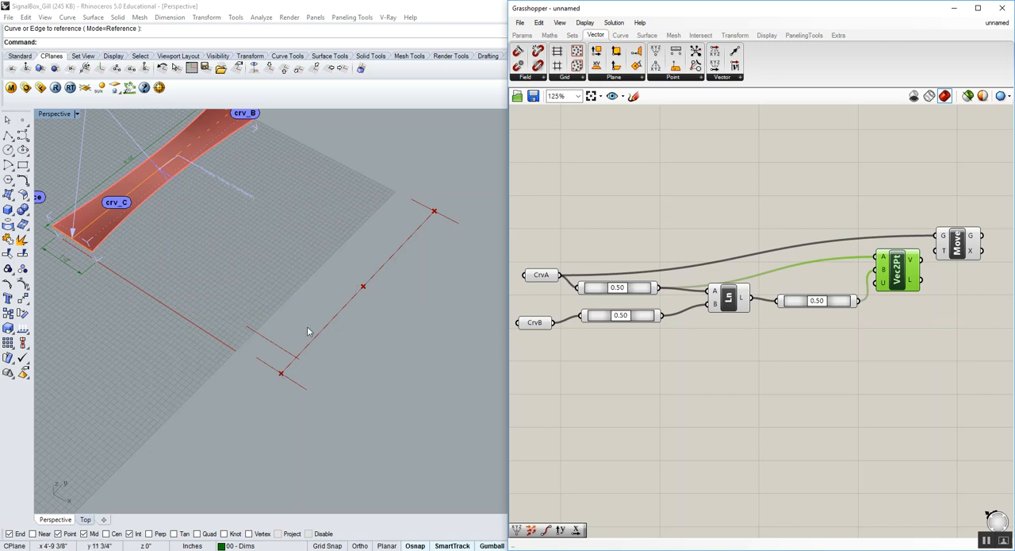
pyautogui.moveTo(941, 261)
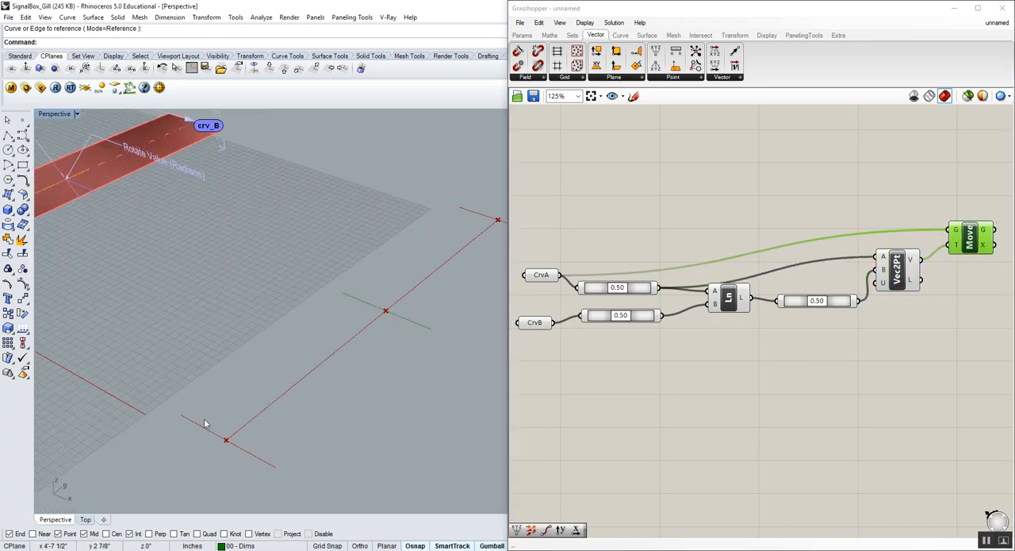
pyautogui.moveTo(418, 331)
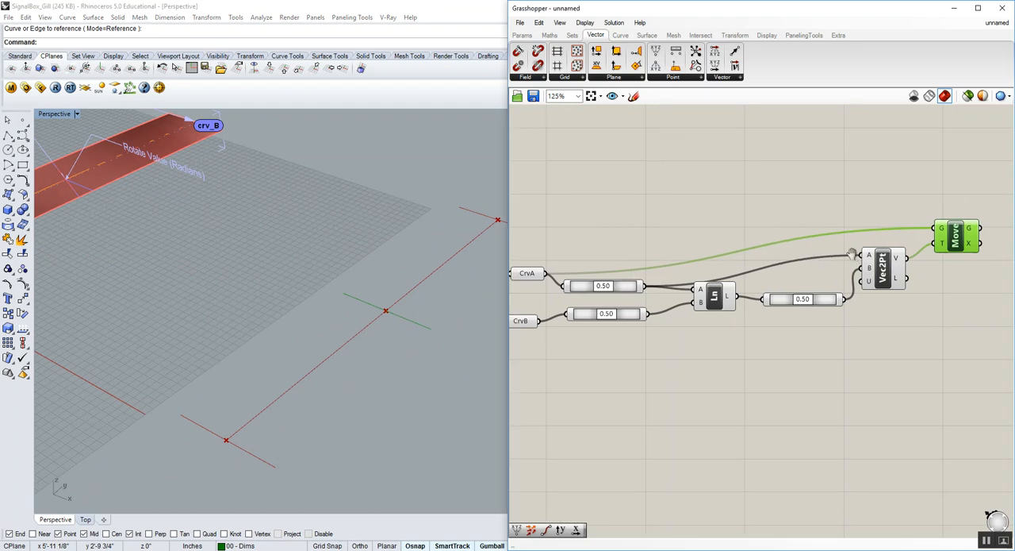
pyautogui.scroll(-3)
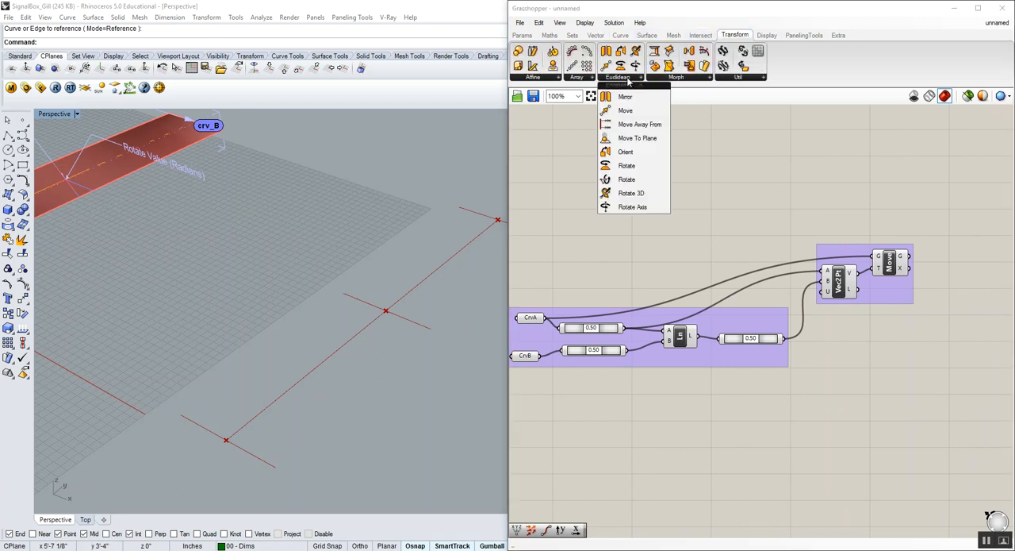
pyautogui.moveTo(632, 206)
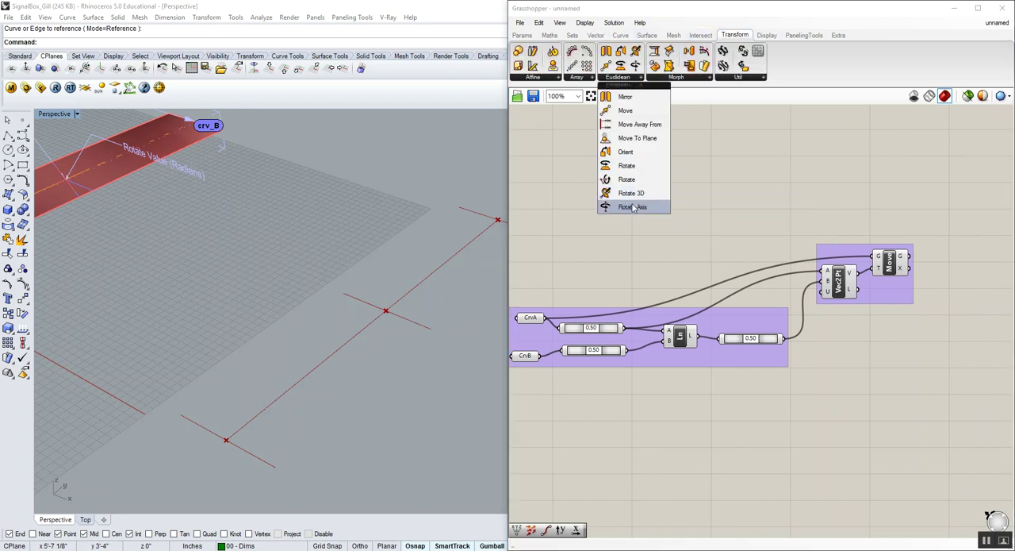
pyautogui.moveTo(633, 206)
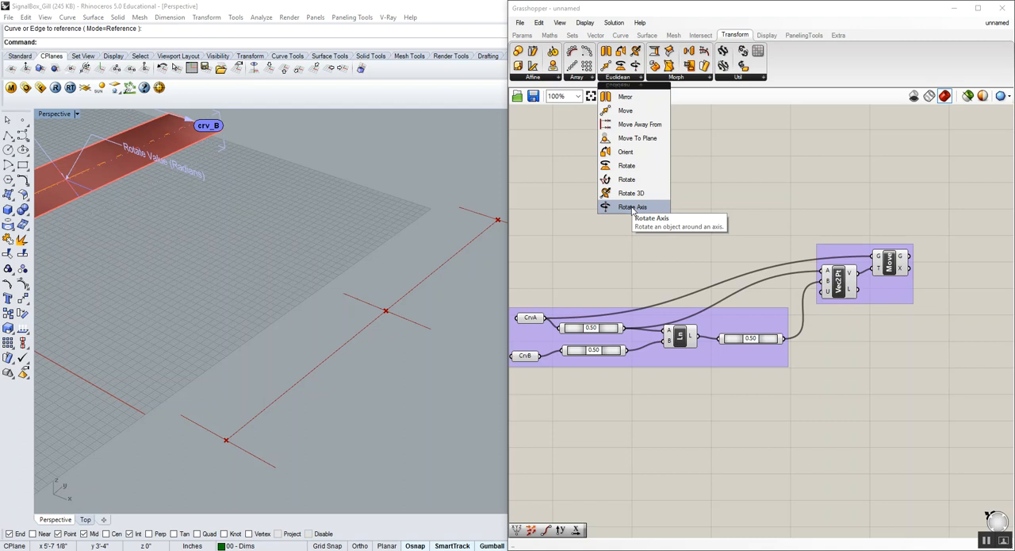
pyautogui.moveTo(492, 235)
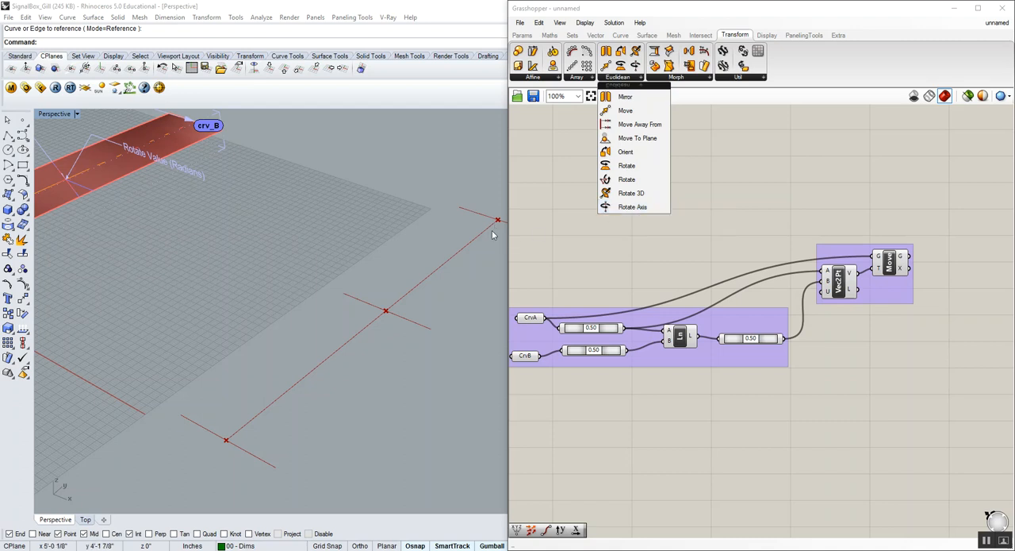
pyautogui.moveTo(366, 308)
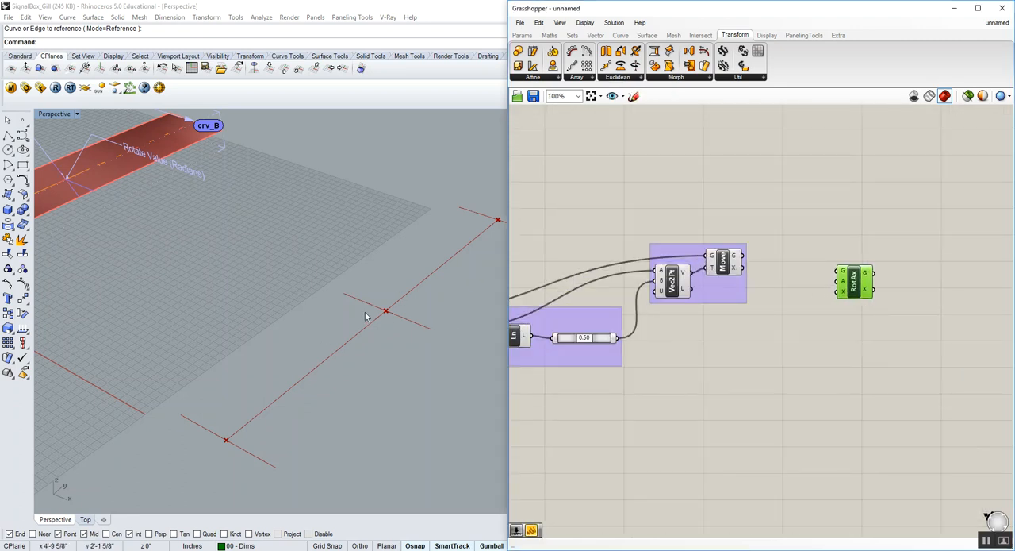
pyautogui.moveTo(488, 317)
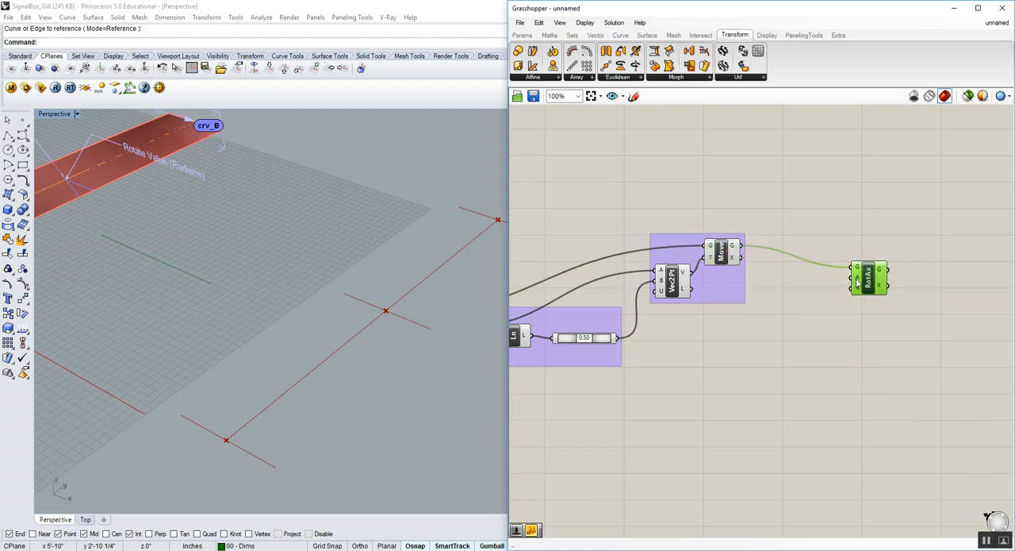
pyautogui.moveTo(861, 282)
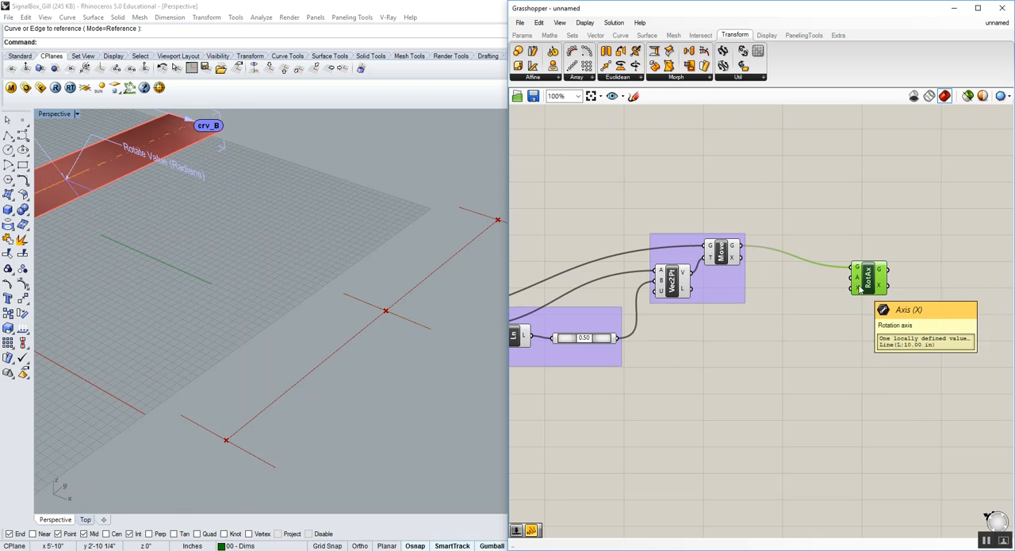
pyautogui.moveTo(344, 342)
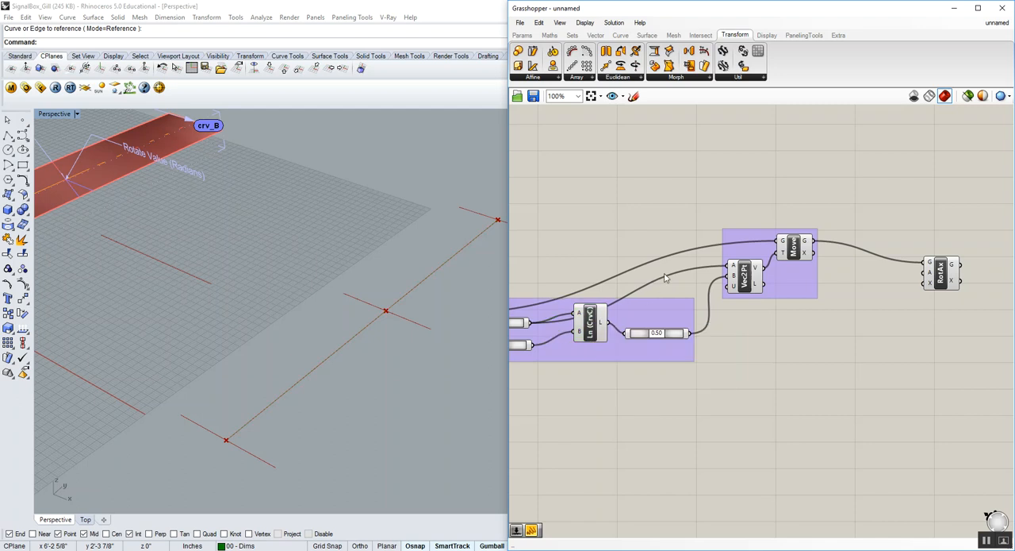
# - Check the MdPt parameter options and wire the CrvC line into RotAx's axis input
pyautogui.rightClick(657, 332)
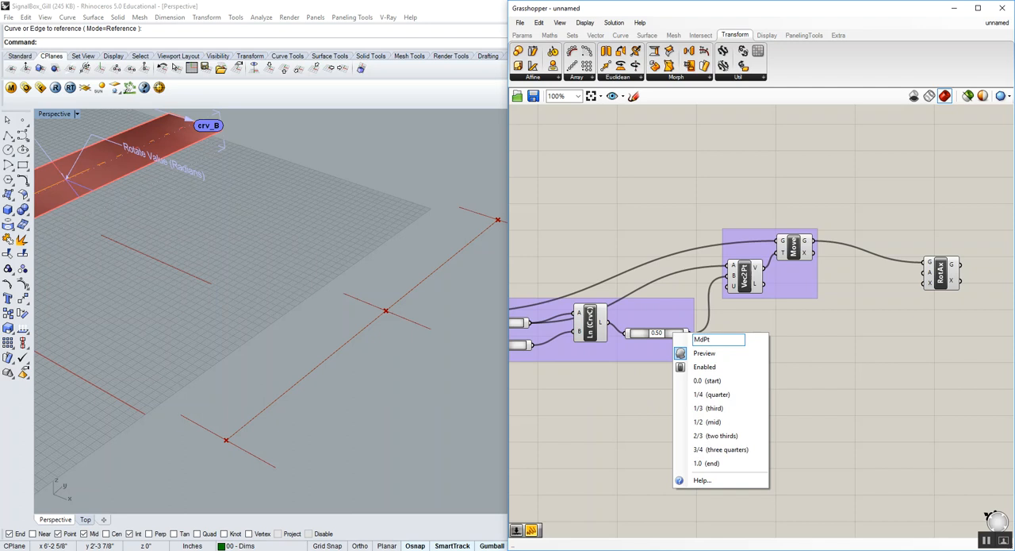
pyautogui.click(654, 259)
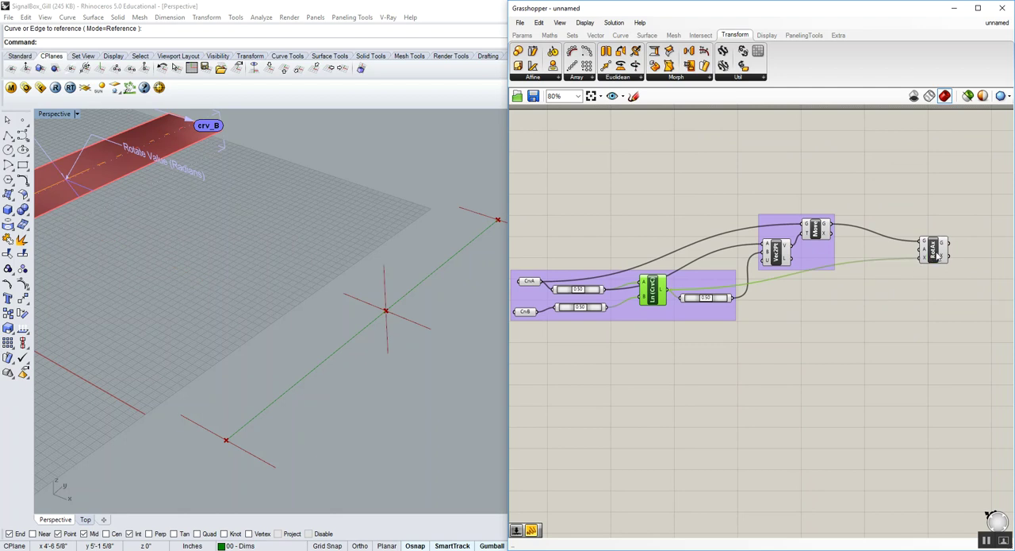
pyautogui.moveTo(960, 262)
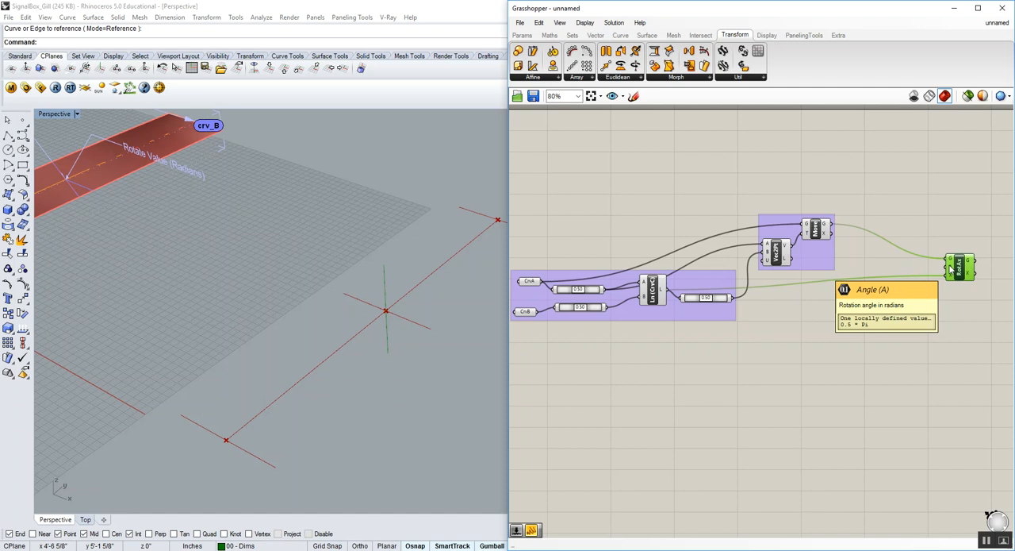
# - Switch the Rotate Axis A input to Degrees and bring Move and Rotate into view
pyautogui.scroll(3)
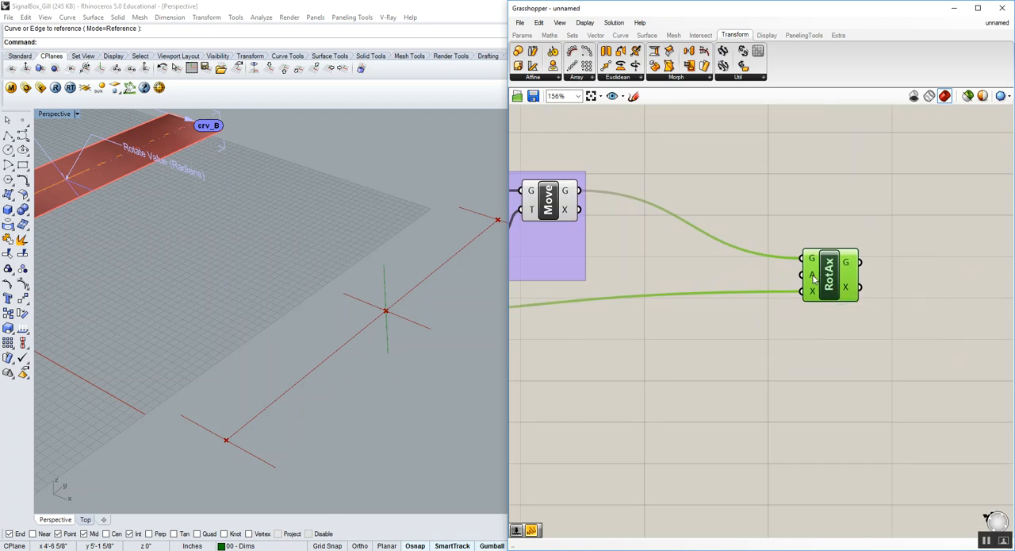
pyautogui.rightClick(829, 273)
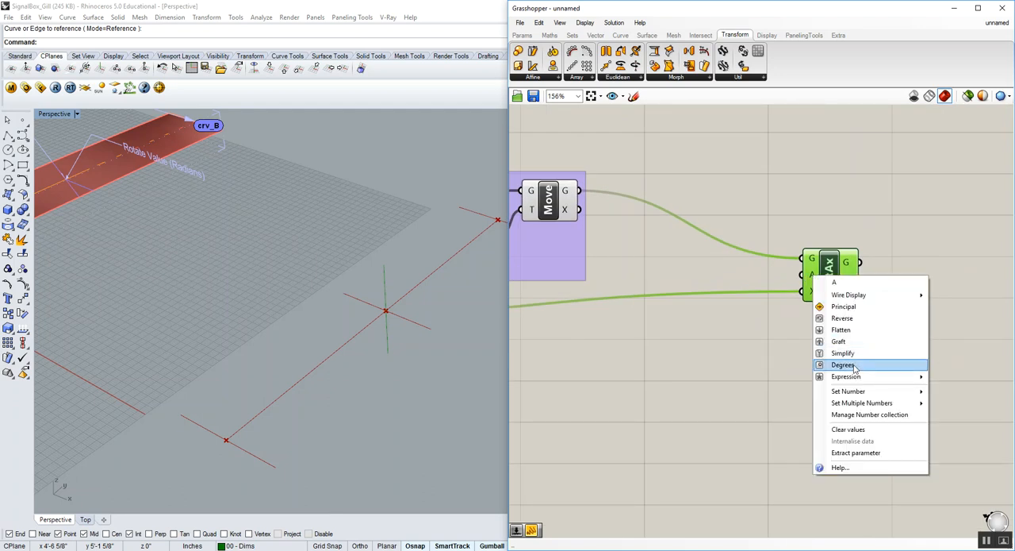
pyautogui.click(844, 365)
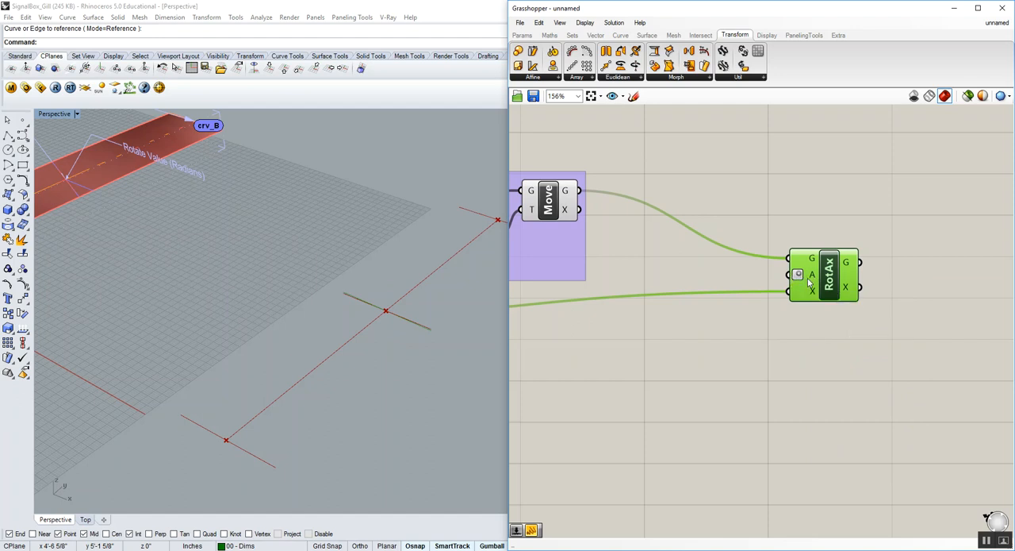
pyautogui.moveTo(825, 275); pyautogui.dragTo(868, 282)
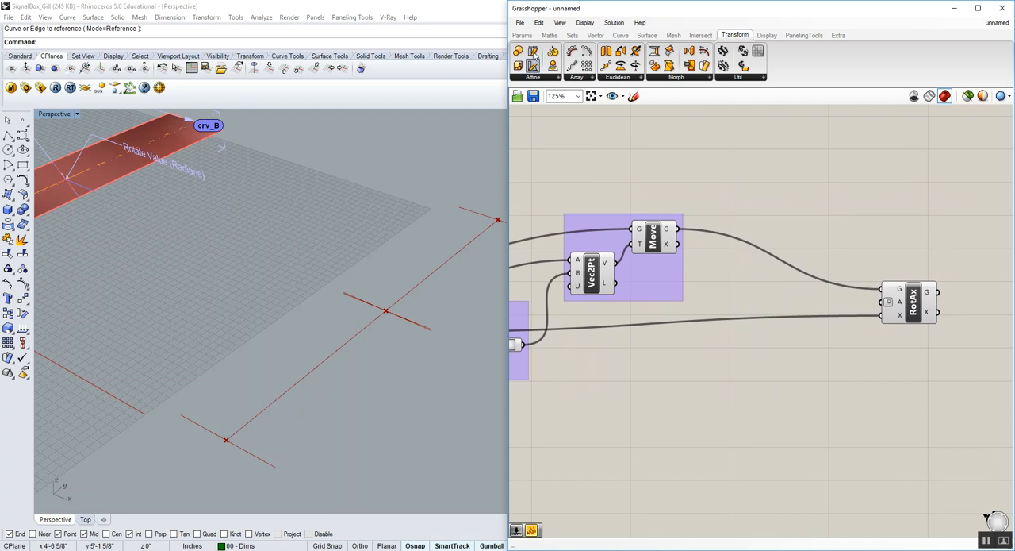
pyautogui.click(522, 35)
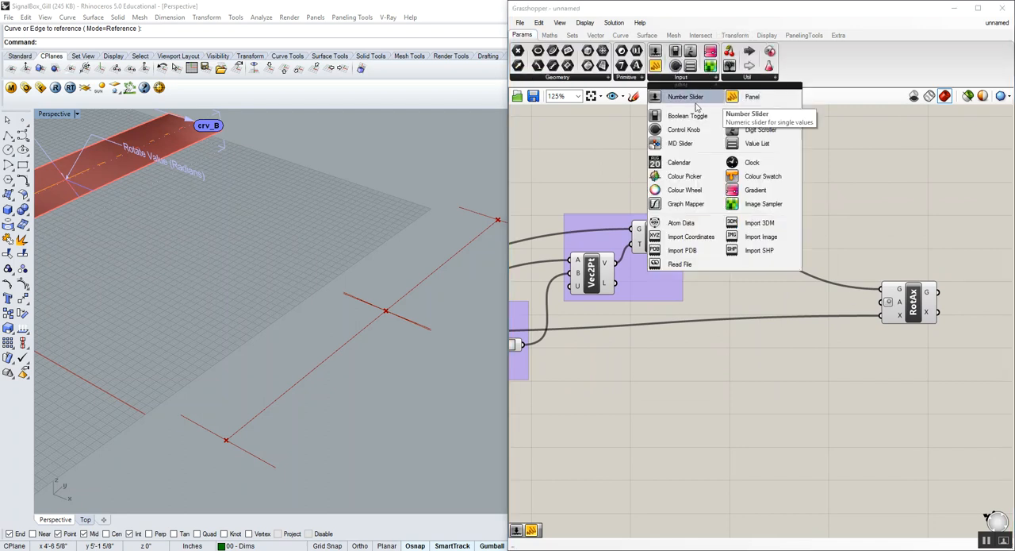
# - Add a Number Slider named RotAngle with integer rounding and a -90 to 90 range
pyautogui.click(686, 96)
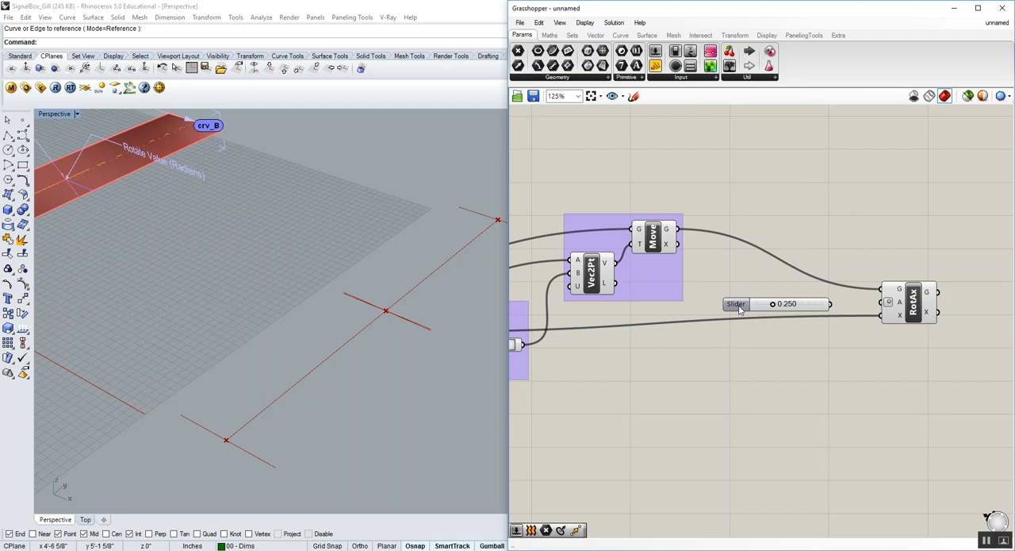
pyautogui.doubleClick(736, 303)
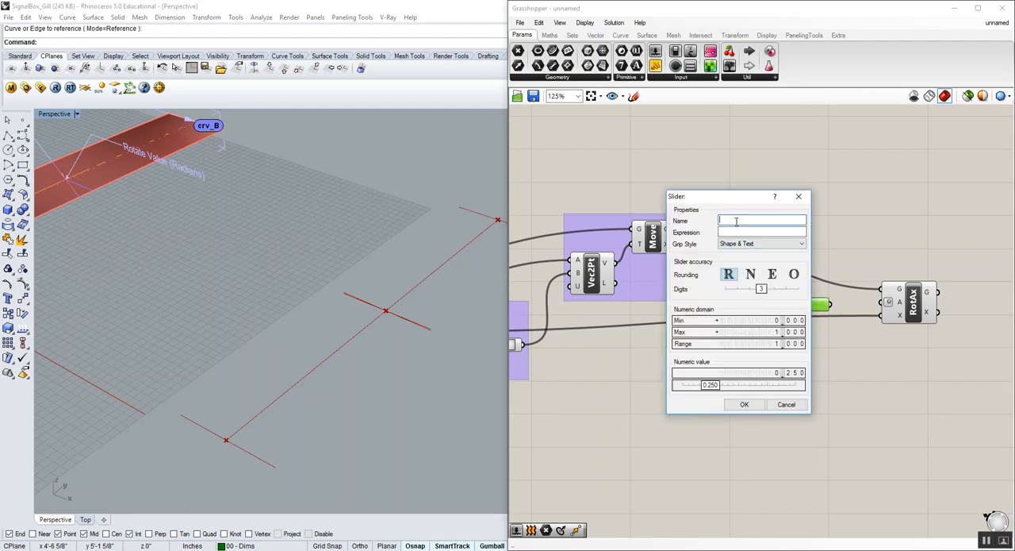
pyautogui.write('RotAngl')
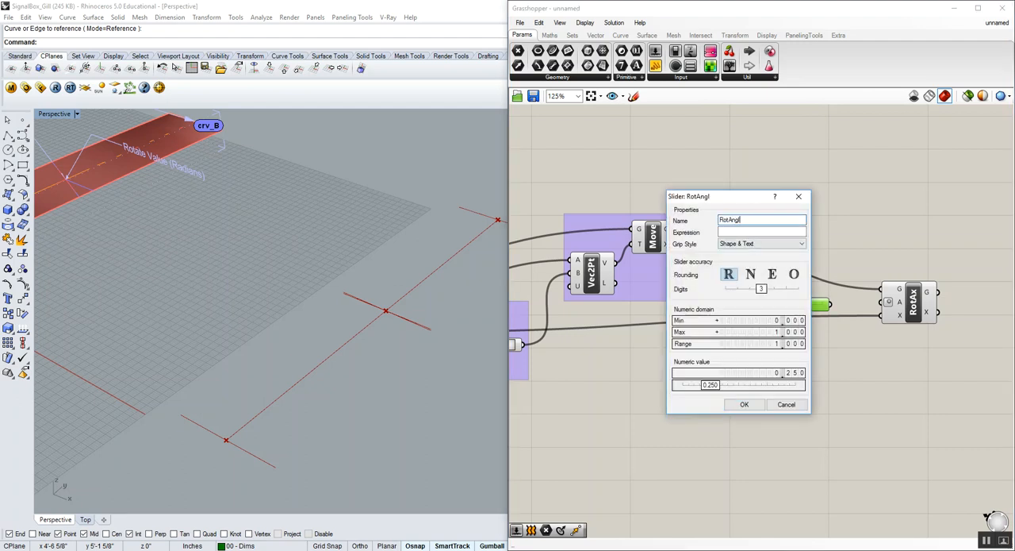
pyautogui.click(750, 274)
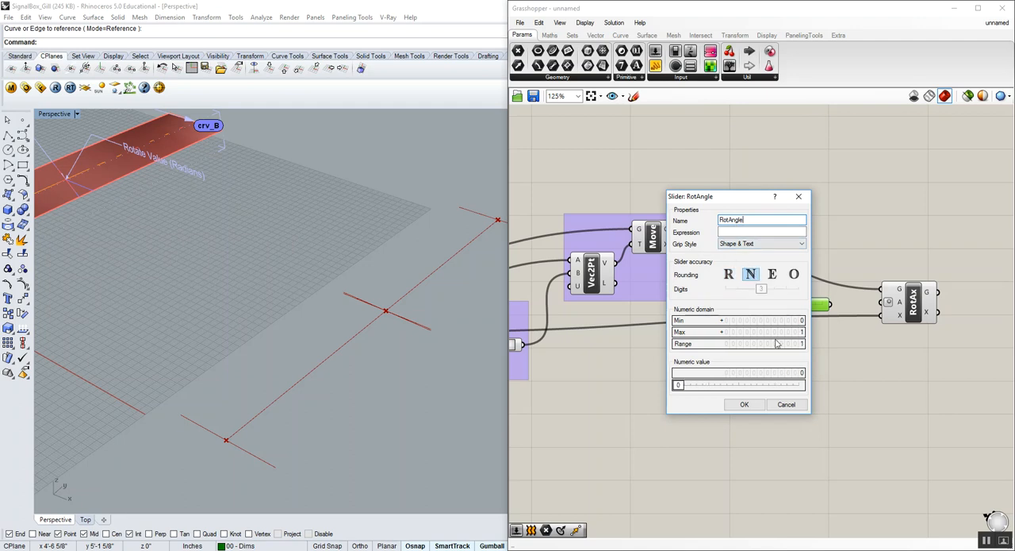
pyautogui.moveTo(792, 319)
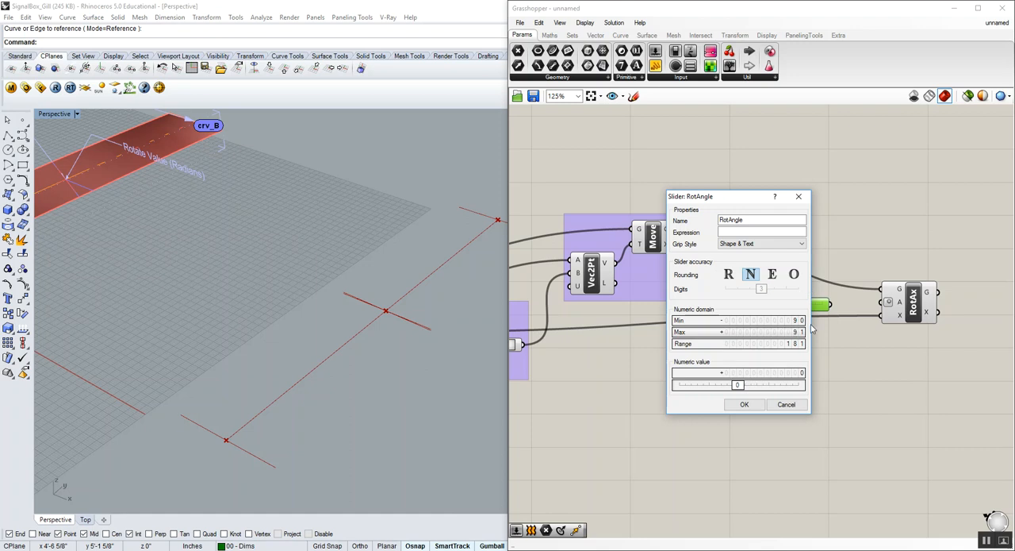
pyautogui.click(745, 404)
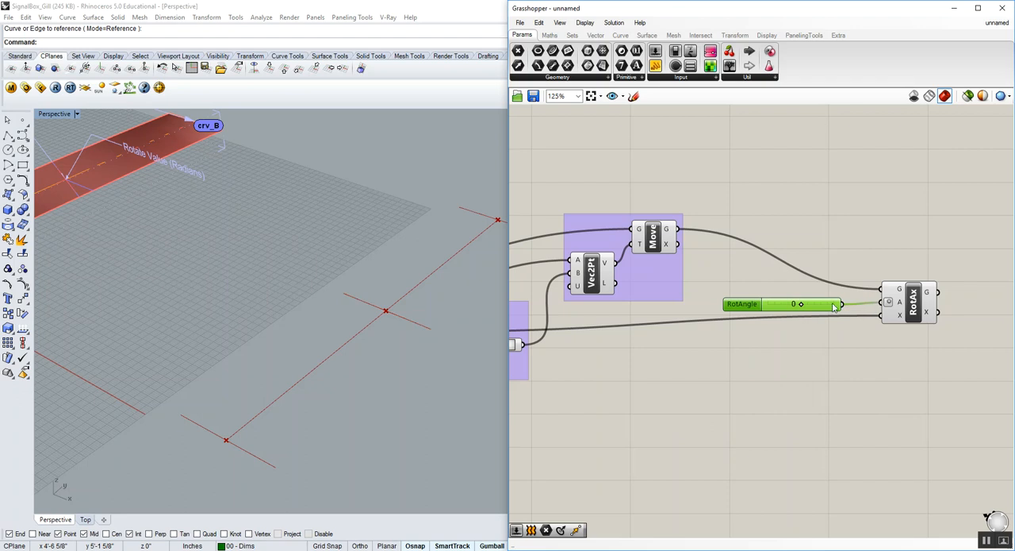
# - Drag the RotAngle slider to 48 degrees to rotate the moved curve
pyautogui.moveTo(833, 304); pyautogui.dragTo(780, 302)
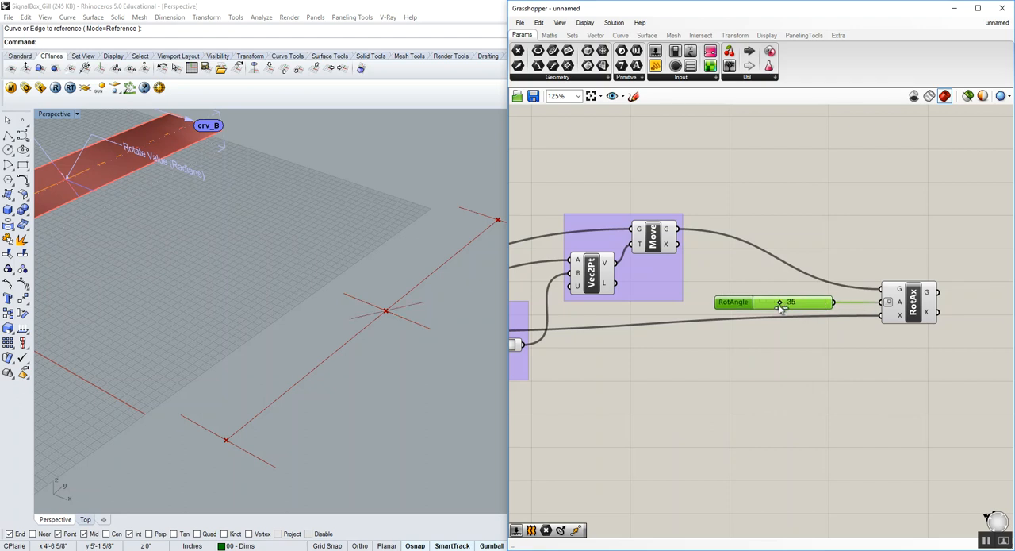
pyautogui.moveTo(779, 302); pyautogui.dragTo(773, 301)
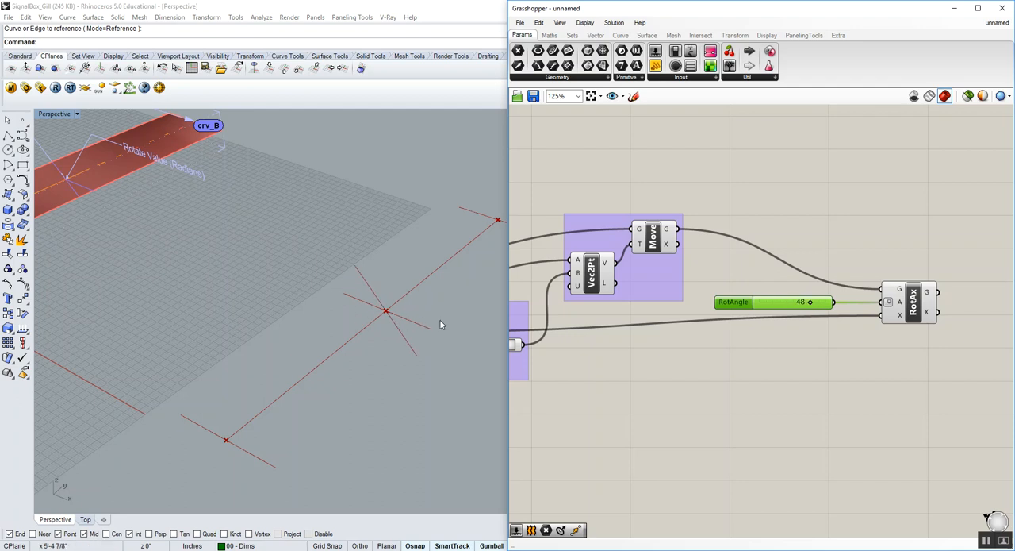
pyautogui.scroll(-3)
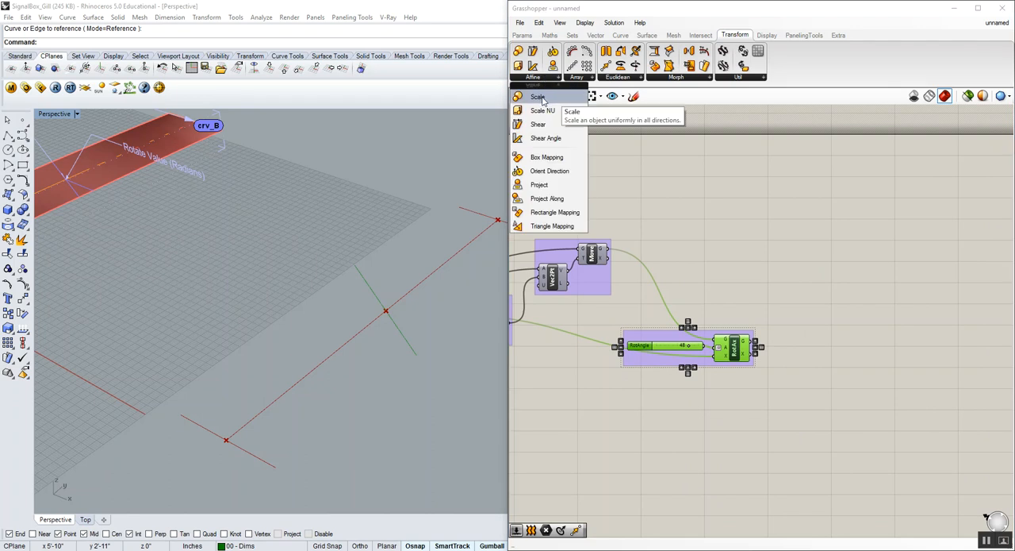
# - Add a Scale component taking the rotated curve, centred on the line's midpoint
pyautogui.click(538, 96)
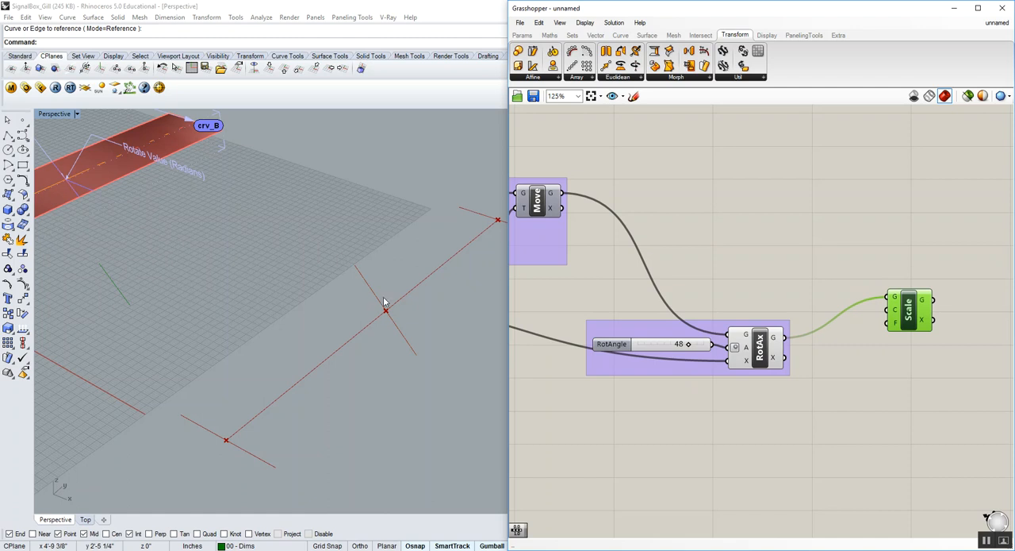
pyautogui.moveTo(403, 317)
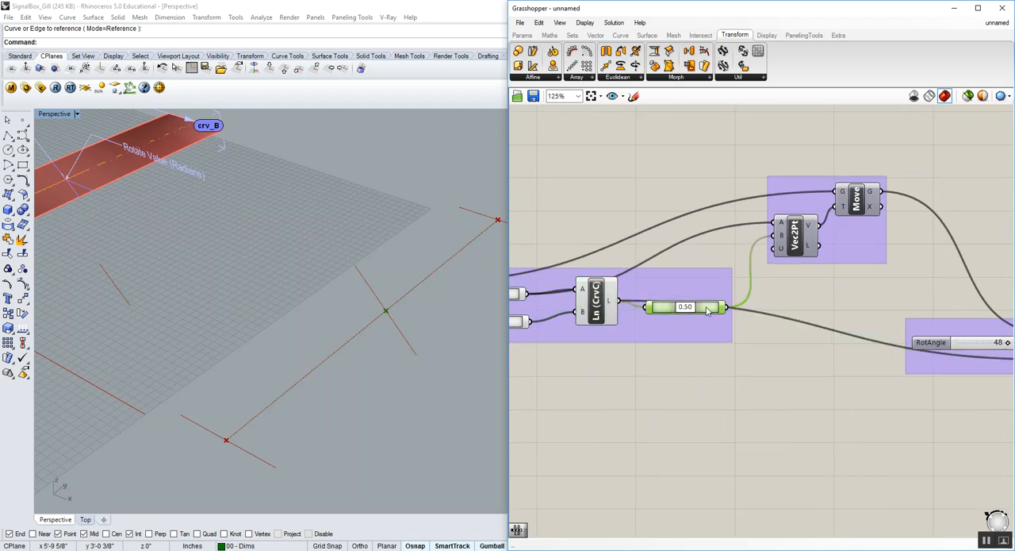
pyautogui.scroll(-3)
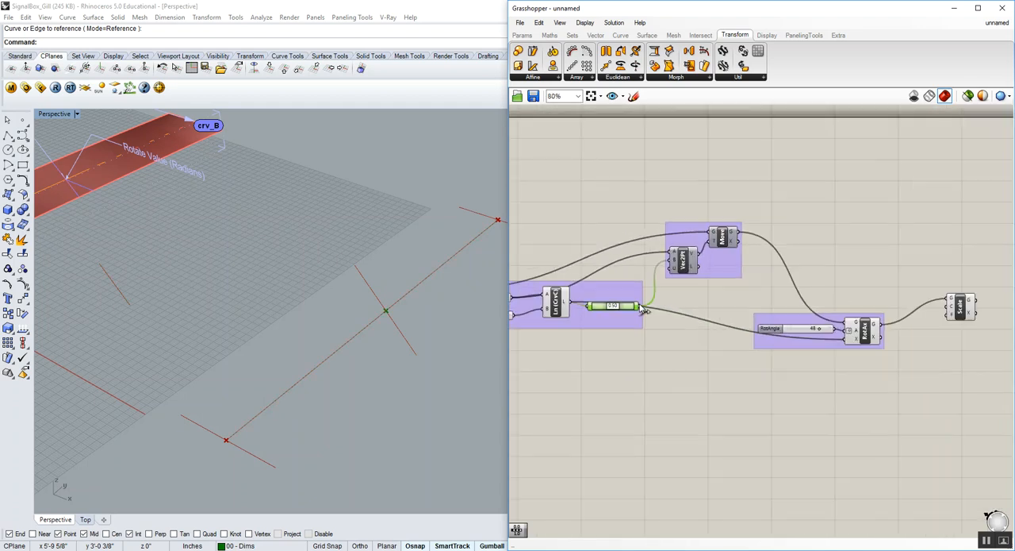
pyautogui.click(964, 310)
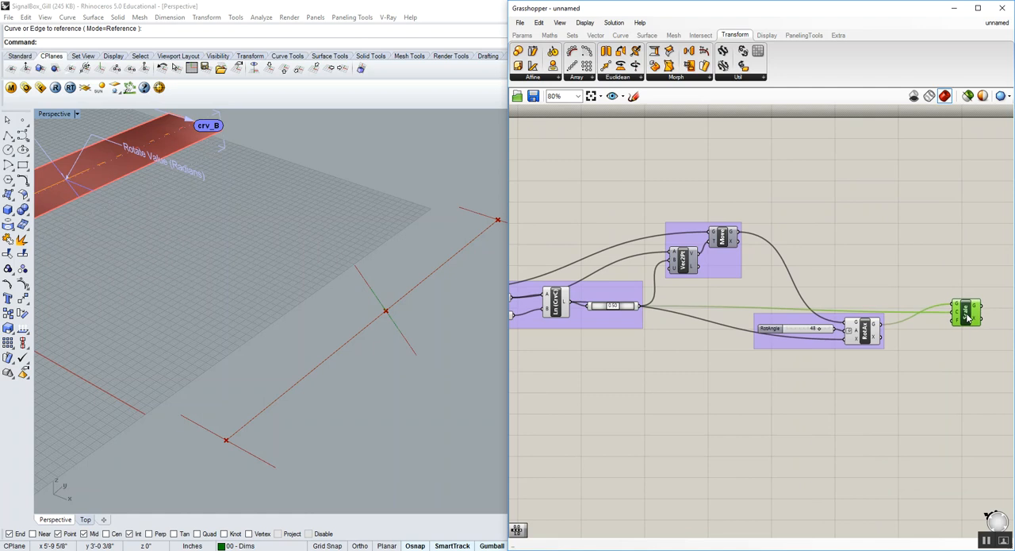
pyautogui.scroll(3)
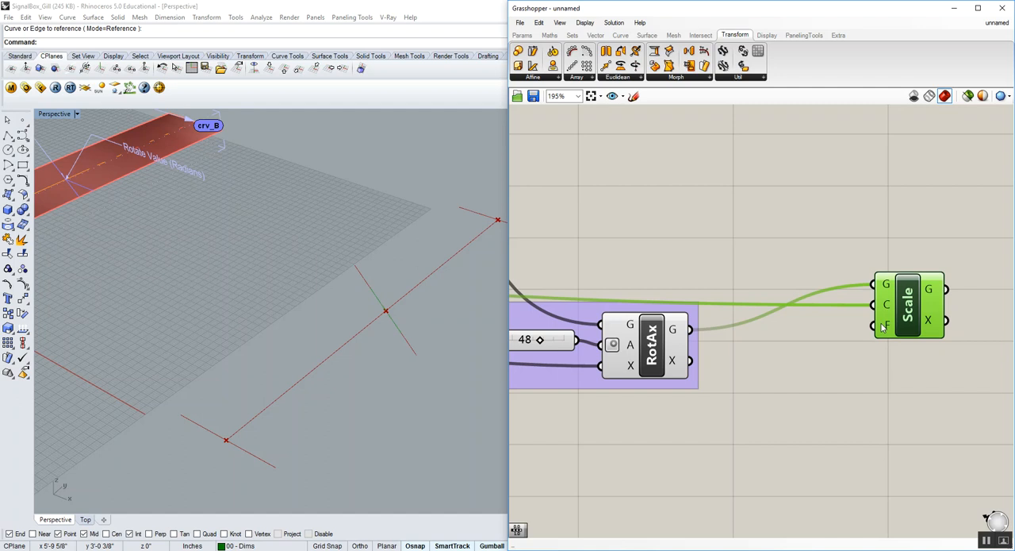
pyautogui.moveTo(886, 323)
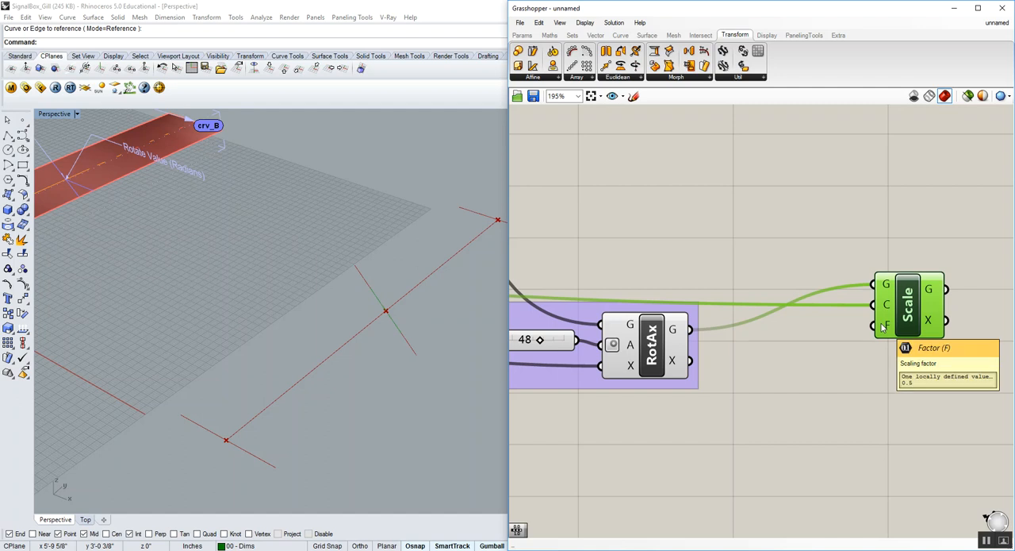
pyautogui.click(522, 35)
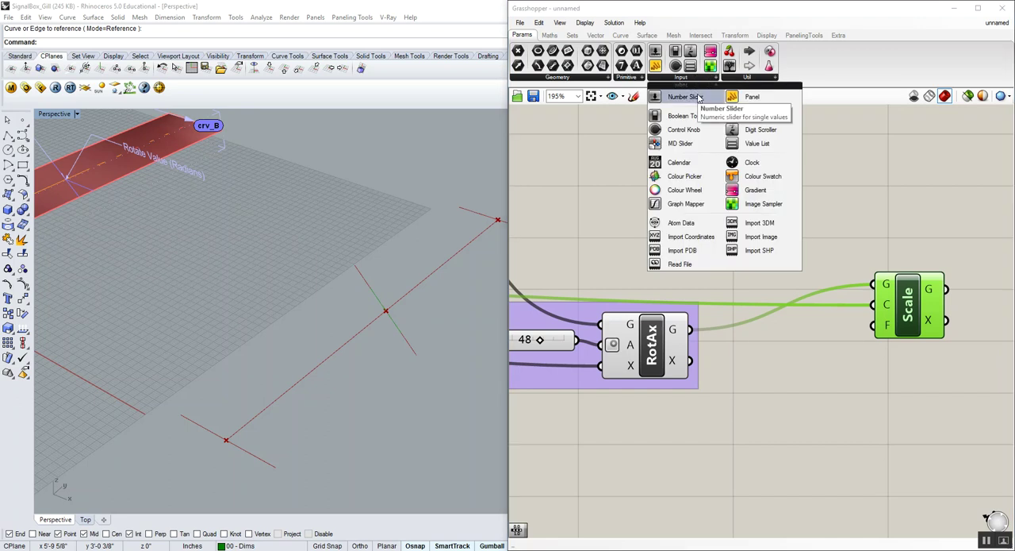
# - Add a number slider named ScaleFactor with two-decimal precision
pyautogui.click(684, 96)
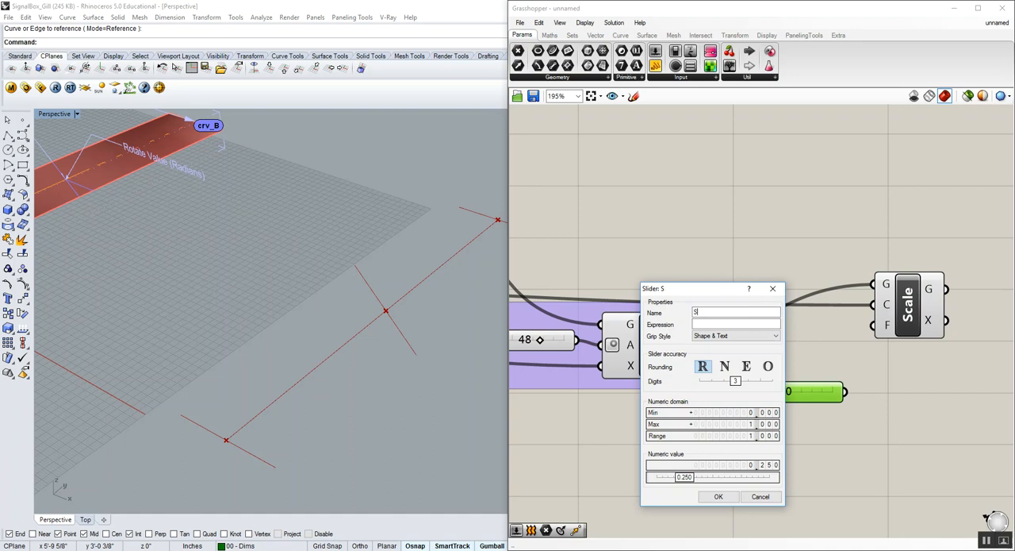
pyautogui.write('ScaleFactor')
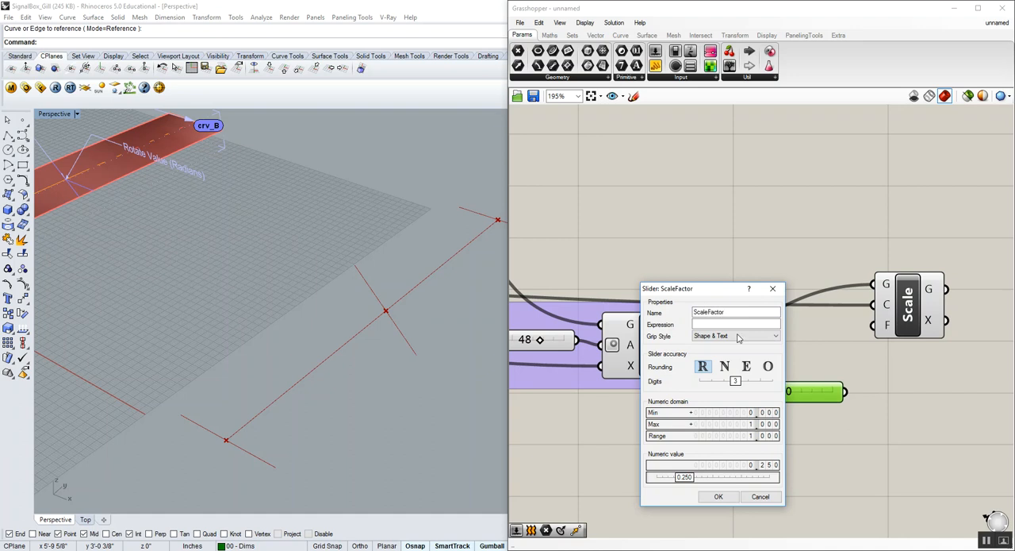
pyautogui.click(722, 381)
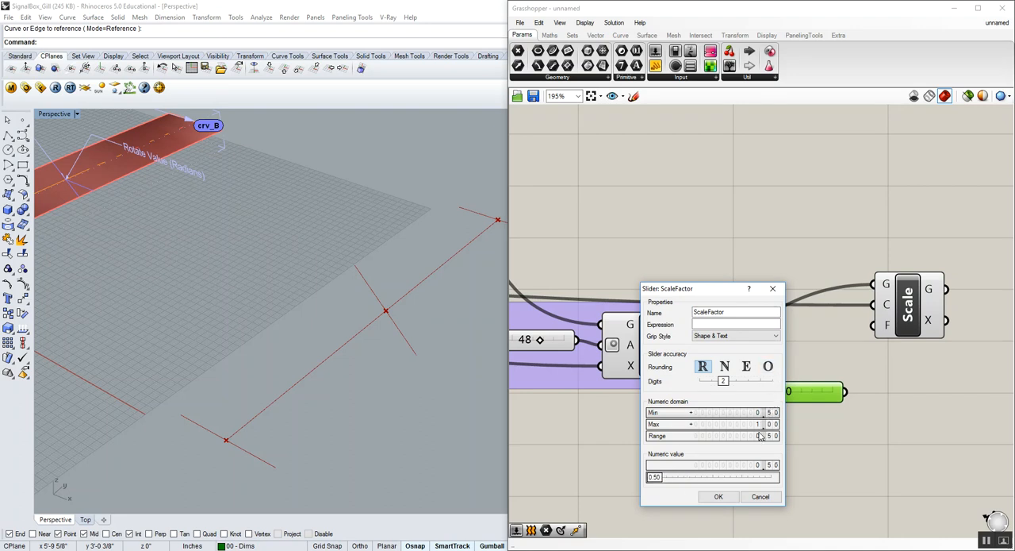
pyautogui.click(718, 496)
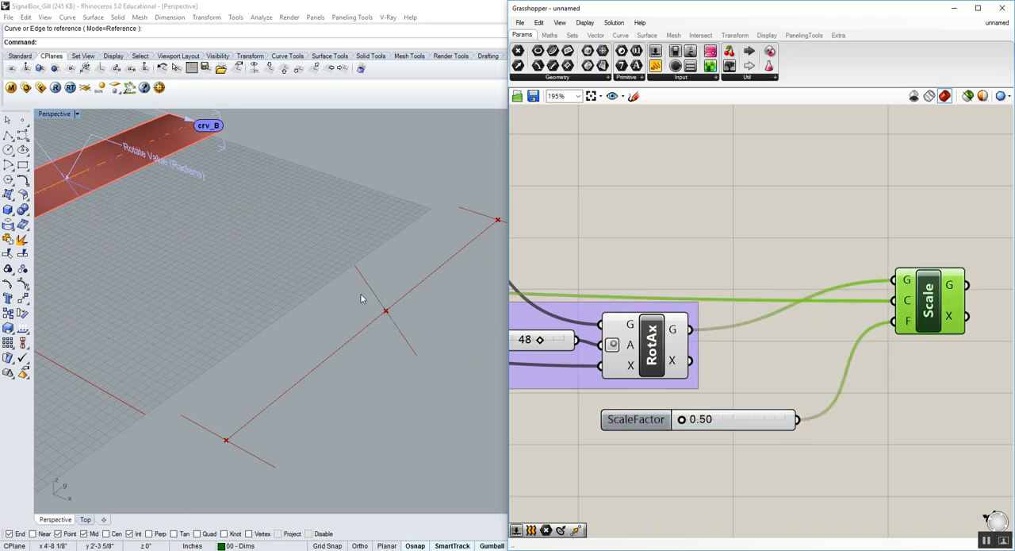
pyautogui.moveTo(389, 334)
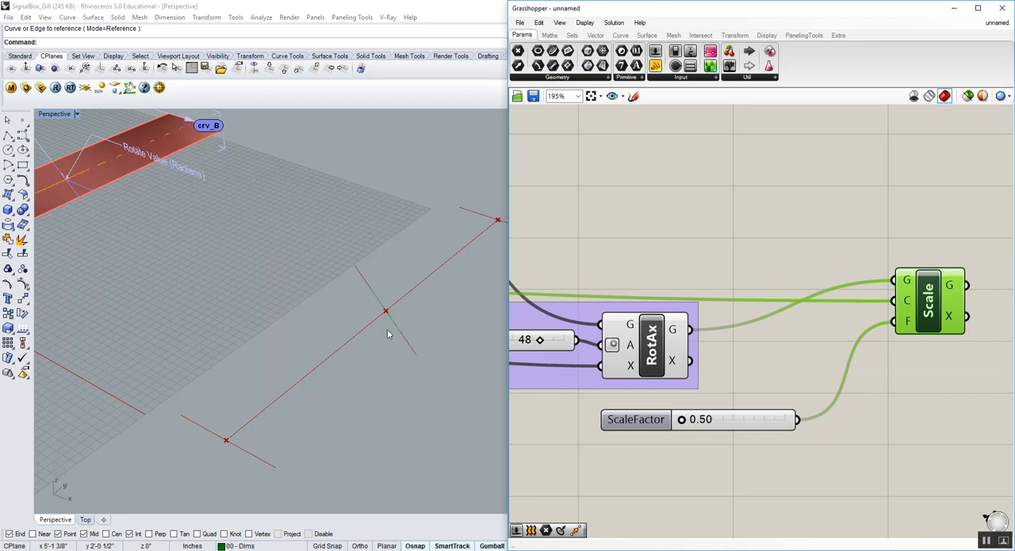
# - Move the Scale component next to the ScaleFactor slider and group them
pyautogui.scroll(-3)
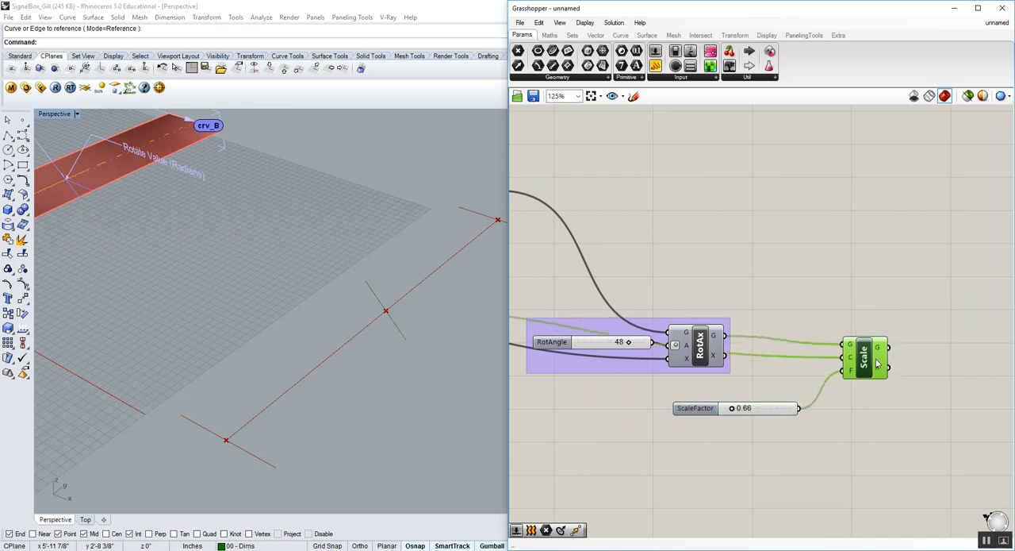
pyautogui.moveTo(865, 357); pyautogui.dragTo(825, 377)
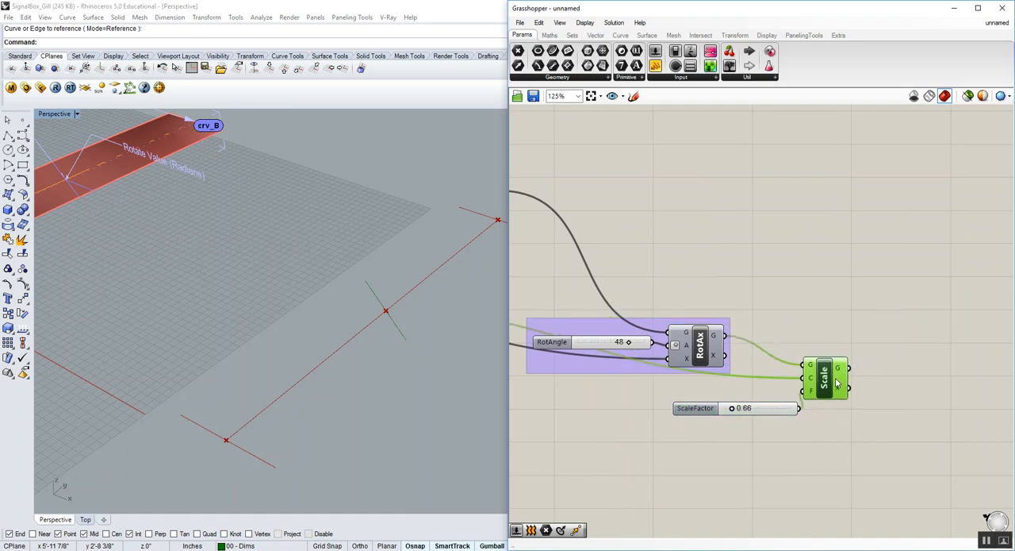
pyautogui.rightClick(825, 381)
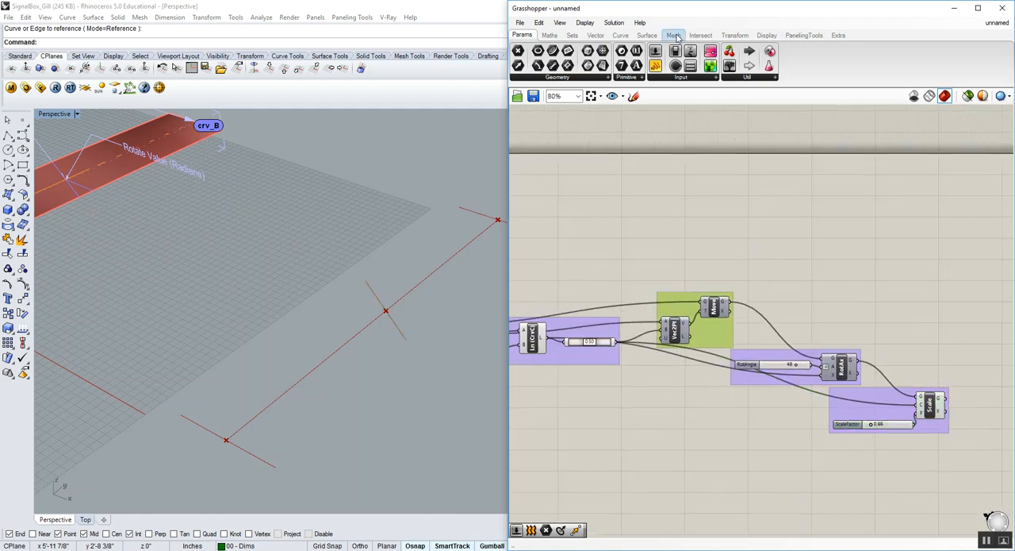
# - Add a Freeform Loft component taking the original and scaled curves, previewing a green surface
pyautogui.click(647, 35)
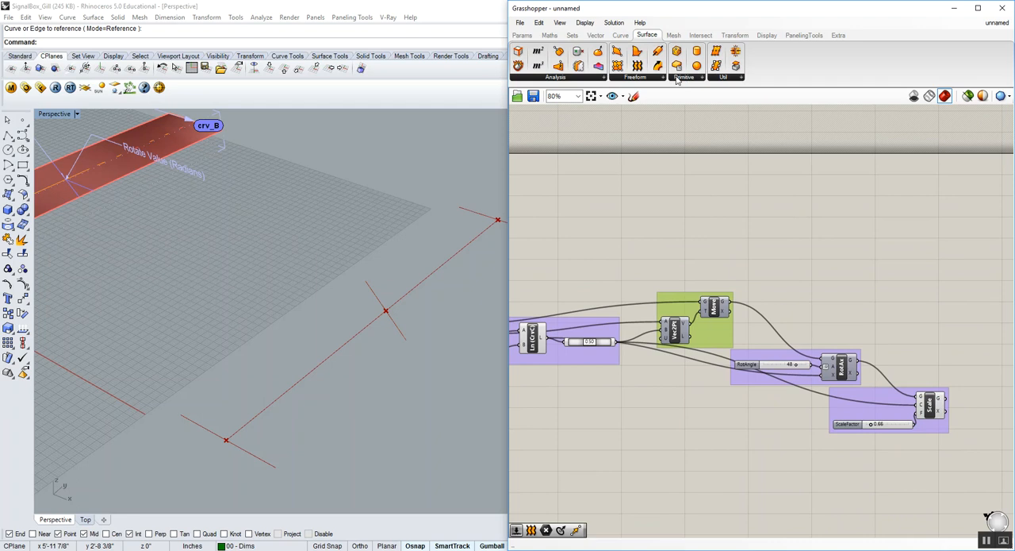
pyautogui.click(636, 77)
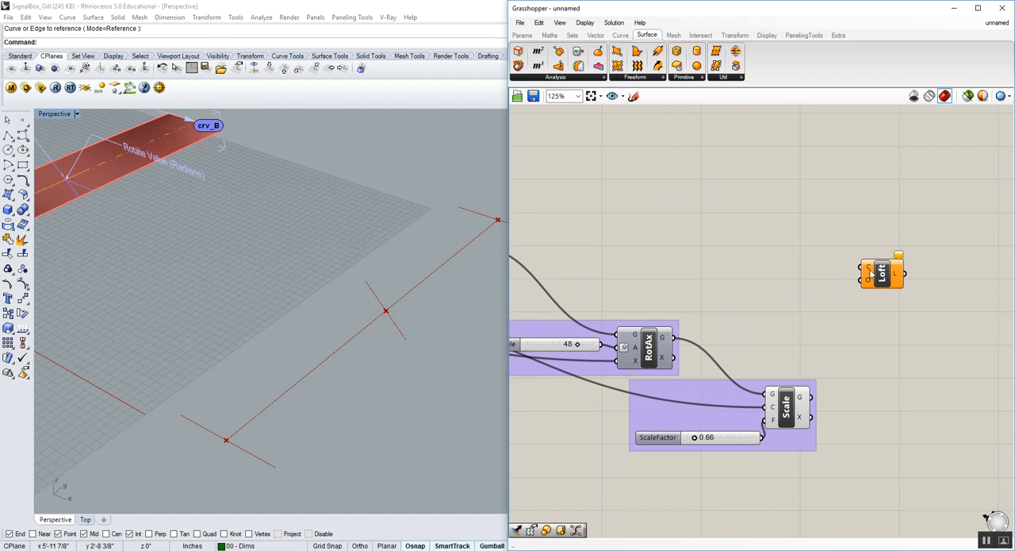
pyautogui.moveTo(871, 272)
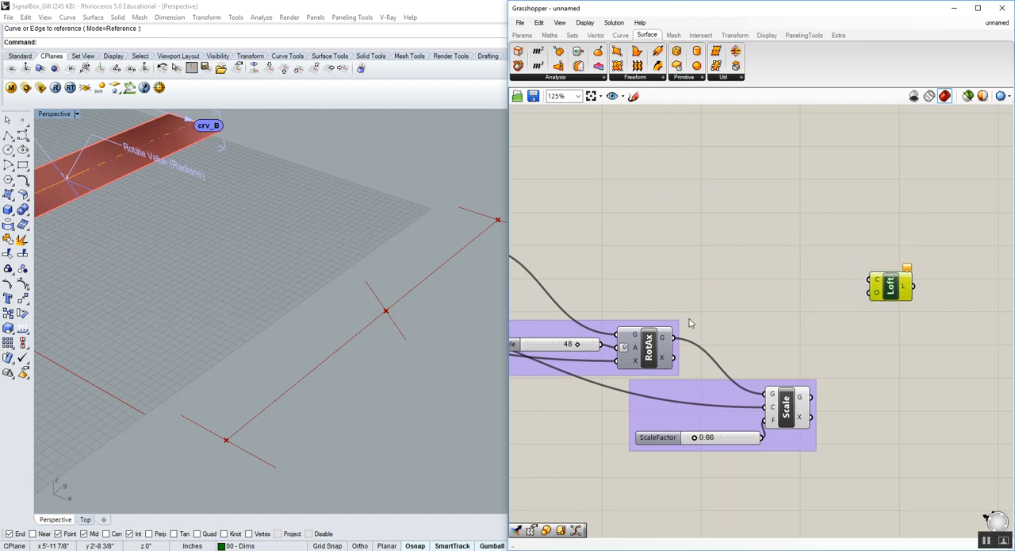
pyautogui.scroll(-3)
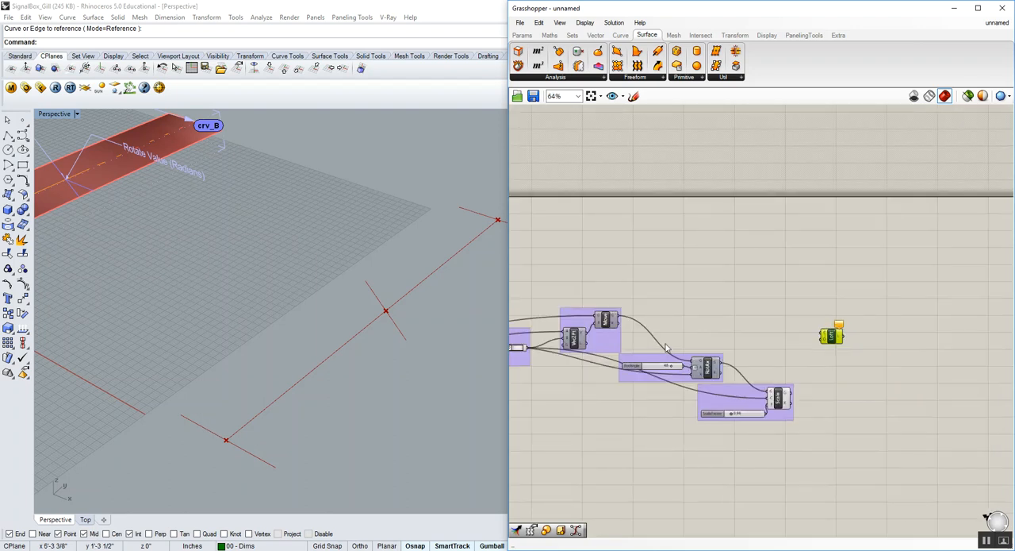
pyautogui.scroll(3)
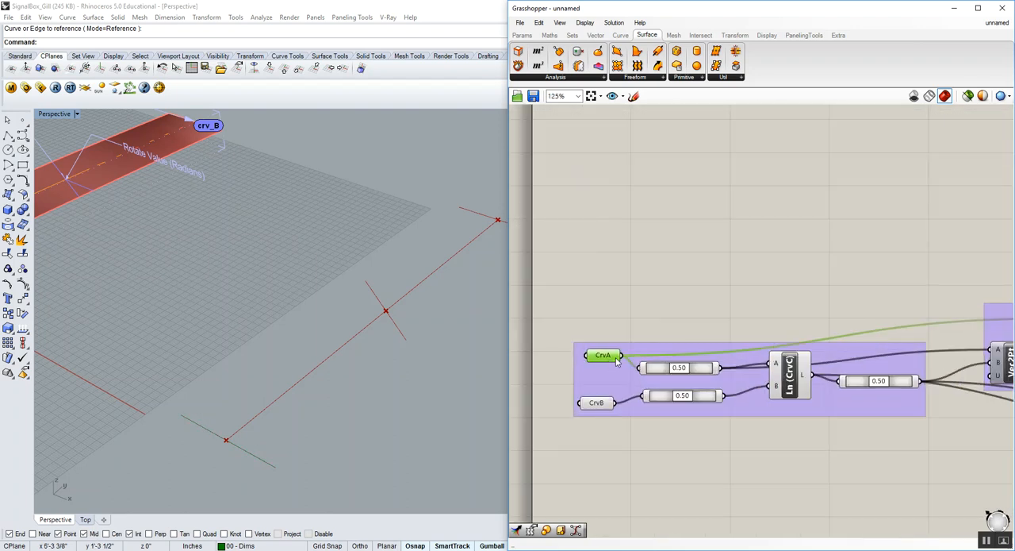
pyautogui.scroll(-3)
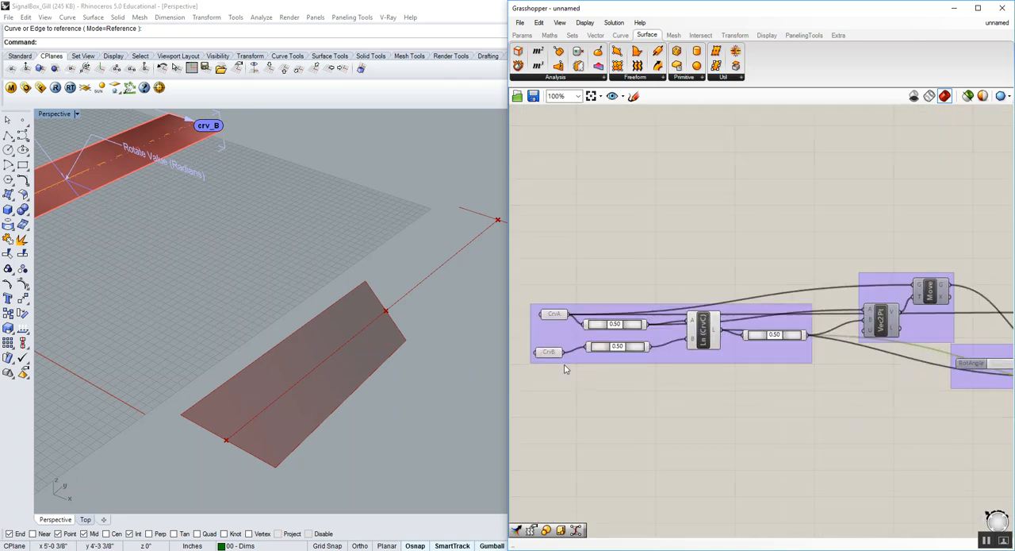
pyautogui.scroll(-3)
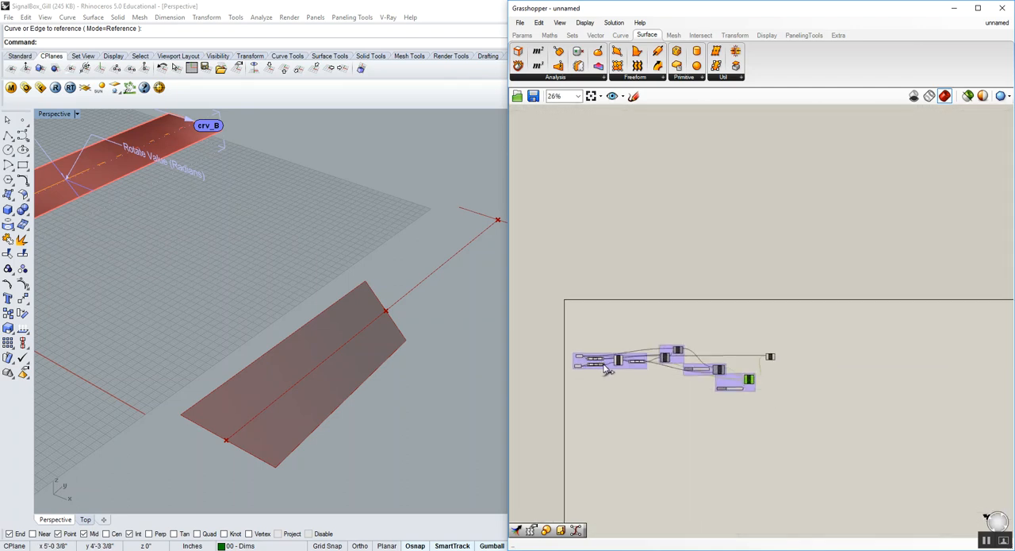
pyautogui.scroll(3)
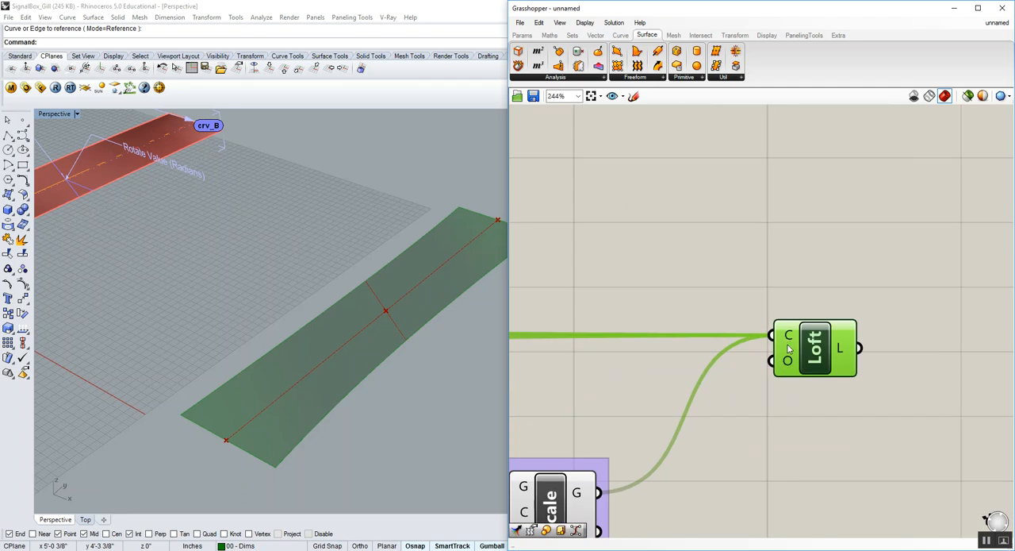
# - Inspect the Loft's C input options, then remove its curve wires
pyautogui.rightClick(787, 335)
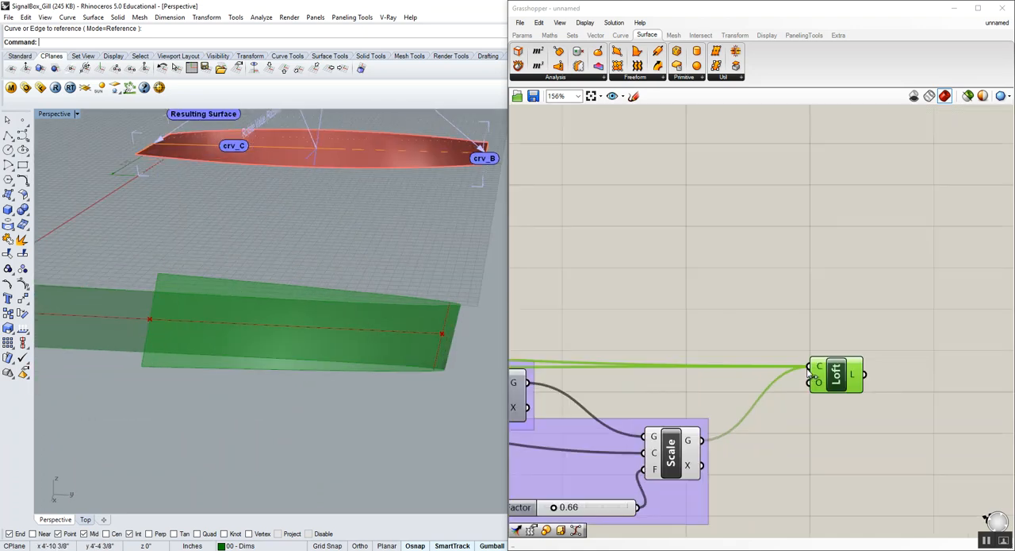
pyautogui.scroll(-3)
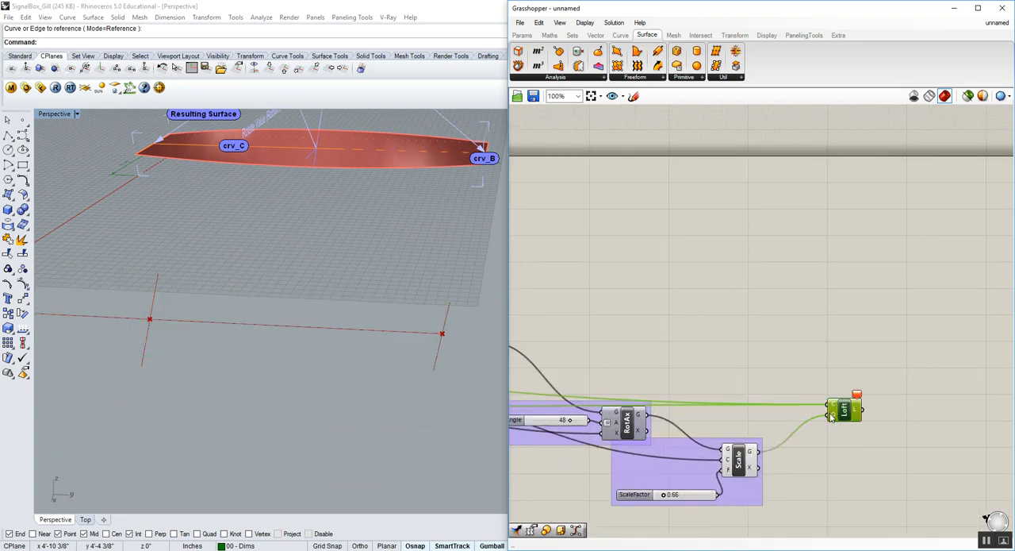
pyautogui.scroll(-3)
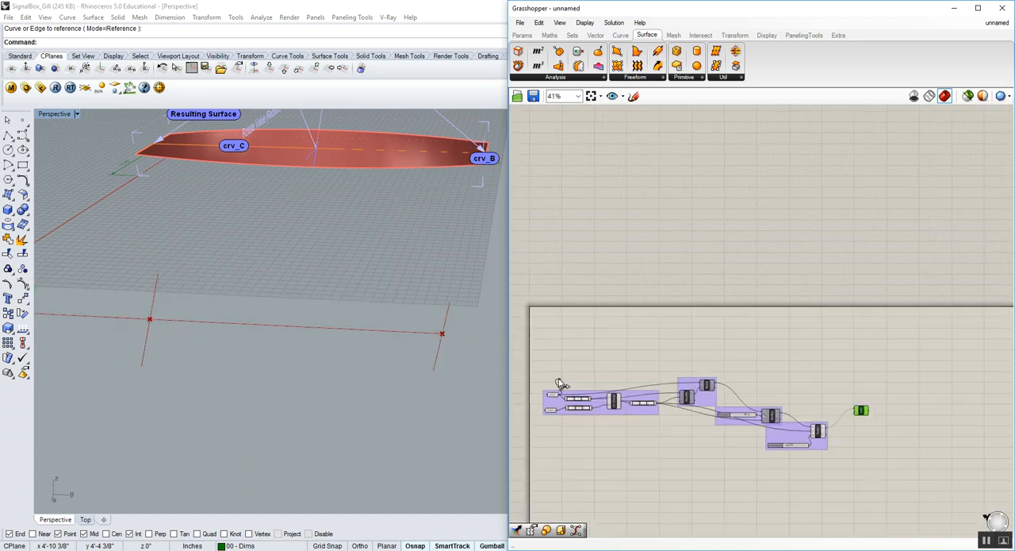
pyautogui.scroll(3)
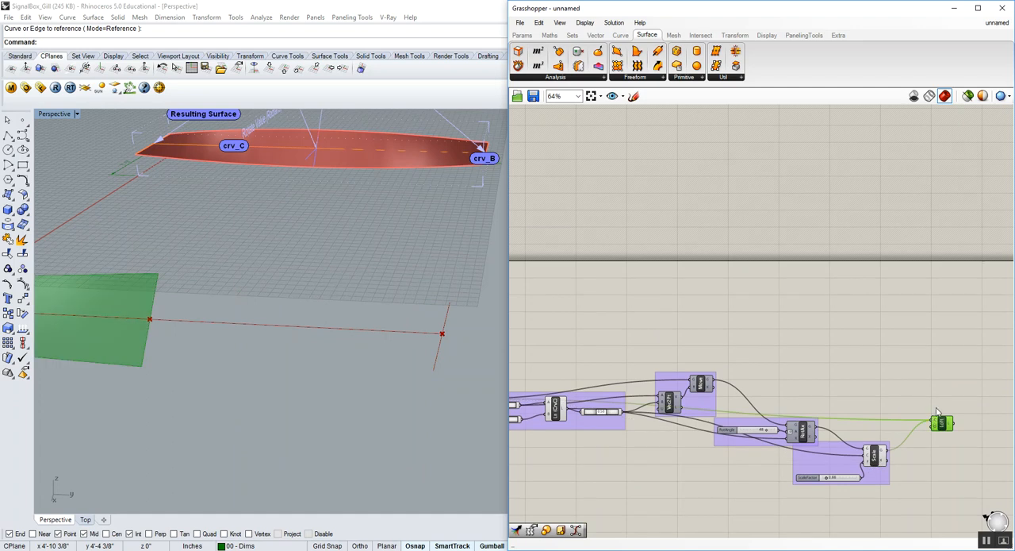
pyautogui.scroll(-3)
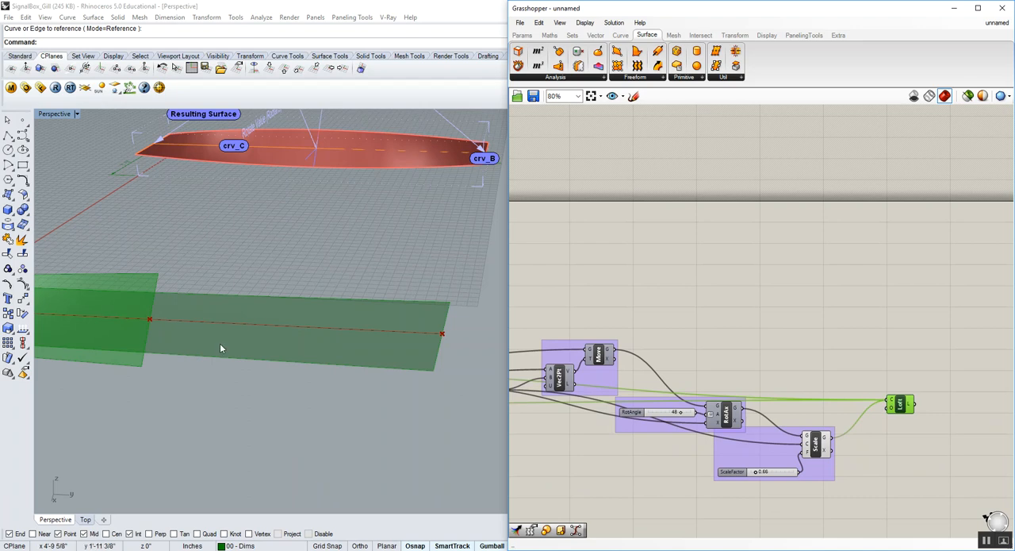
pyautogui.moveTo(223, 347); pyautogui.dragTo(345, 351)
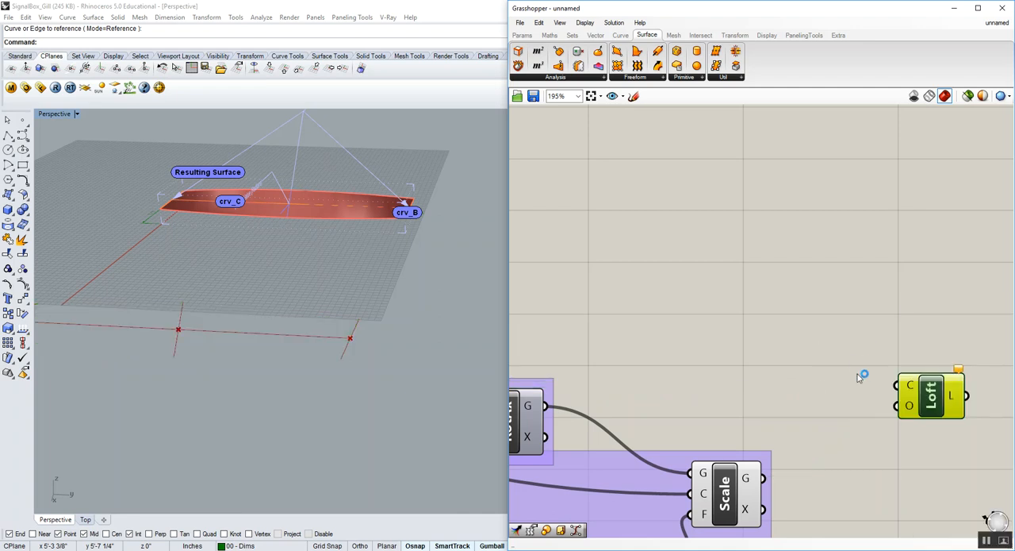
# - Rewire the curves into Loft and lower the ScaleFactor slider to 0.80
pyautogui.scroll(-3)
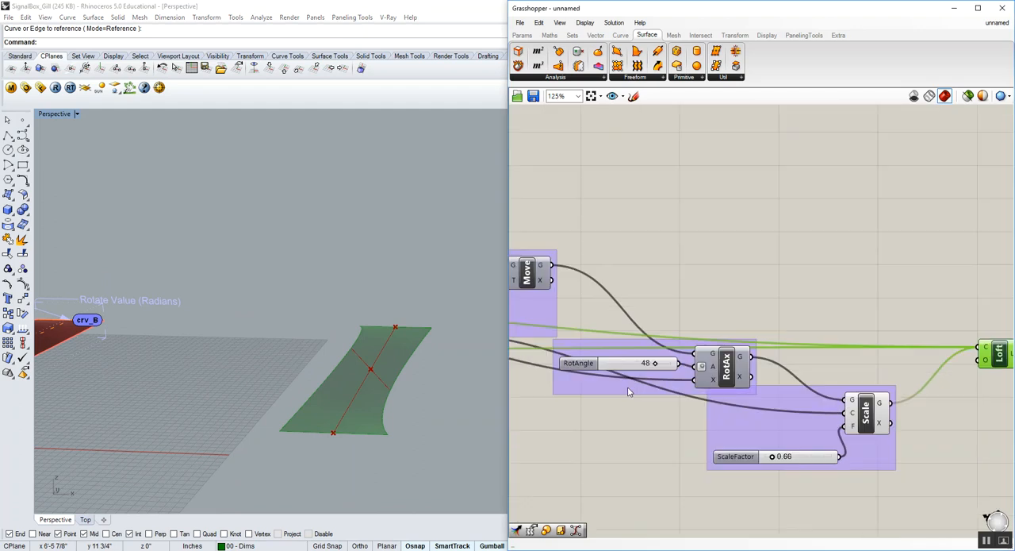
pyautogui.scroll(3)
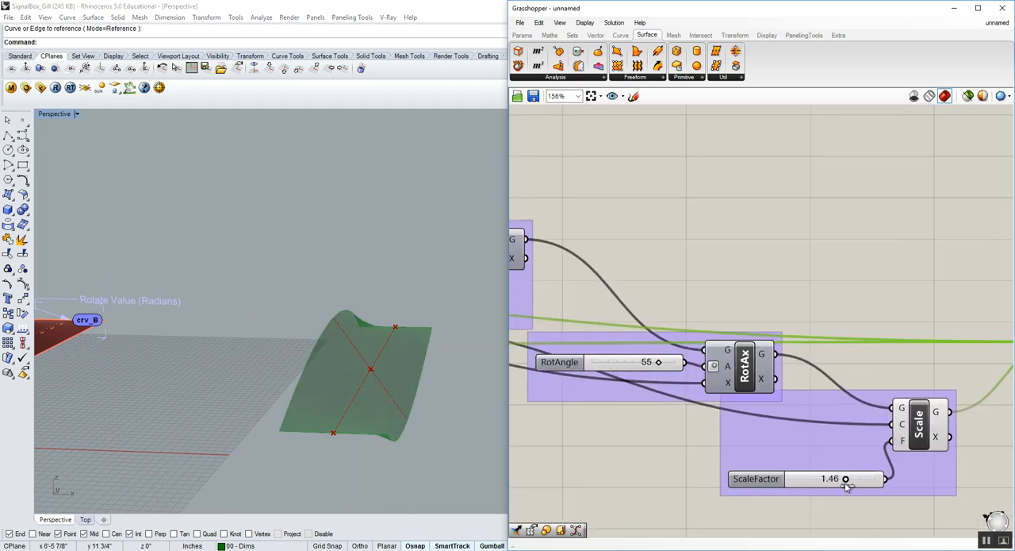
pyautogui.moveTo(847, 478); pyautogui.dragTo(809, 479)
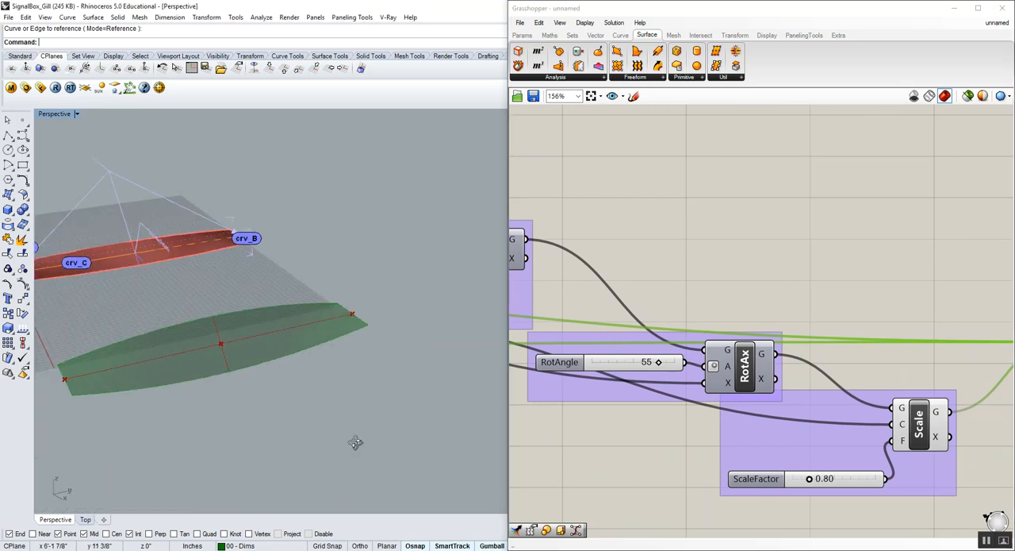